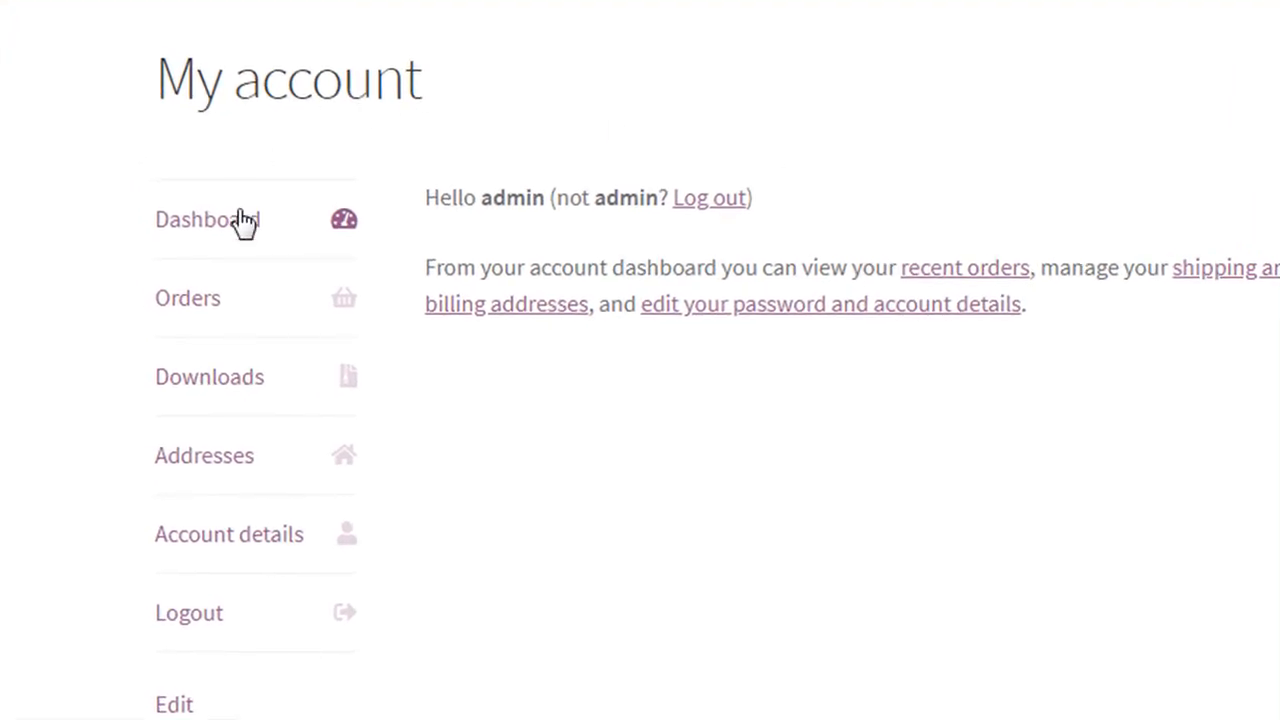
{"action": "mouse_move", "coordinate": [236, 324]}
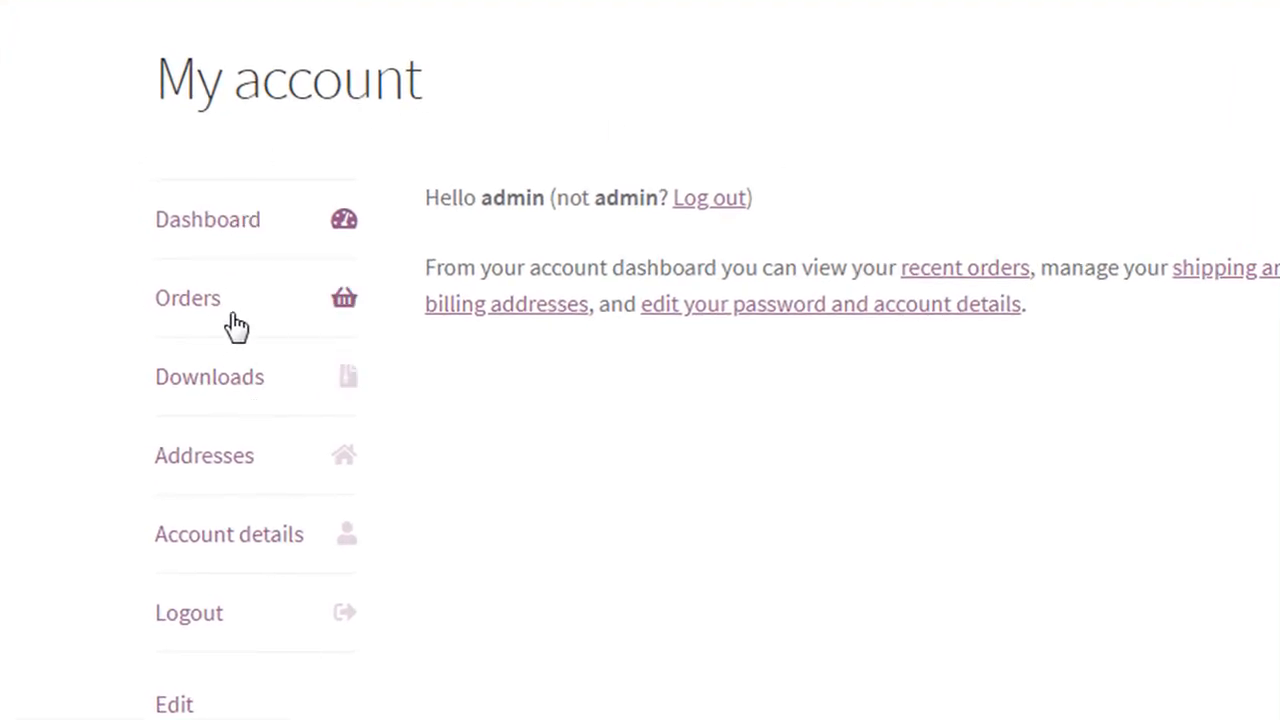
{"action": "mouse_move", "coordinate": [180, 414]}
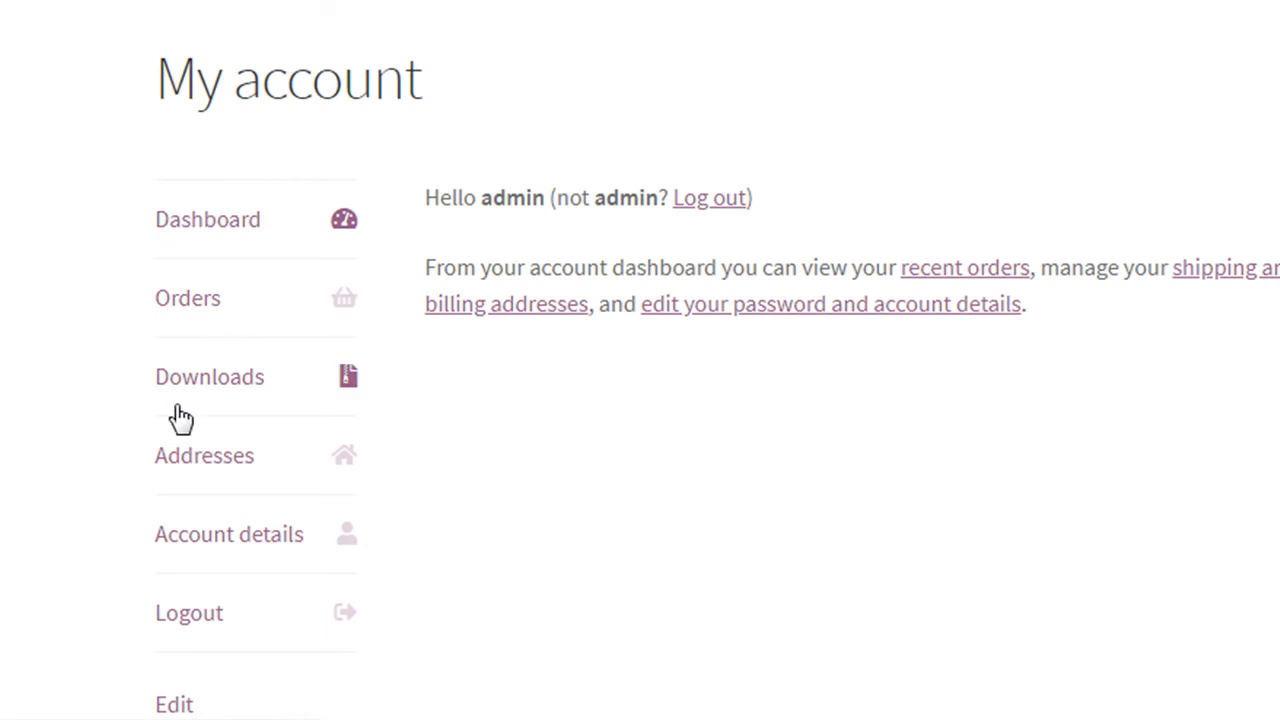
{"action": "mouse_move", "coordinate": [240, 404]}
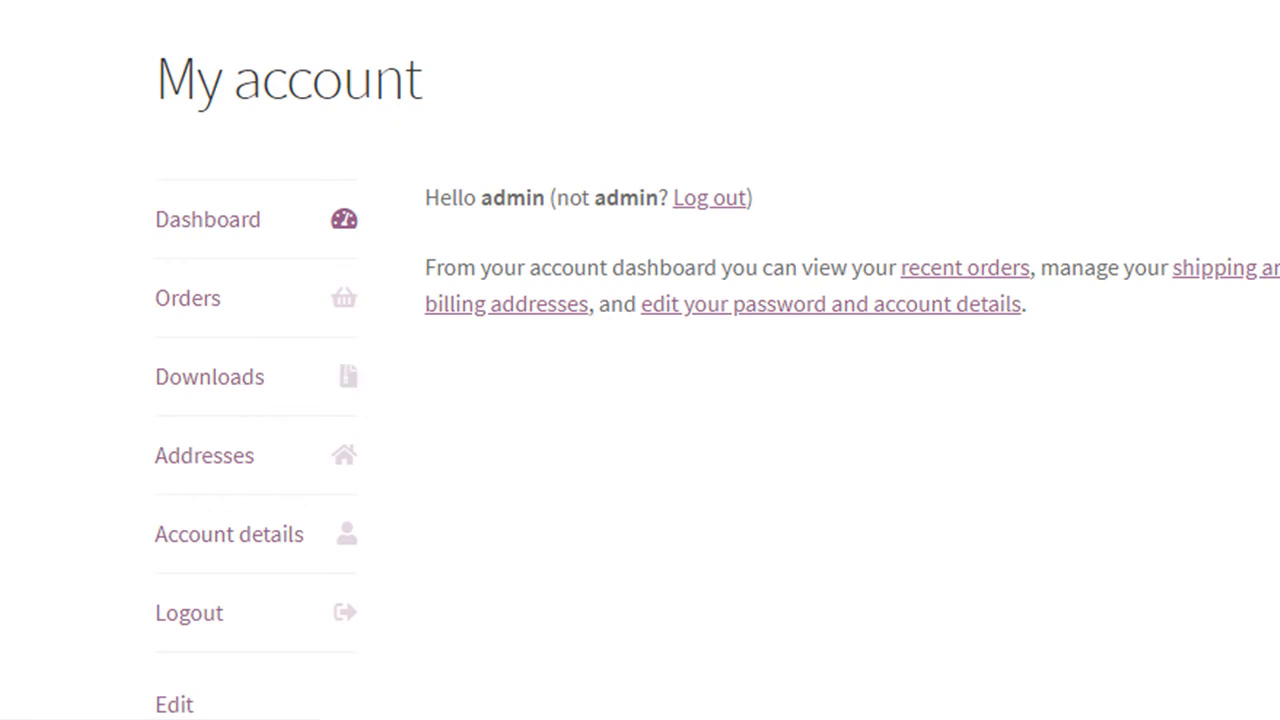
{"action": "mouse_move", "coordinate": [724, 404]}
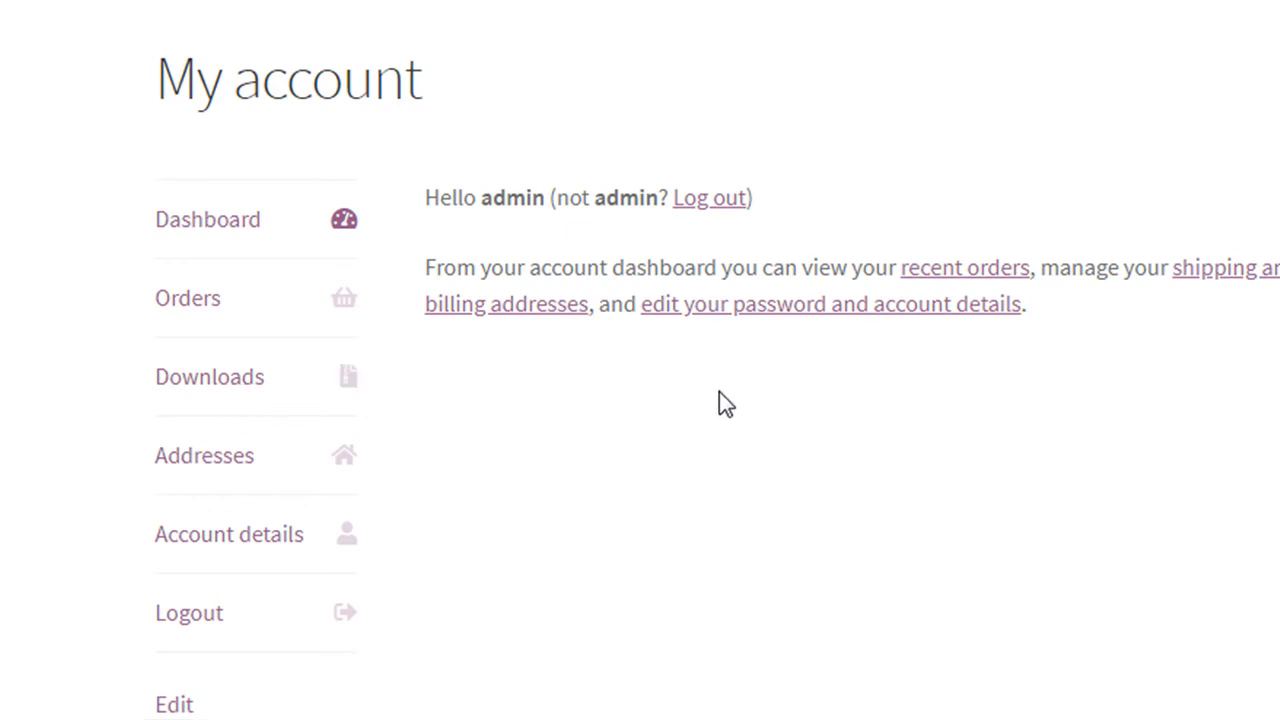
{"action": "mouse_move", "coordinate": [736, 404]}
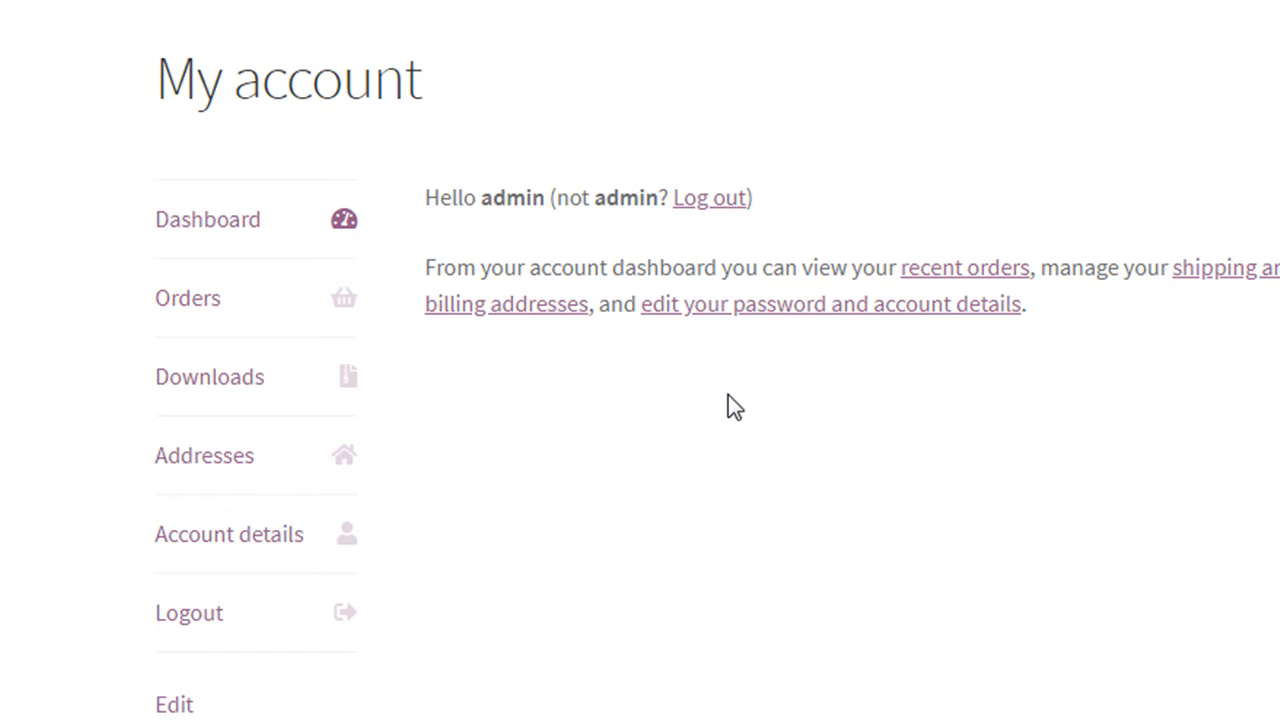
{"action": "mouse_move", "coordinate": [792, 432]}
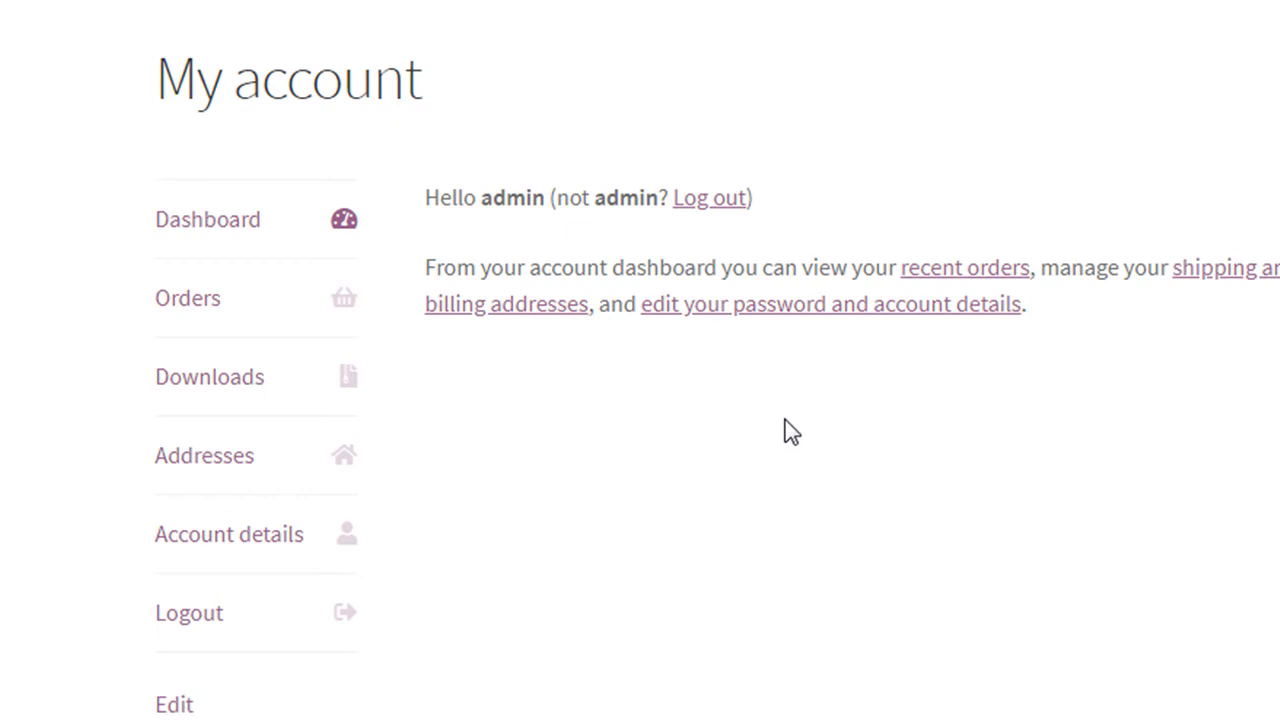
{"action": "mouse_move", "coordinate": [480, 420]}
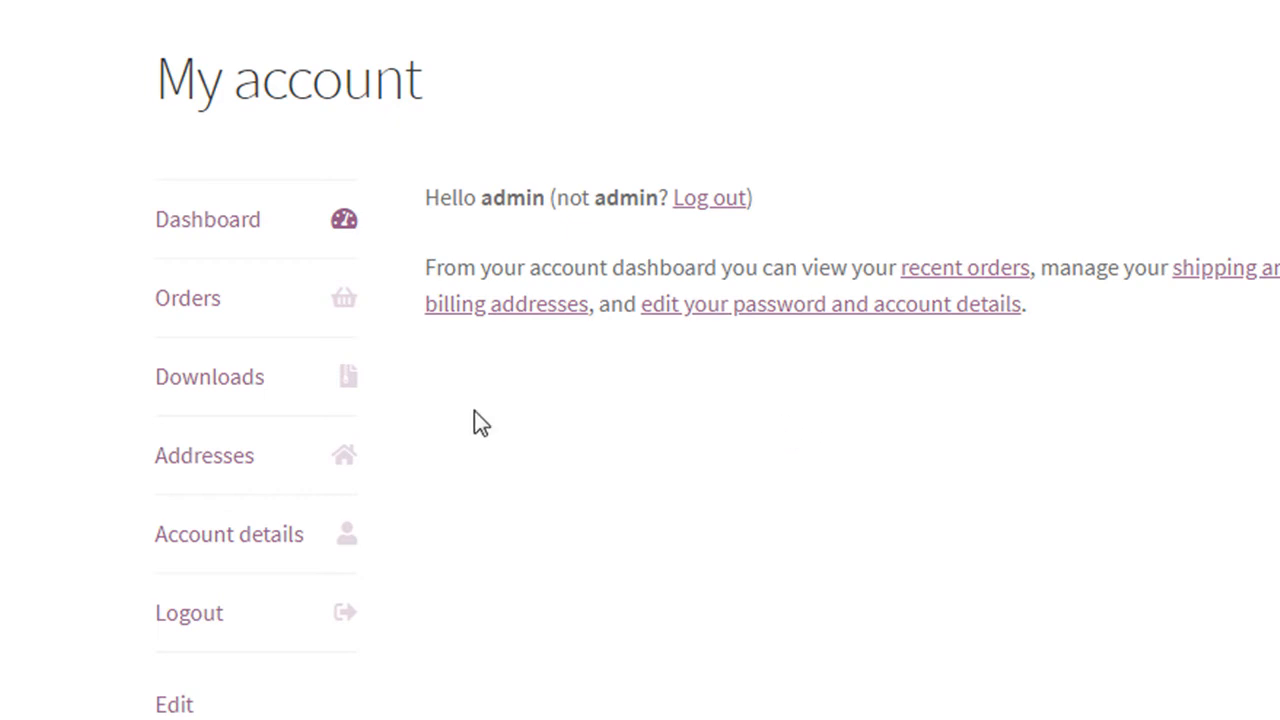
{"action": "mouse_move", "coordinate": [668, 398]}
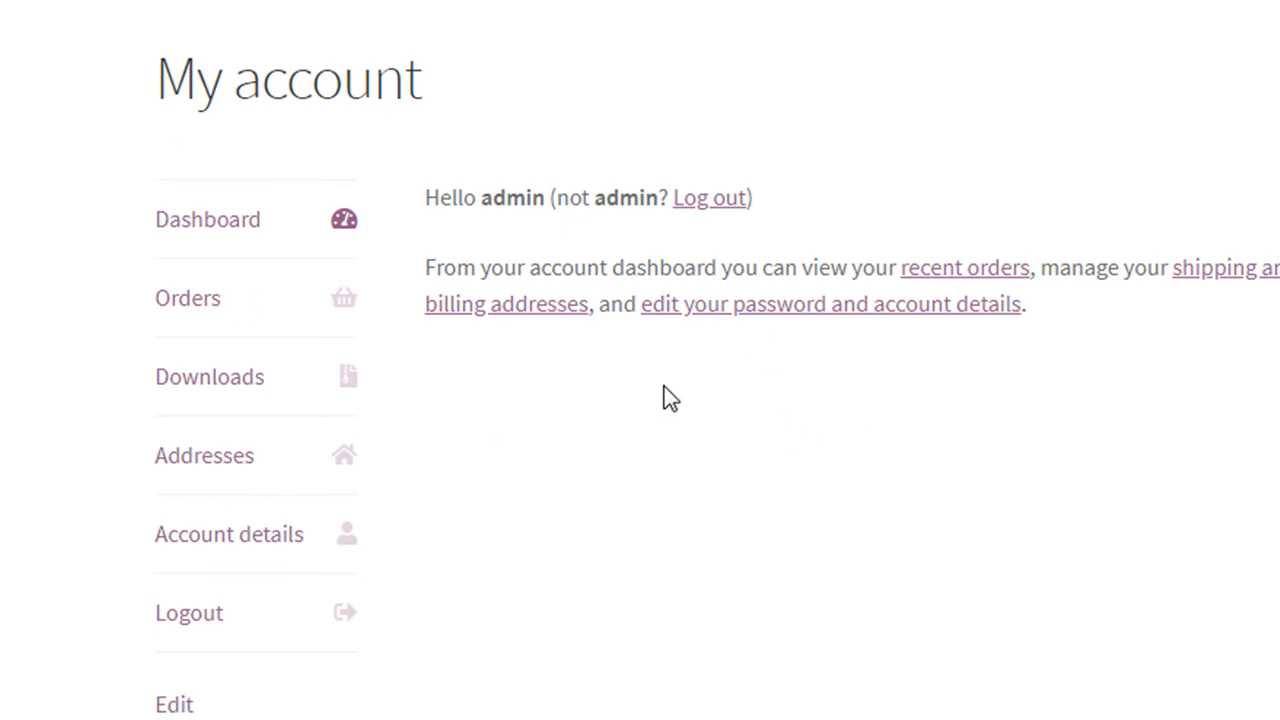
{"action": "mouse_move", "coordinate": [670, 404]}
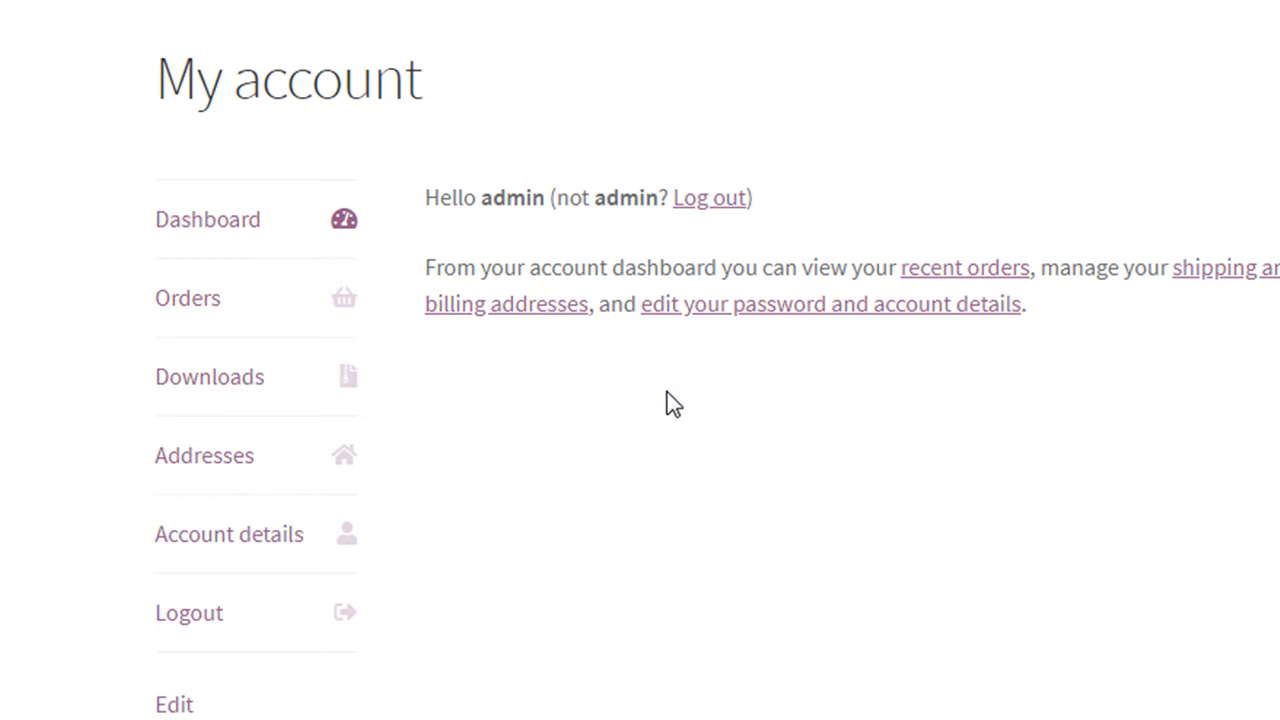
{"action": "mouse_move", "coordinate": [676, 502]}
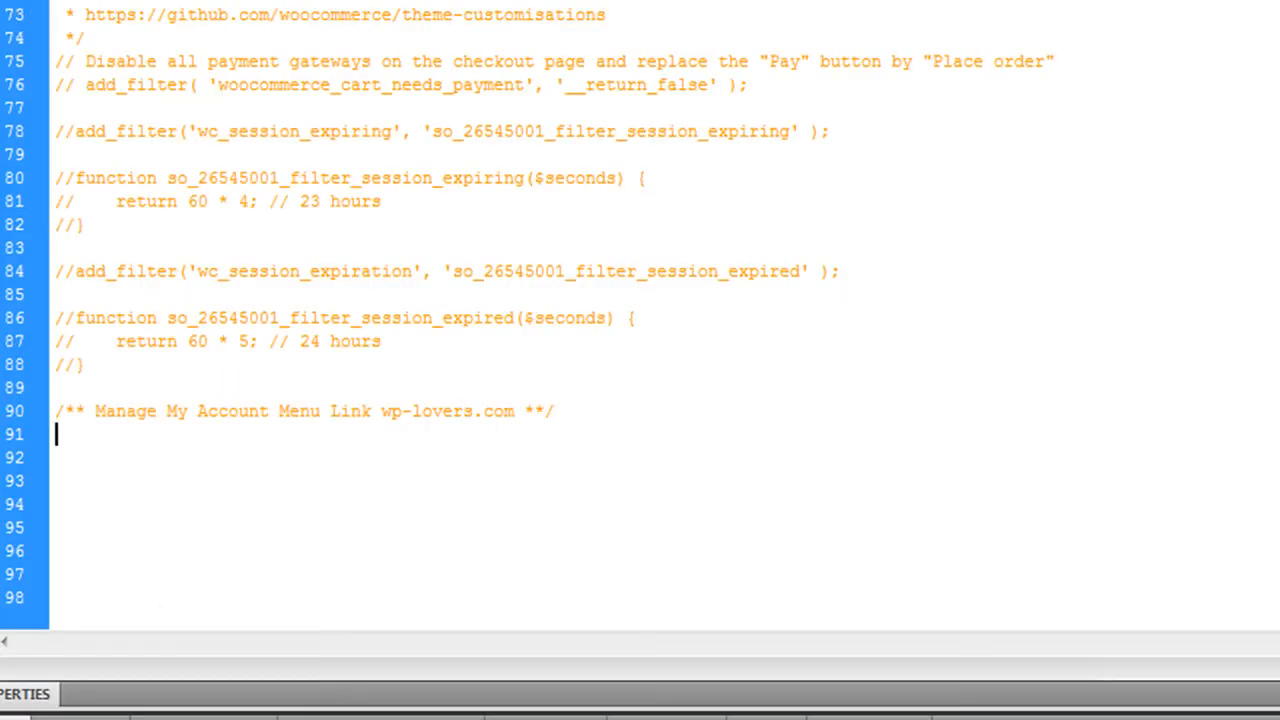
Step: Add an add_filter call on the woocommerce_account_menu_items hook with an empty callback name
{"action": "scroll", "scroll_direction": "up", "scroll_amount": 3}
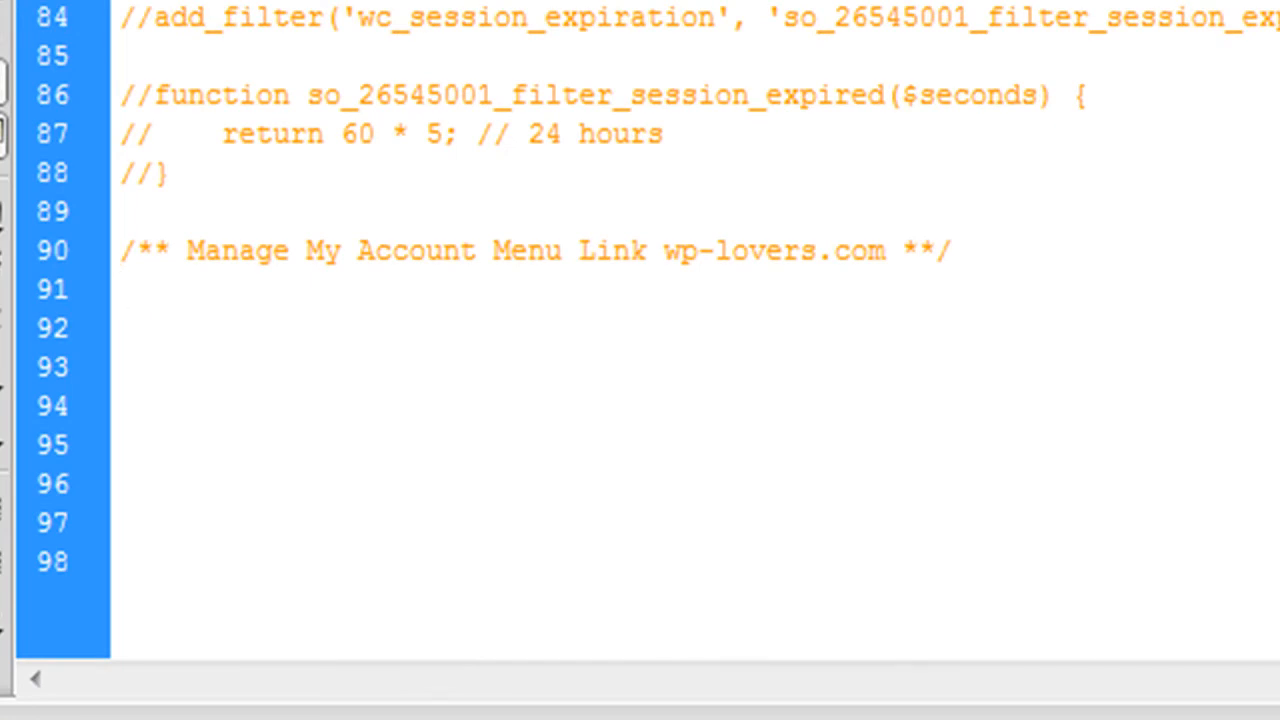
{"action": "type", "text": "add_filter ( 'woocommerce_account_menu_items', '' );"}
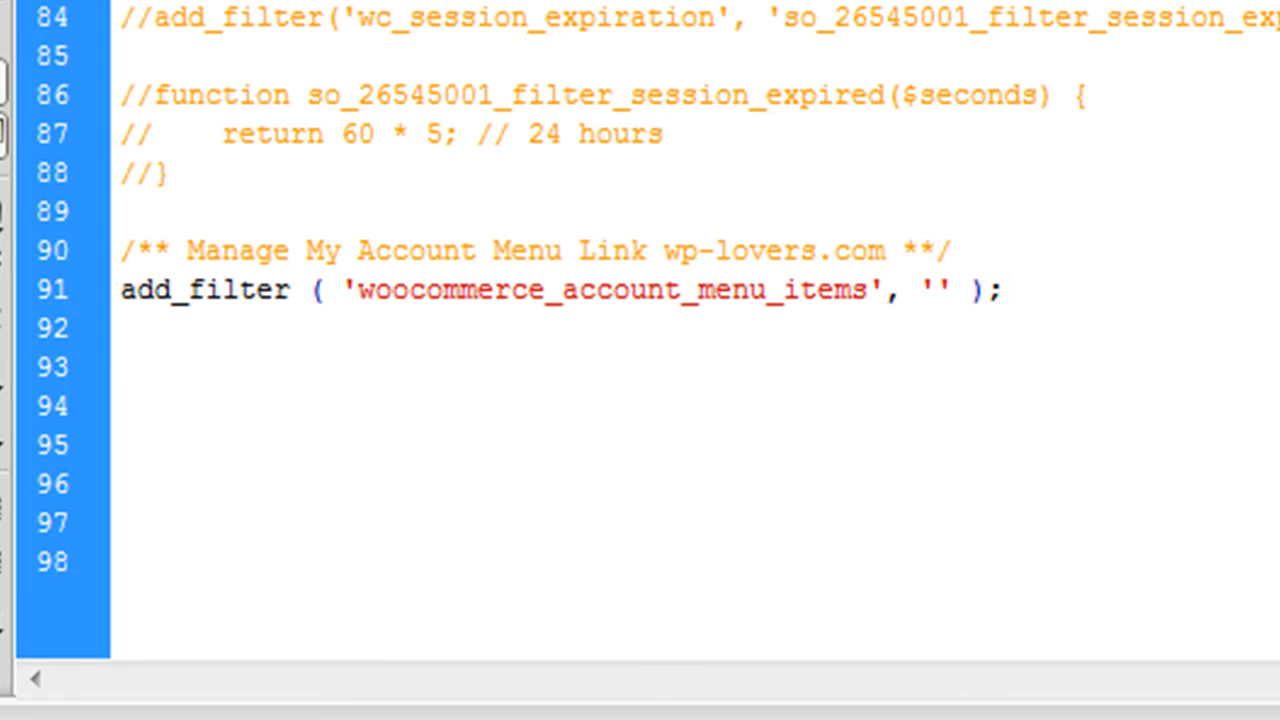
{"action": "left_click", "coordinate": [1004, 288]}
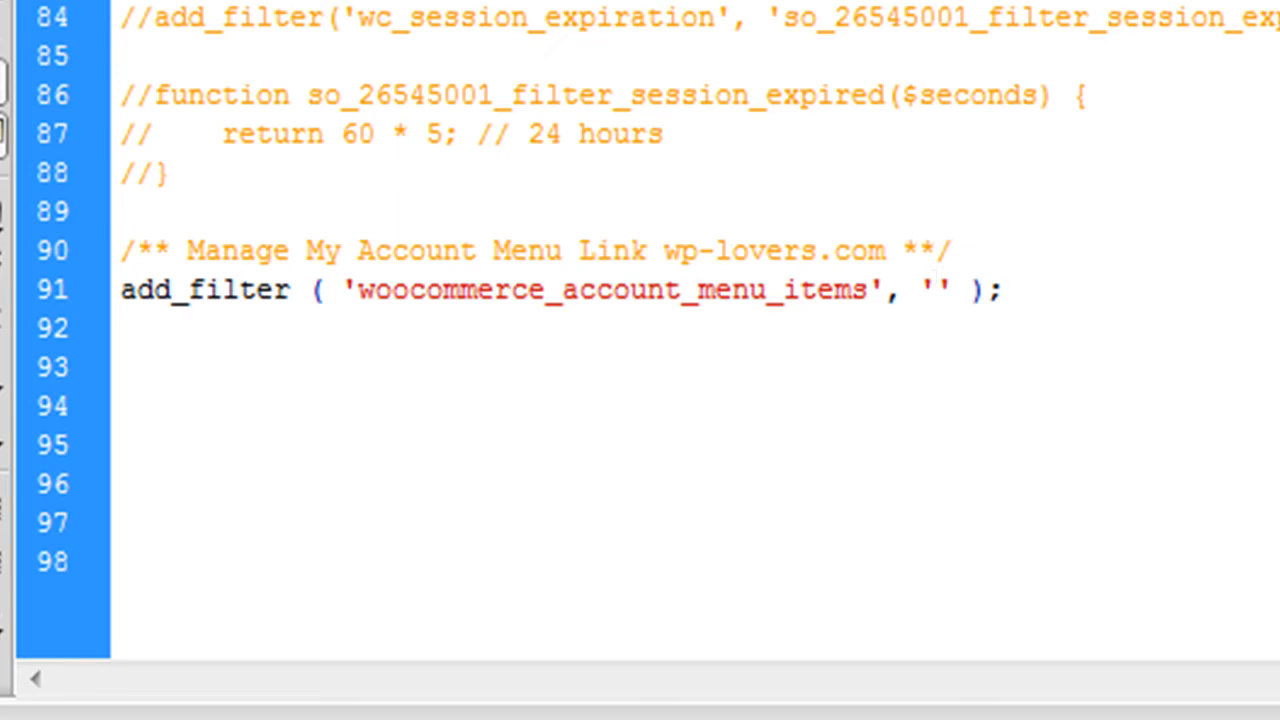
Step: Fill in the callback name wp_lovers_change_my_account_menu_links and select it for reuse
{"action": "left_click", "coordinate": [930, 288]}
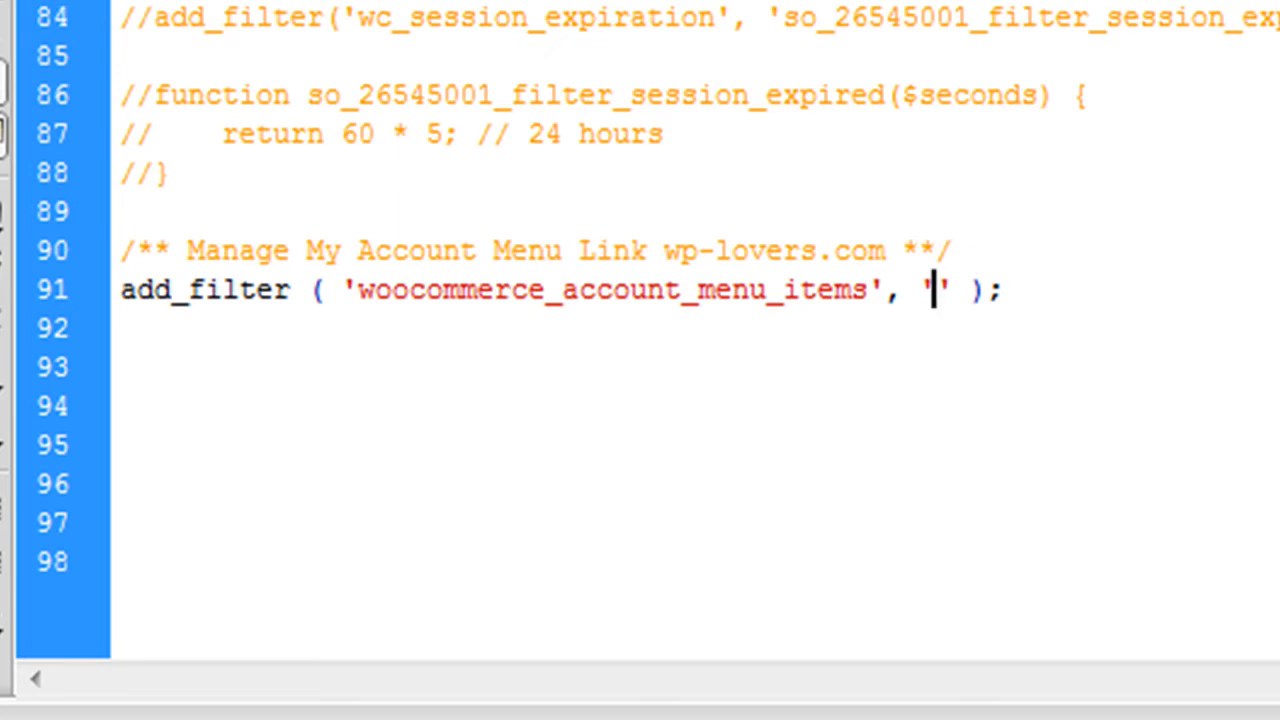
{"action": "type", "text": "wp"}
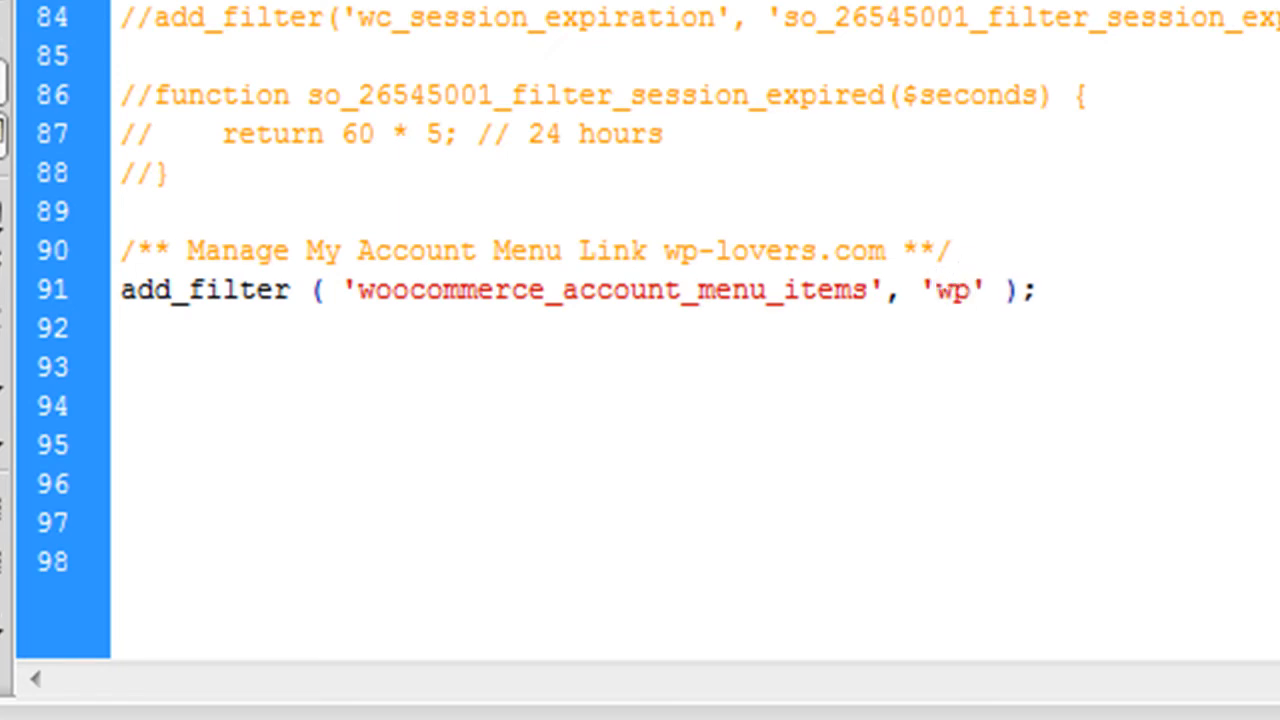
{"action": "type", "text": "_lovers"}
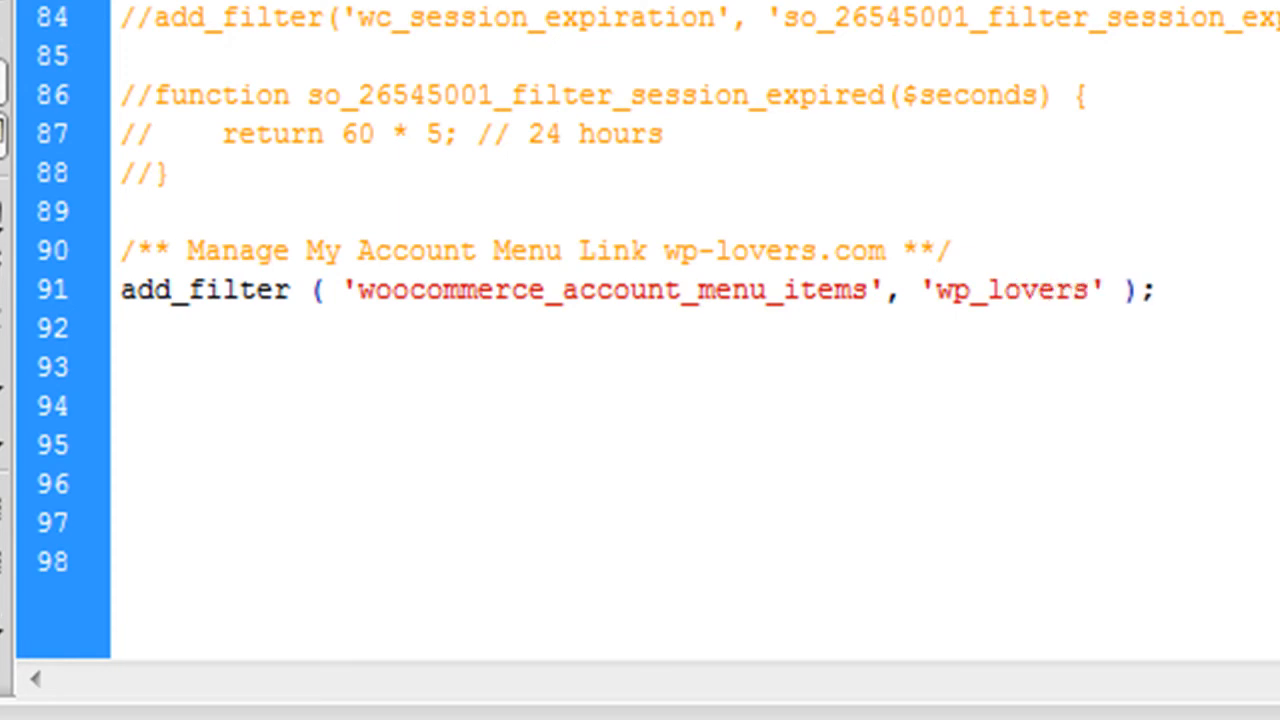
{"action": "type", "text": "_change_my_account_menu"}
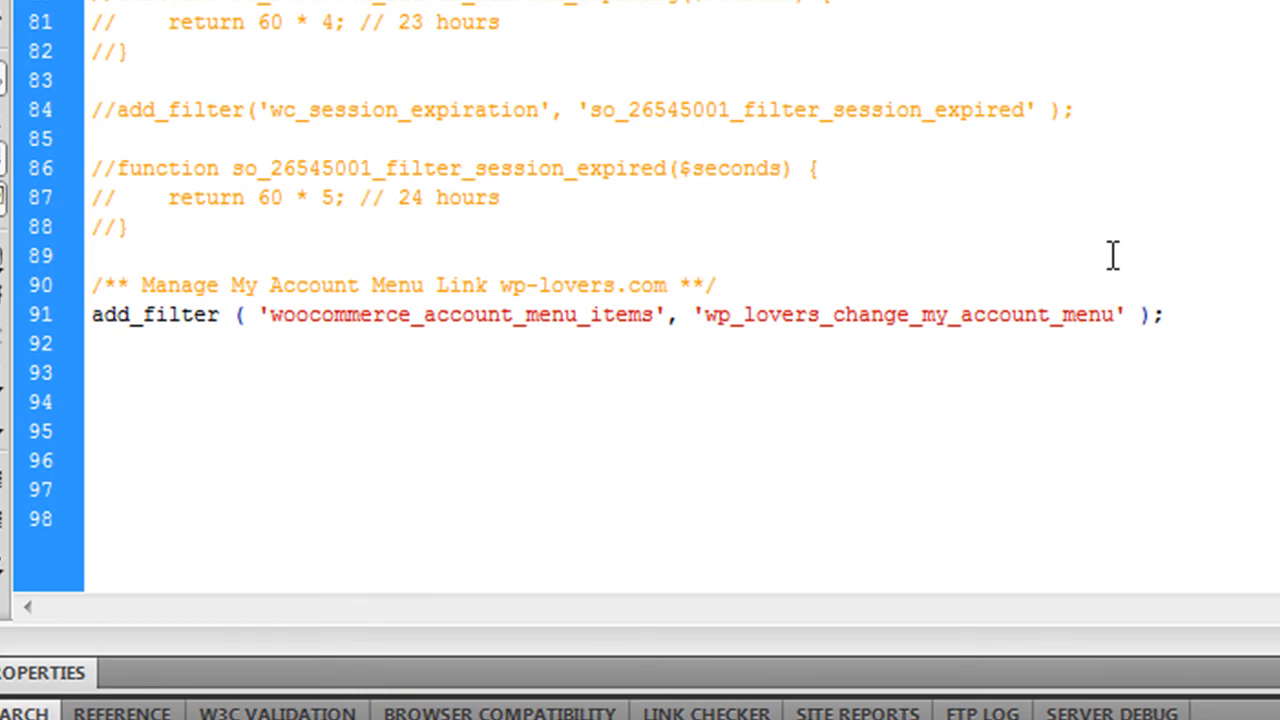
{"action": "type", "text": "_links"}
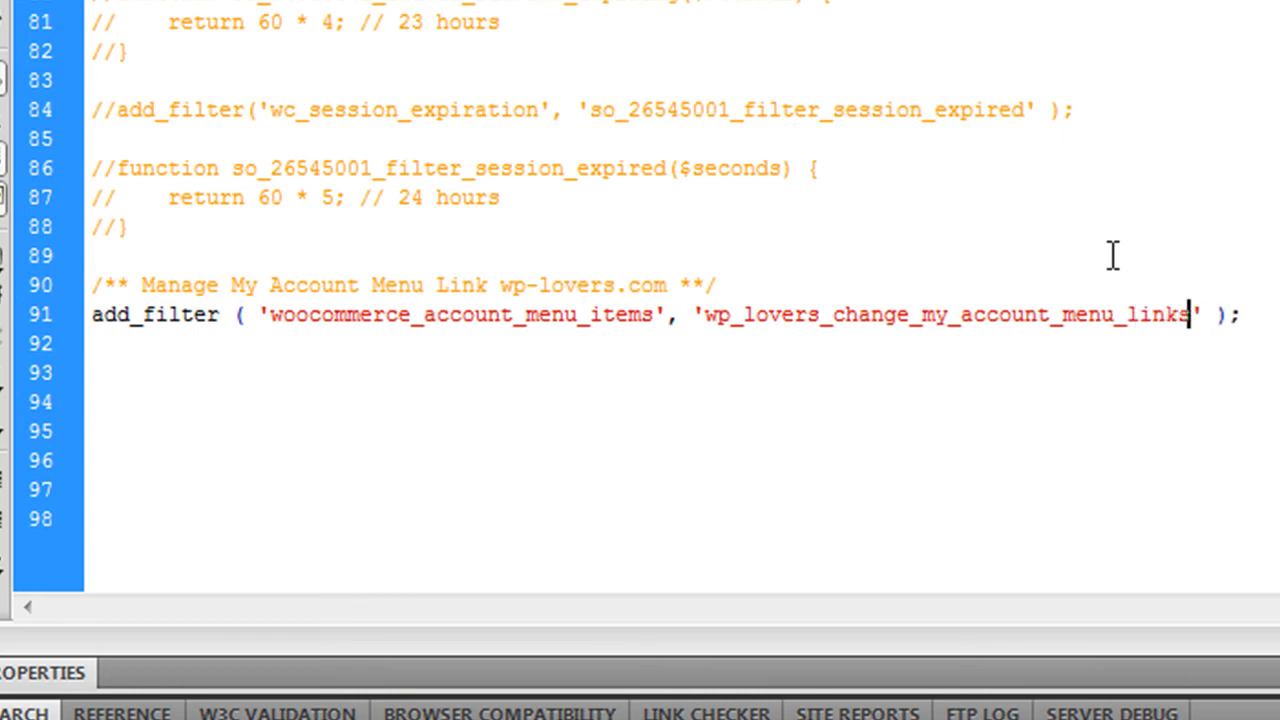
{"action": "mouse_move", "coordinate": [1008, 314]}
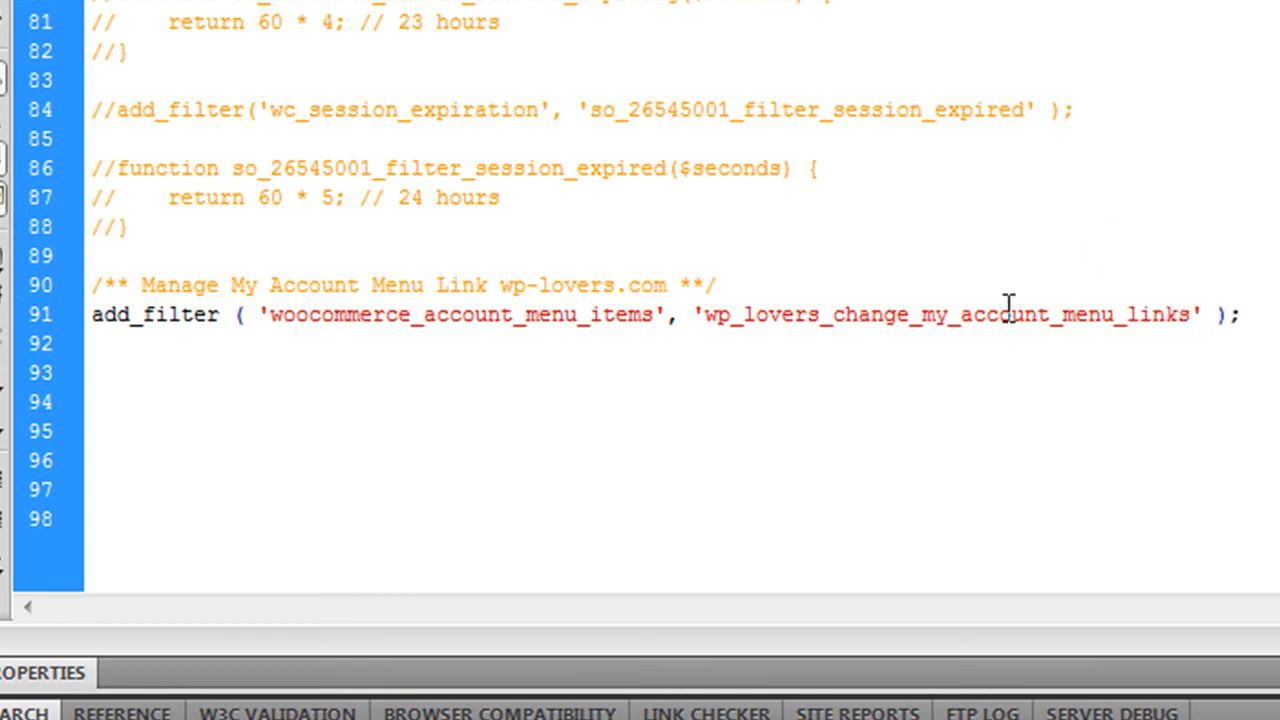
{"action": "double_click", "coordinate": [944, 314]}
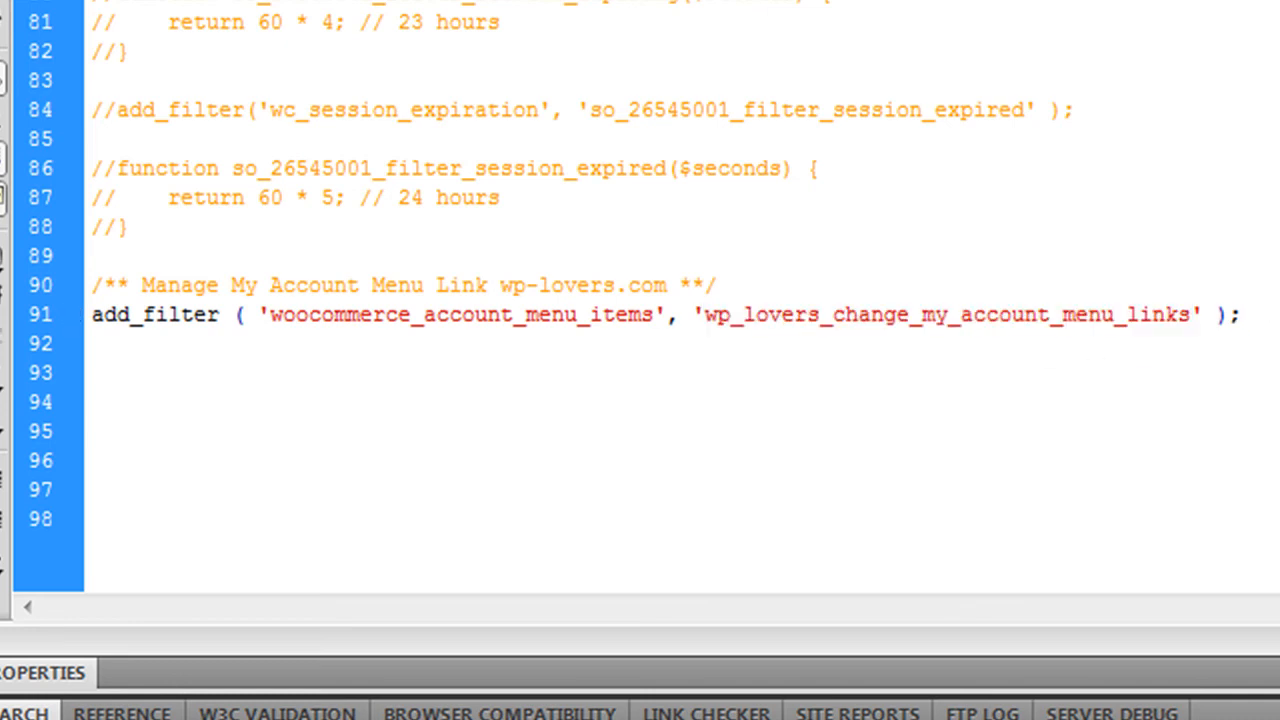
Step: Declare the function wp_lovers_change_my_account_menu_links taking a $menu_link parameter
{"action": "type", "text": "wp_lovers_change_my_account_menu_links"}
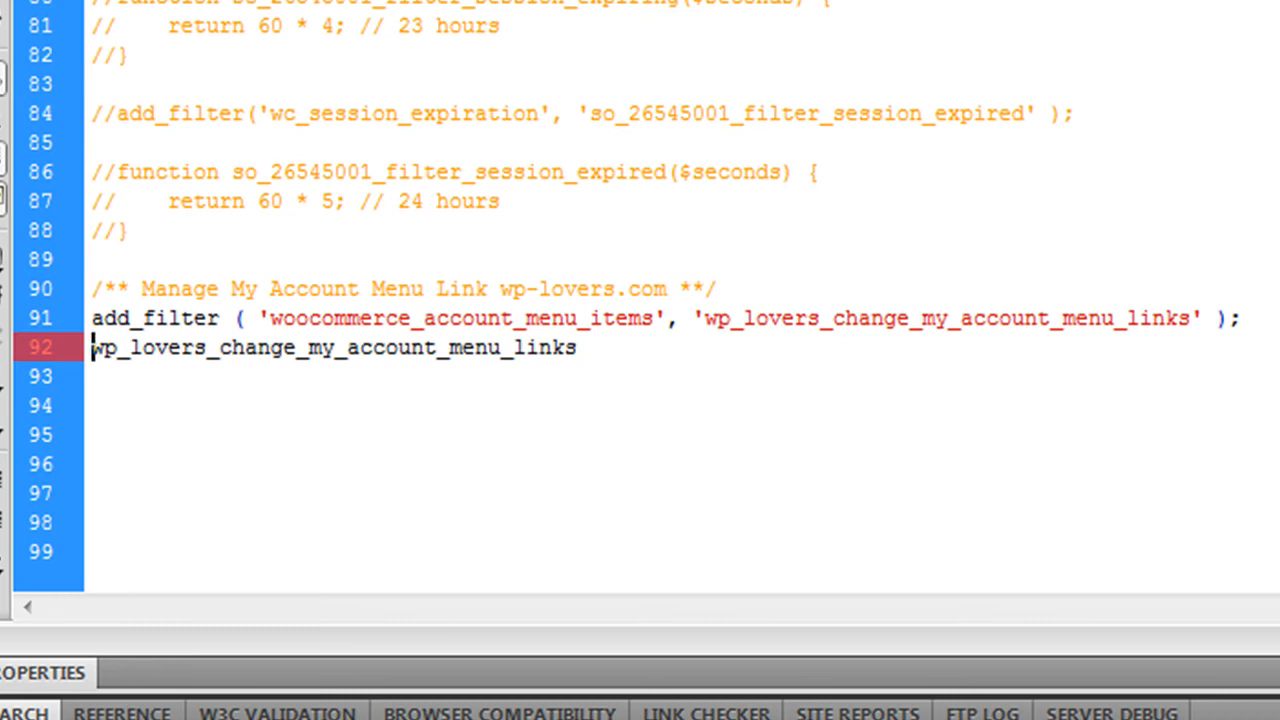
{"action": "type", "text": "function"}
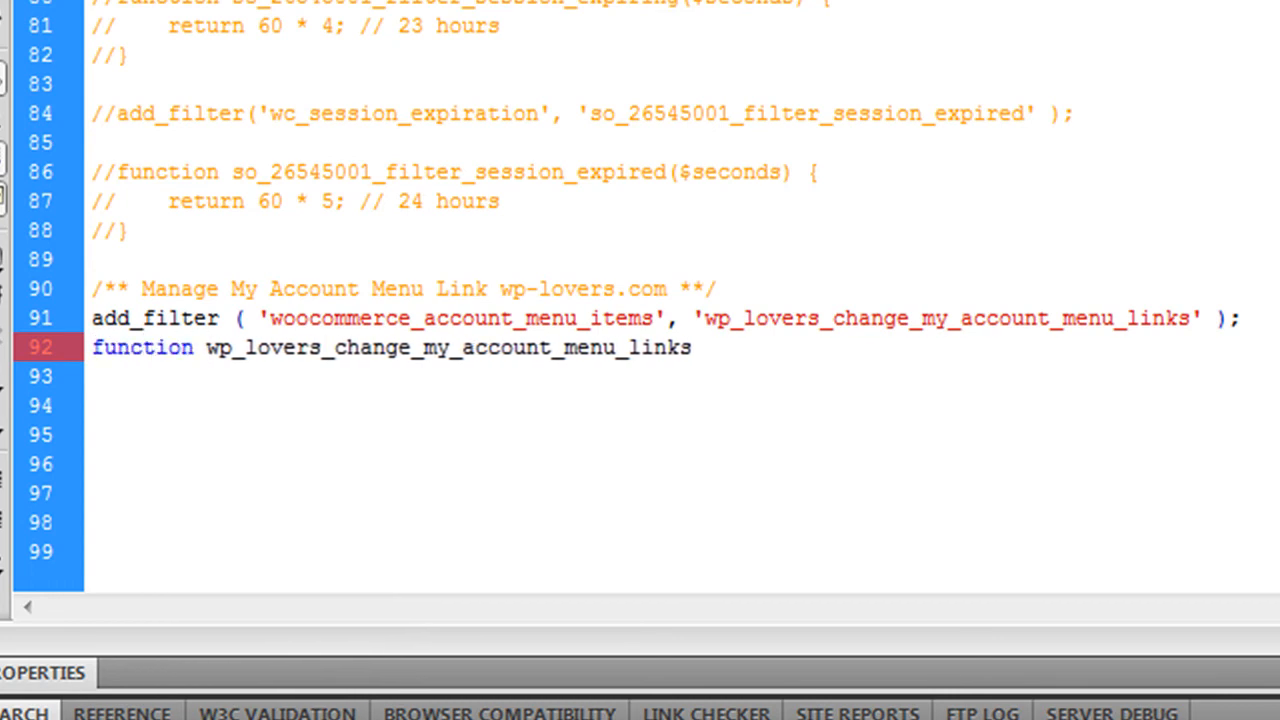
{"action": "left_click", "coordinate": [690, 348]}
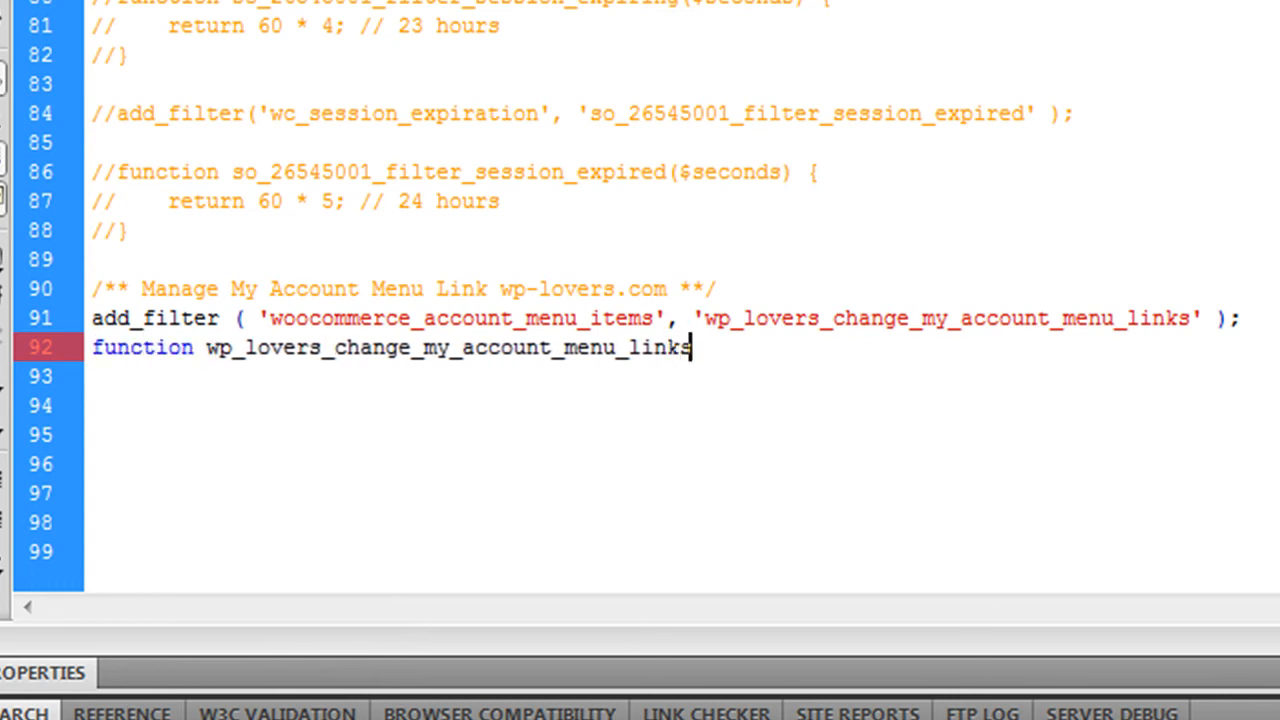
{"action": "type", "text": "( $menu"}
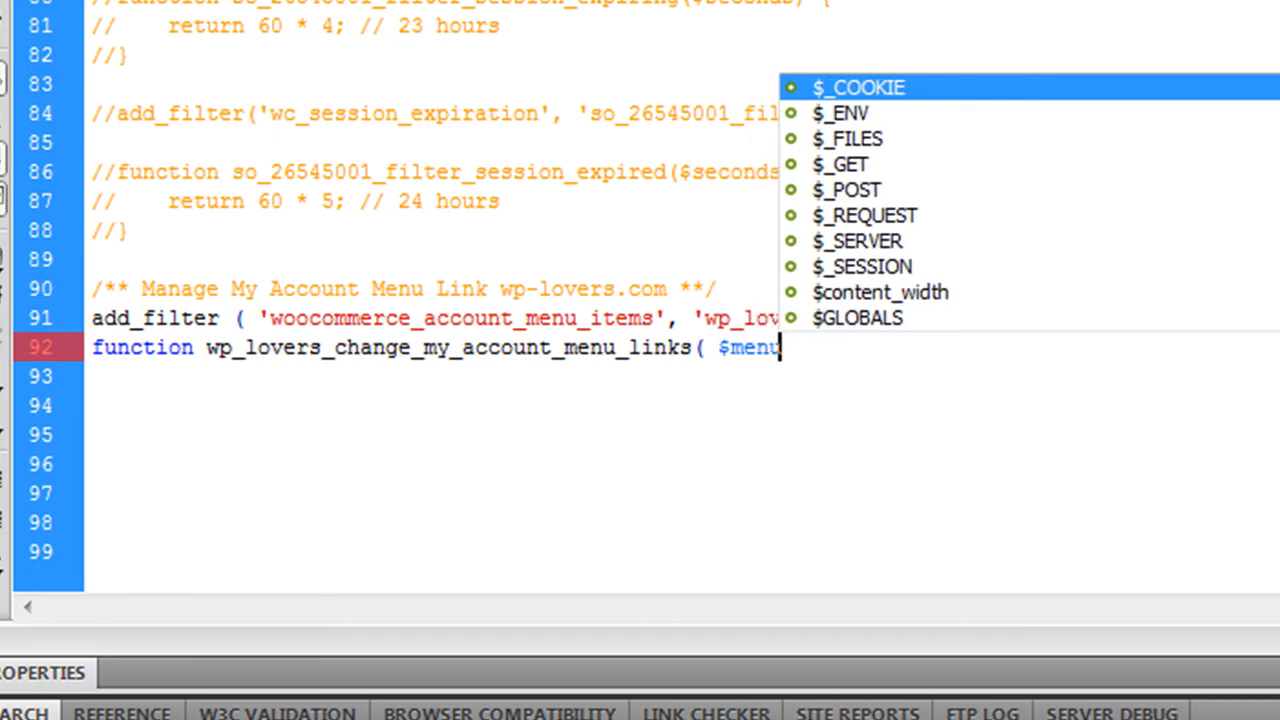
{"action": "type", "text": "_link"}
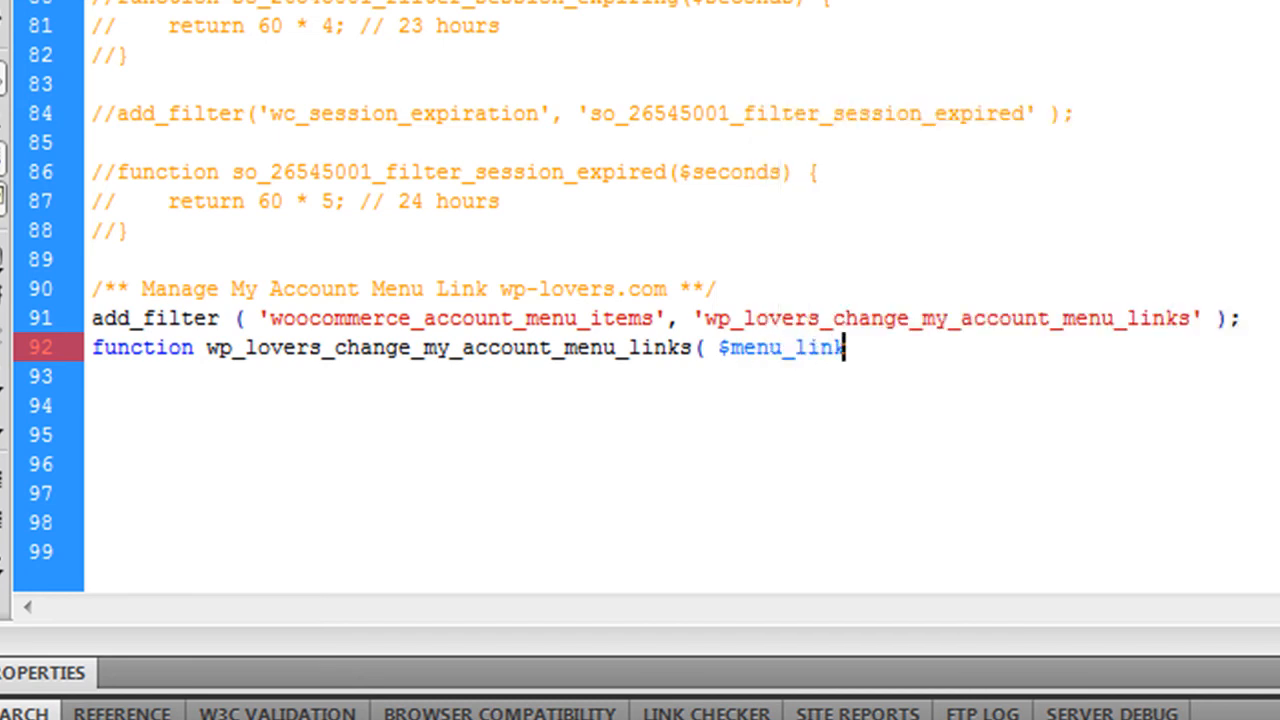
{"action": "type", "text": ") {}"}
{"action": "left_click", "coordinate": [682, 406]}
{"action": "type", "text": "e"}
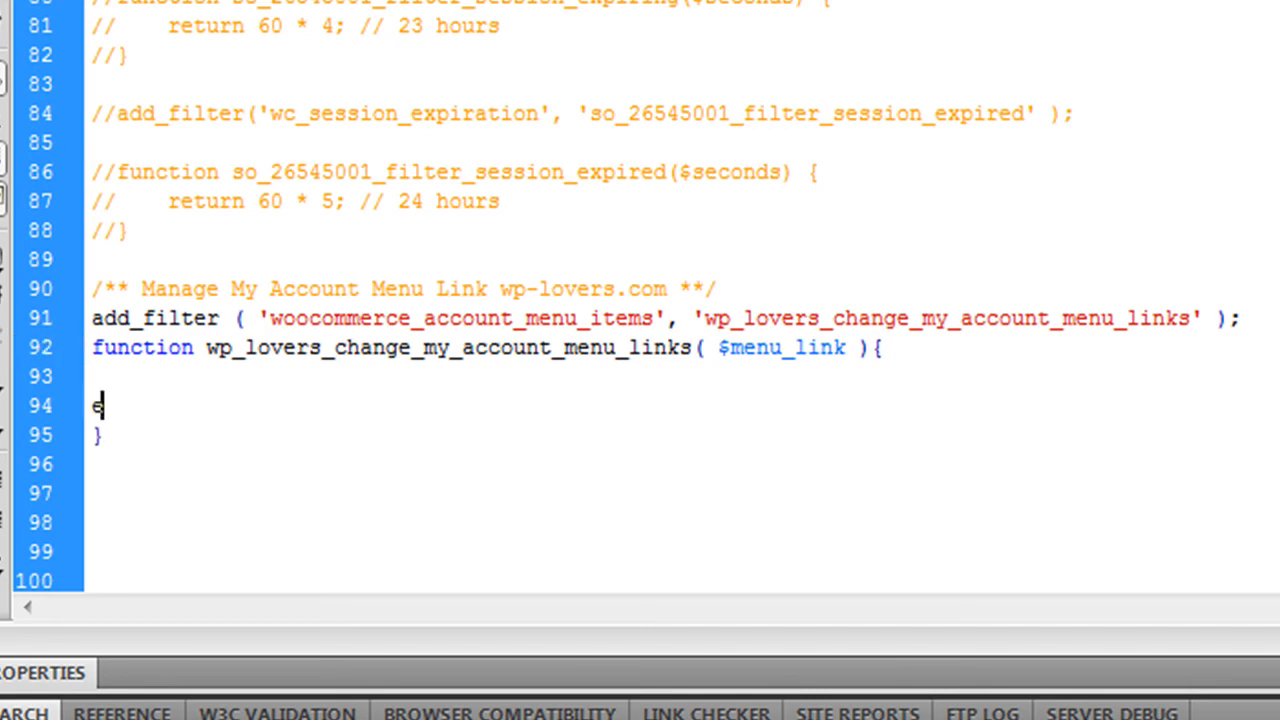
Step: Make the function echo/print_r the array and rename the variable to $menu_links in both places
{"action": "type", "text": "cho '';"}
{"action": "type", "text": "print_r(  );"}
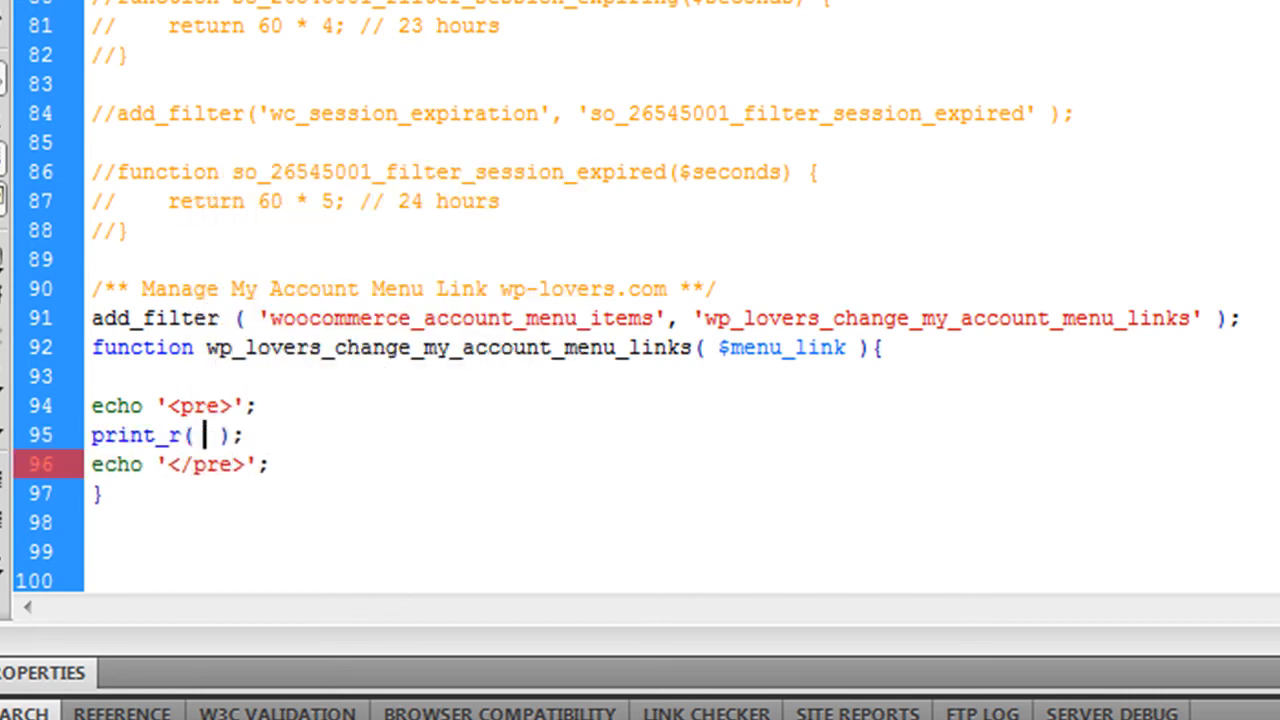
{"action": "type", "text": "$menu_link"}
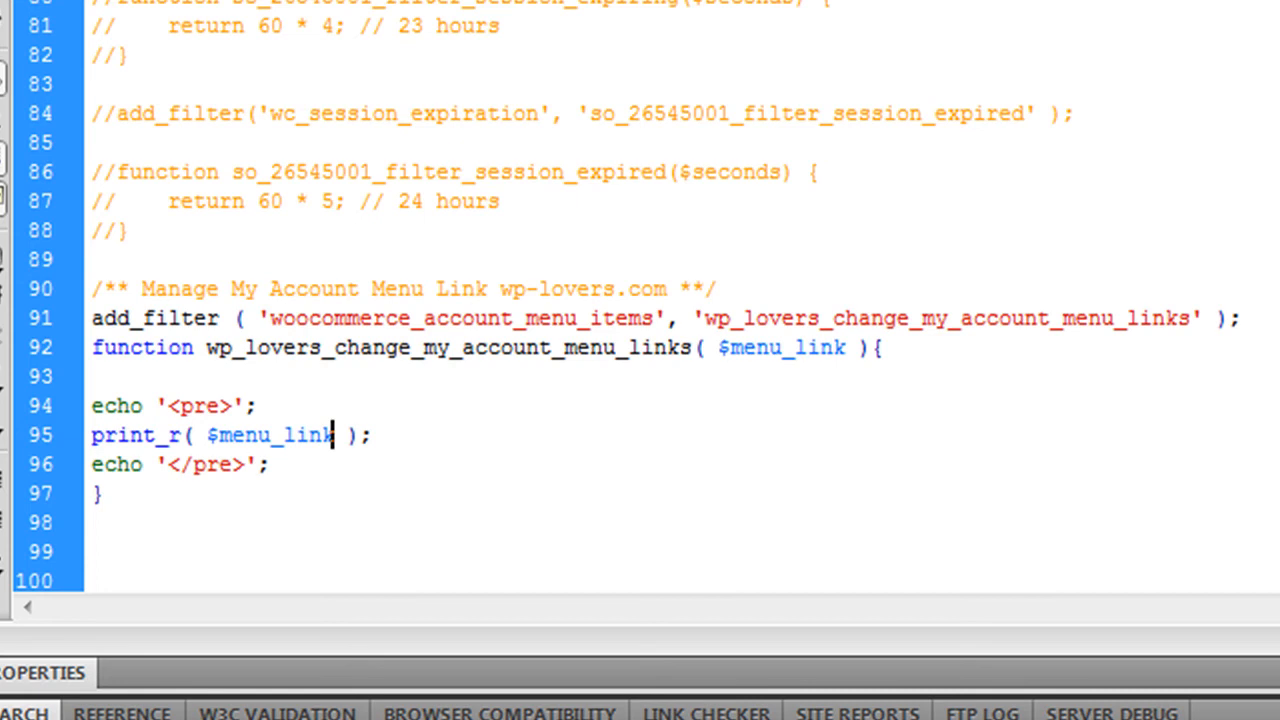
{"action": "left_click", "coordinate": [840, 348]}
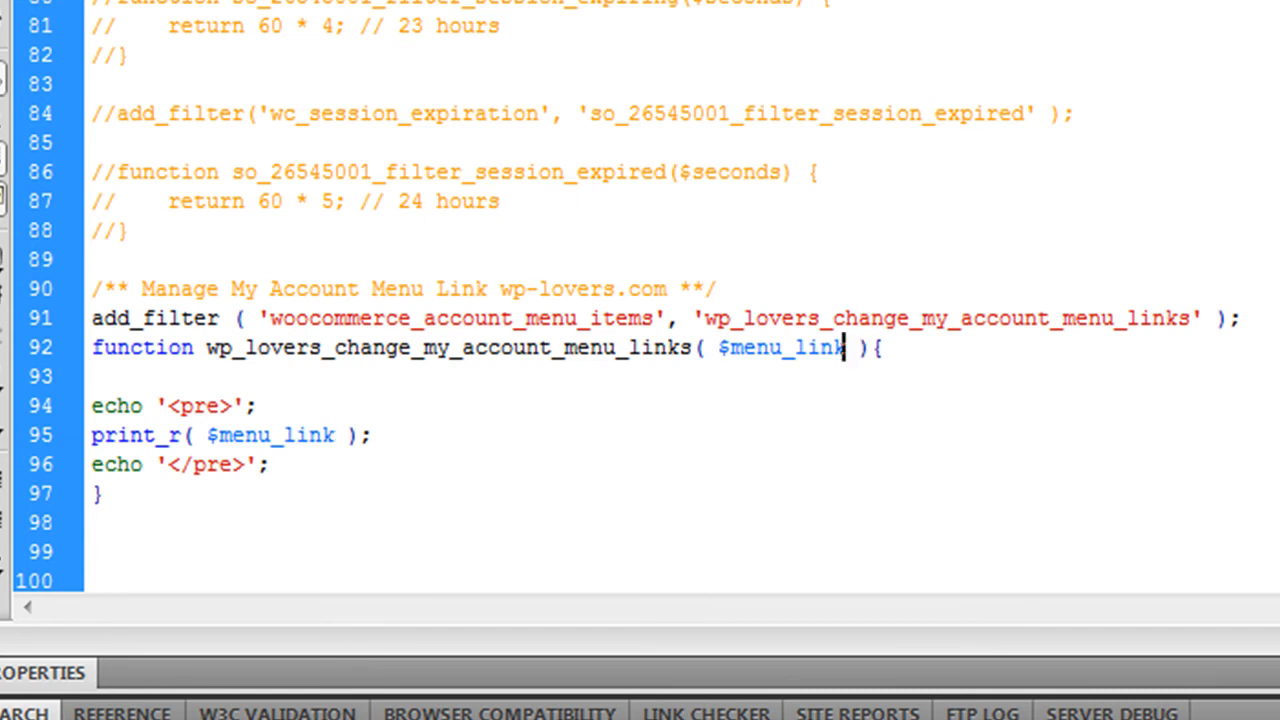
{"action": "type", "text": "s"}
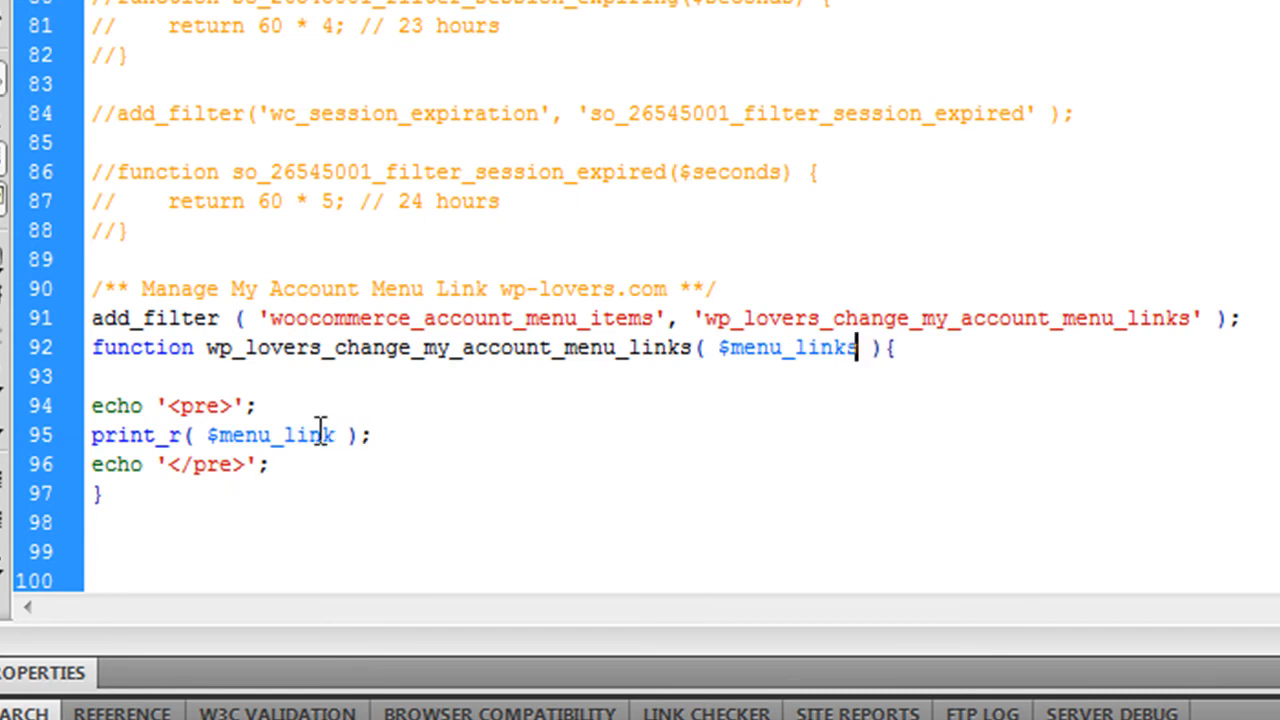
{"action": "type", "text": "s"}
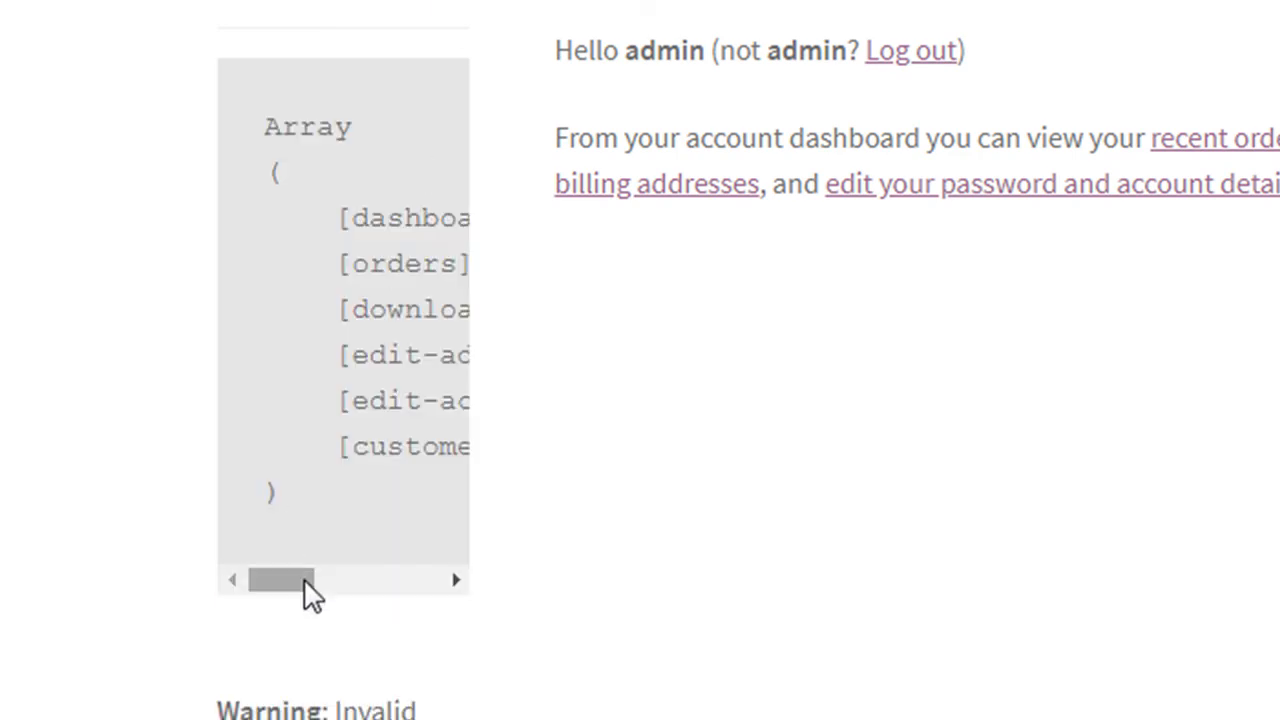
{"action": "mouse_move", "coordinate": [270, 576]}
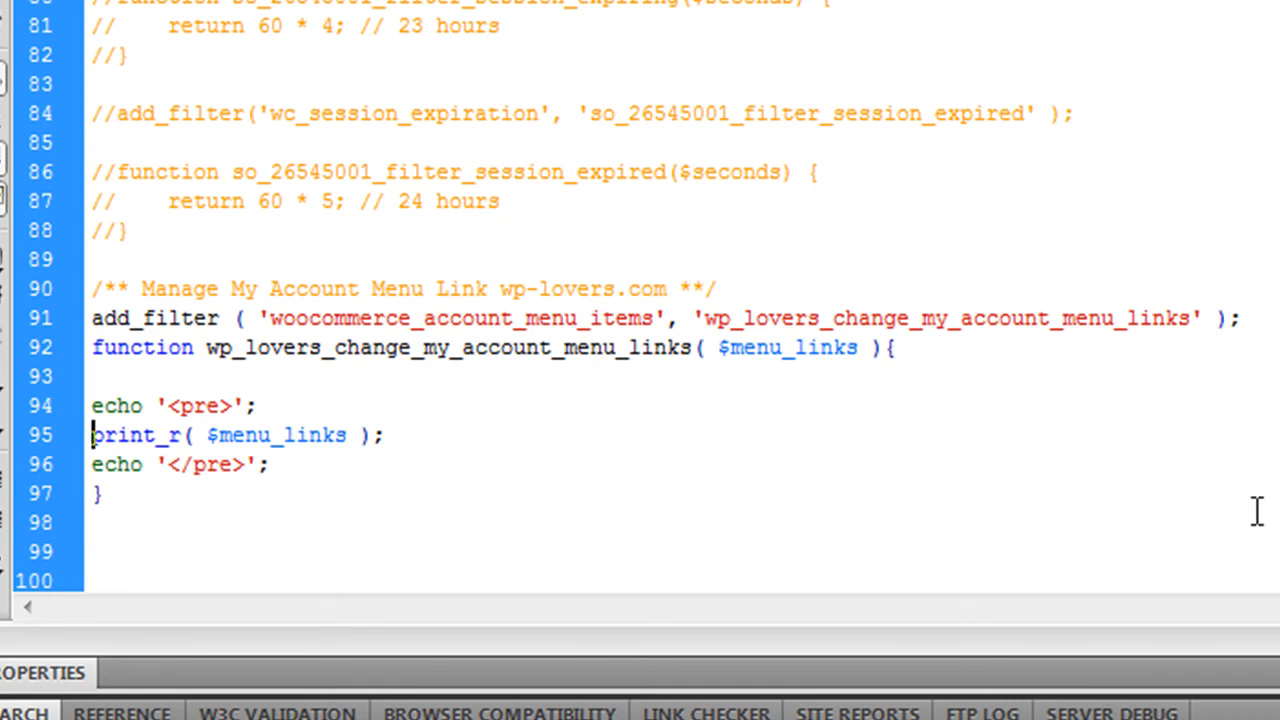
Step: Paste the printed Array output into the function and wrap it in a /* */ comment
{"action": "left_click", "coordinate": [170, 404]}
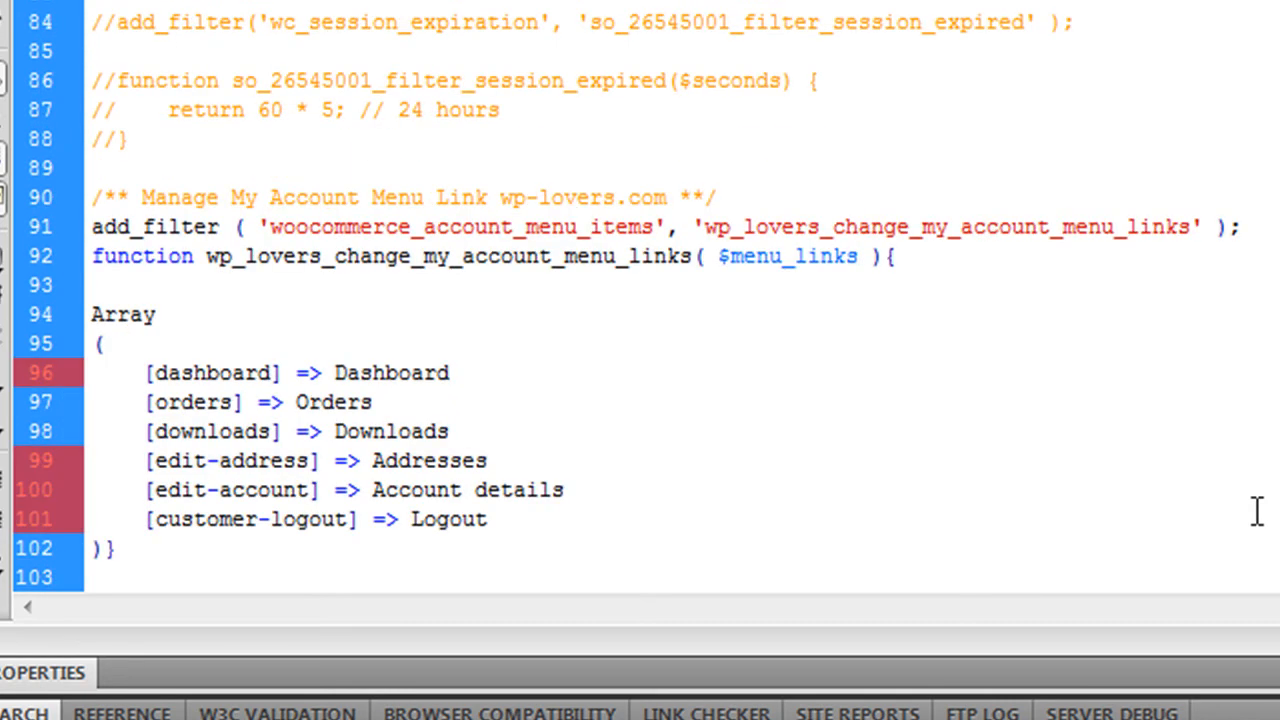
{"action": "left_click", "coordinate": [104, 400]}
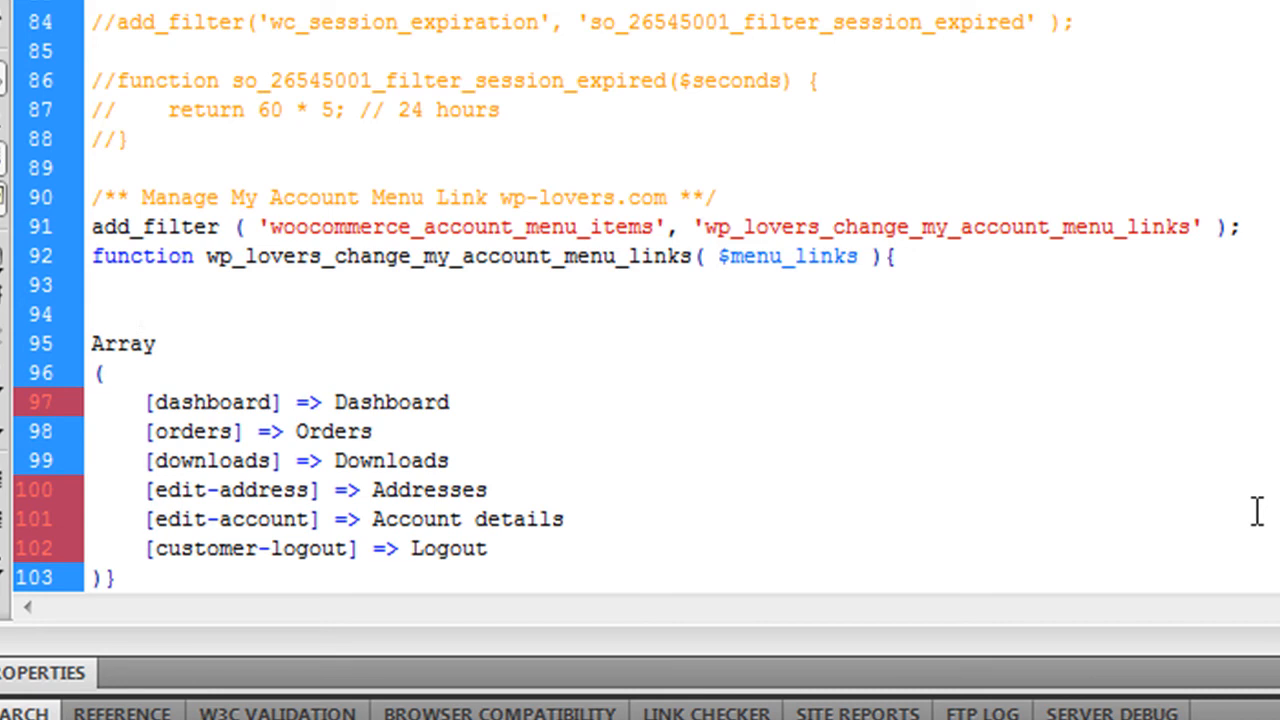
{"action": "left_click", "coordinate": [140, 314]}
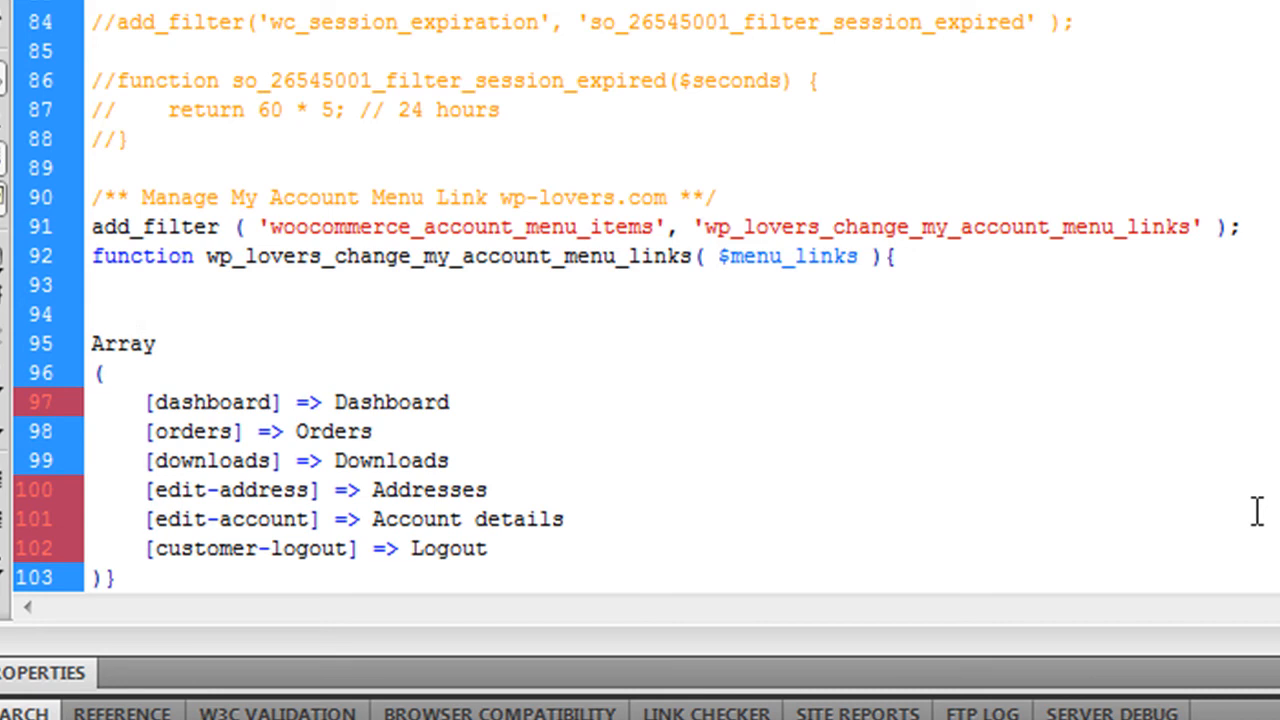
{"action": "left_click", "coordinate": [140, 312]}
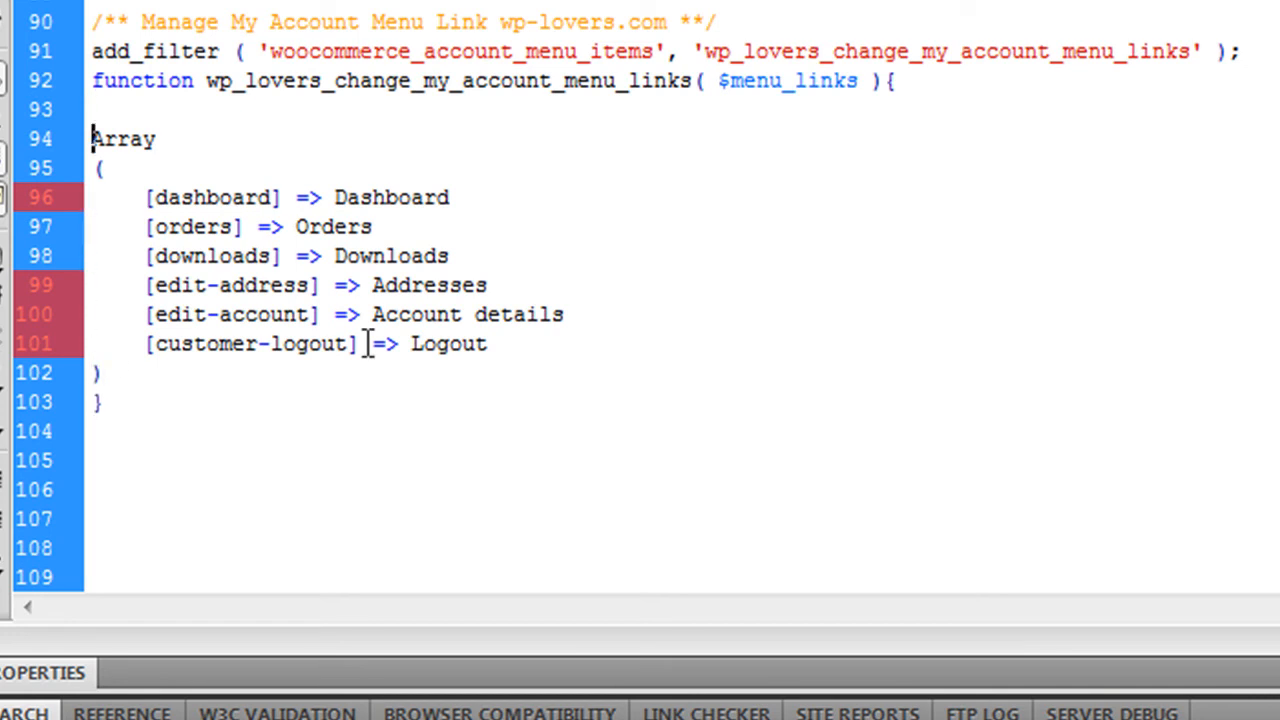
{"action": "type", "text": "/*"}
{"action": "type", "text": "*/"}
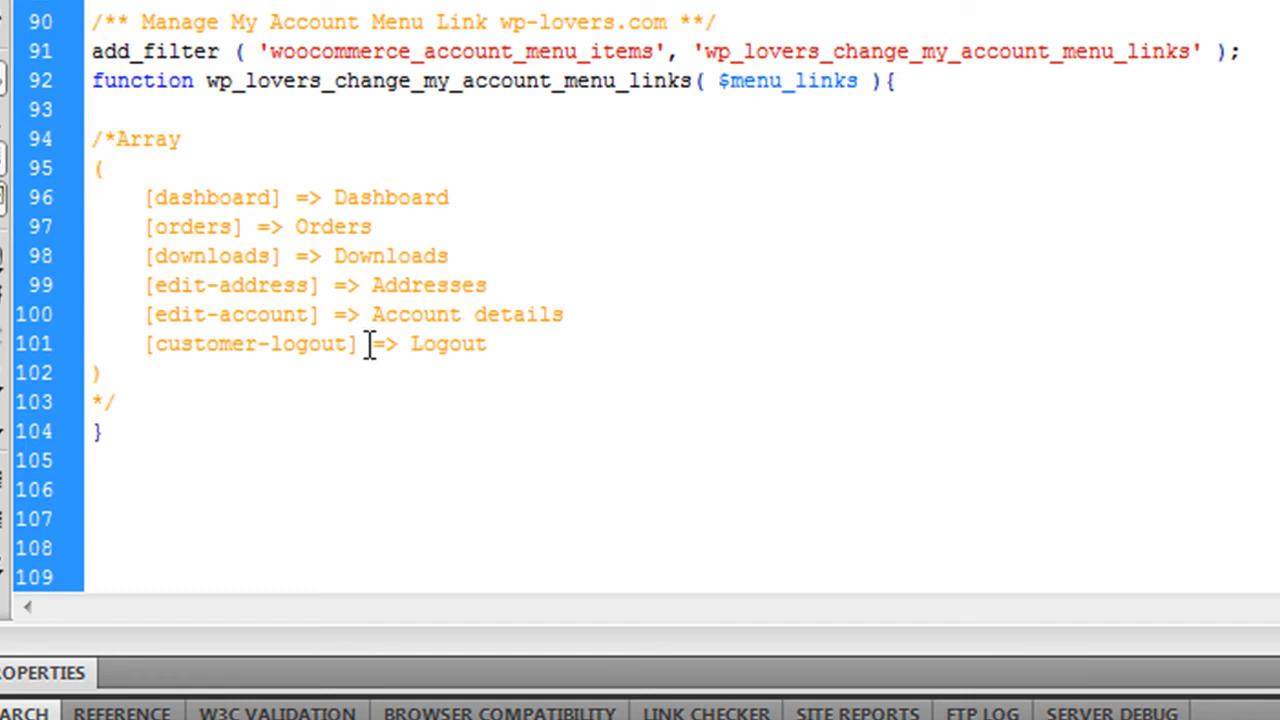
Step: Add unset( $menu_links['downloads'] ); above the commented array
{"action": "left_click", "coordinate": [96, 108]}
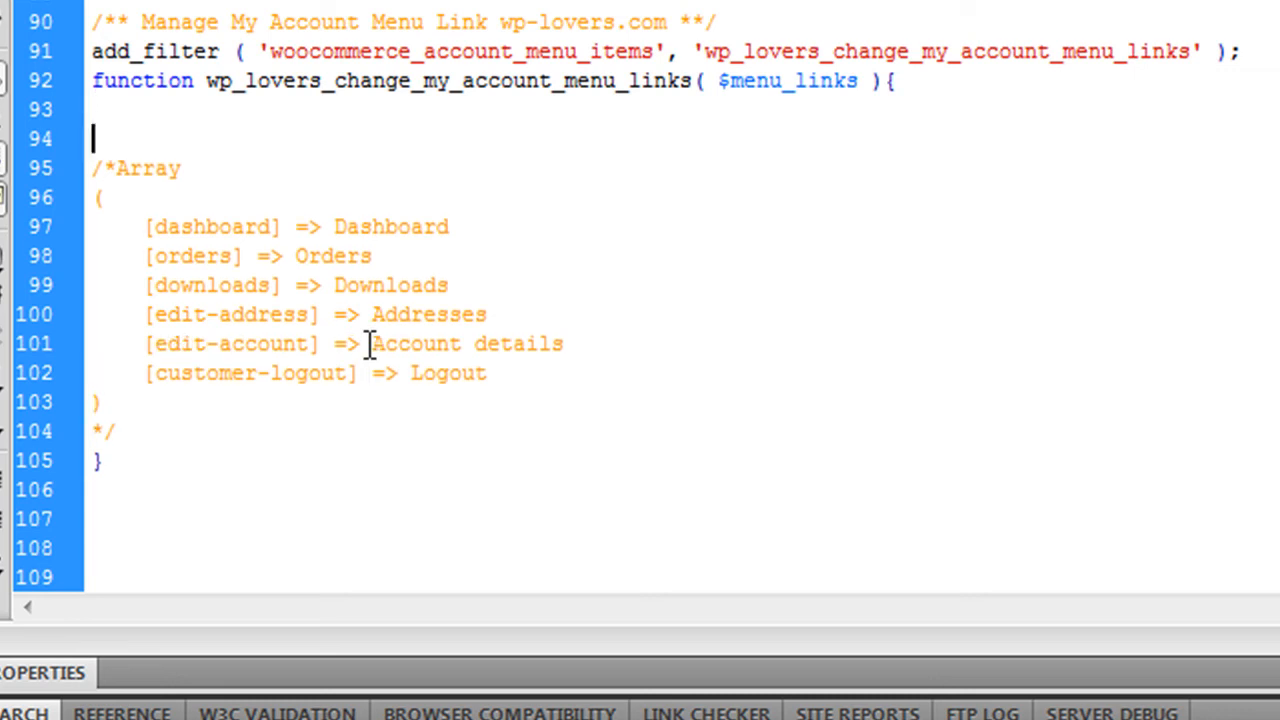
{"action": "type", "text": "u"}
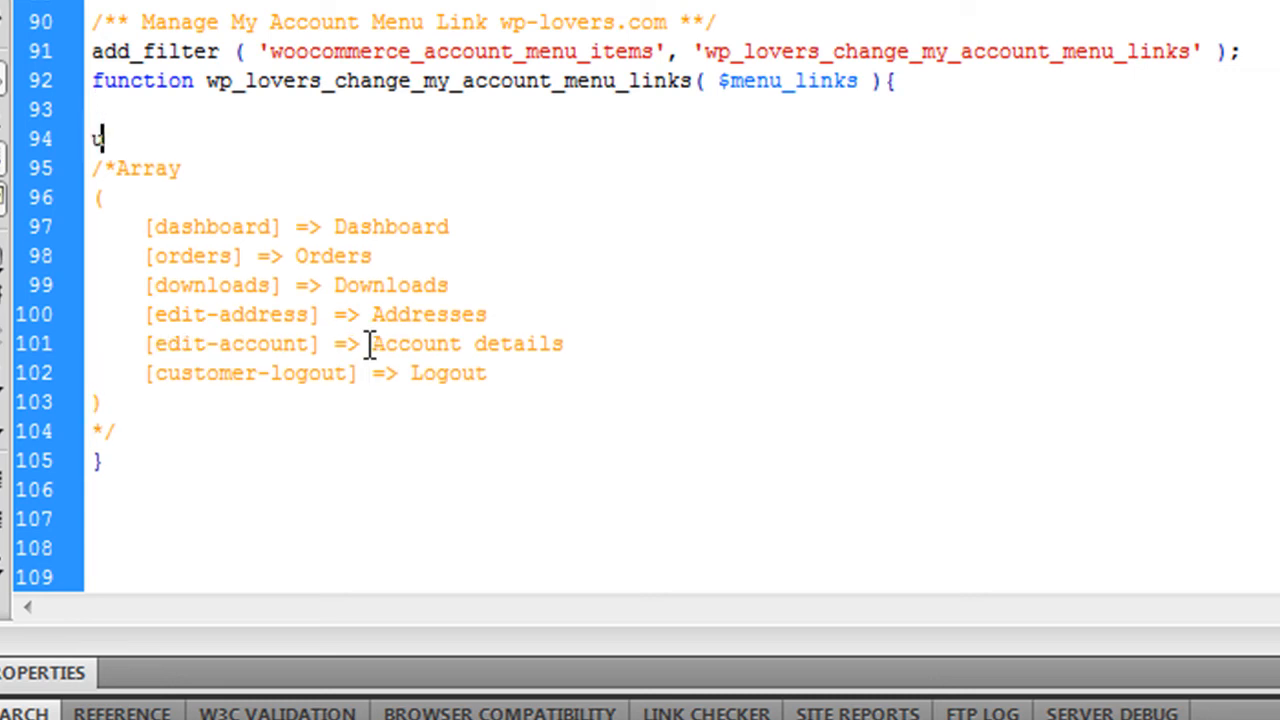
{"action": "type", "text": "unset"}
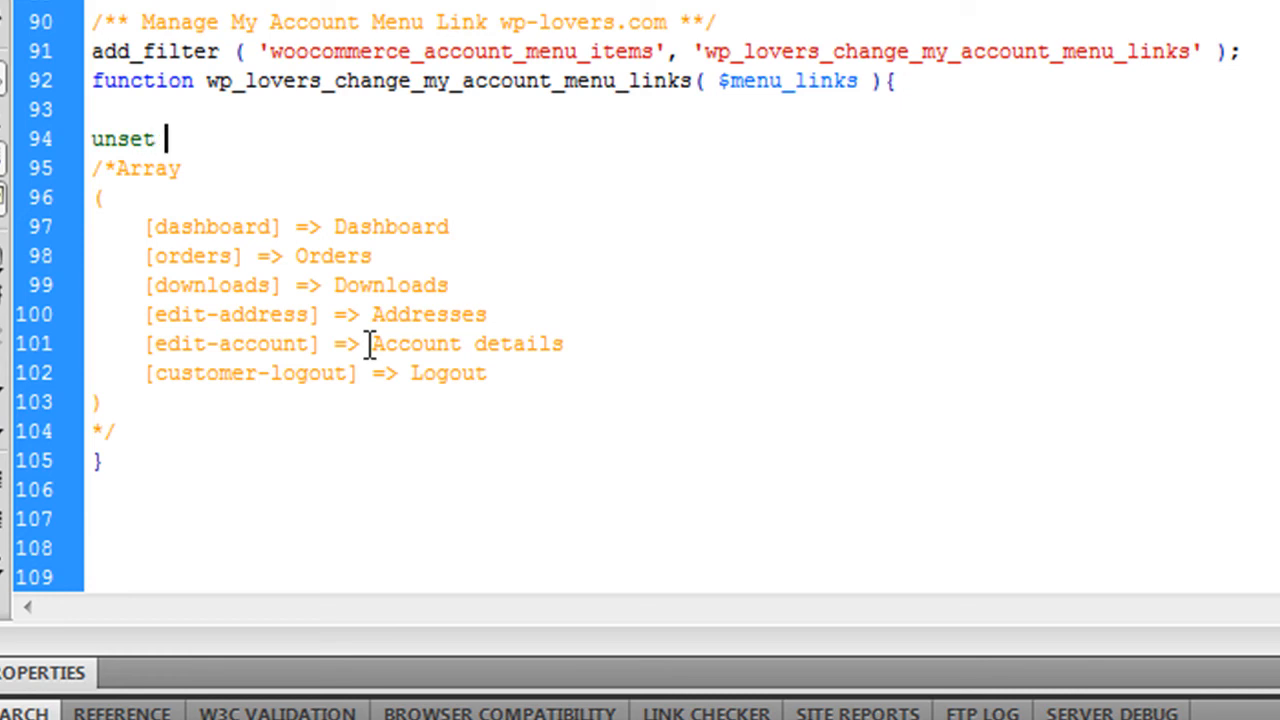
{"action": "type", "text": "("}
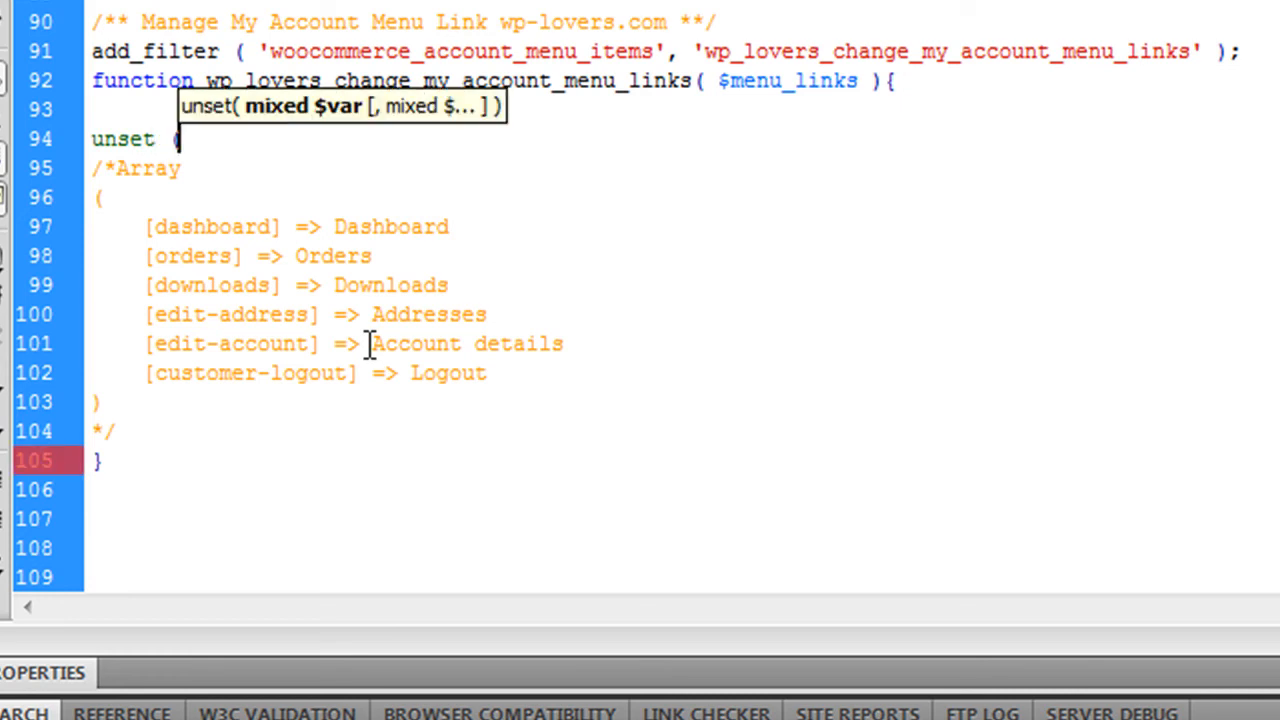
{"action": "type", "text": "$menu_links["}
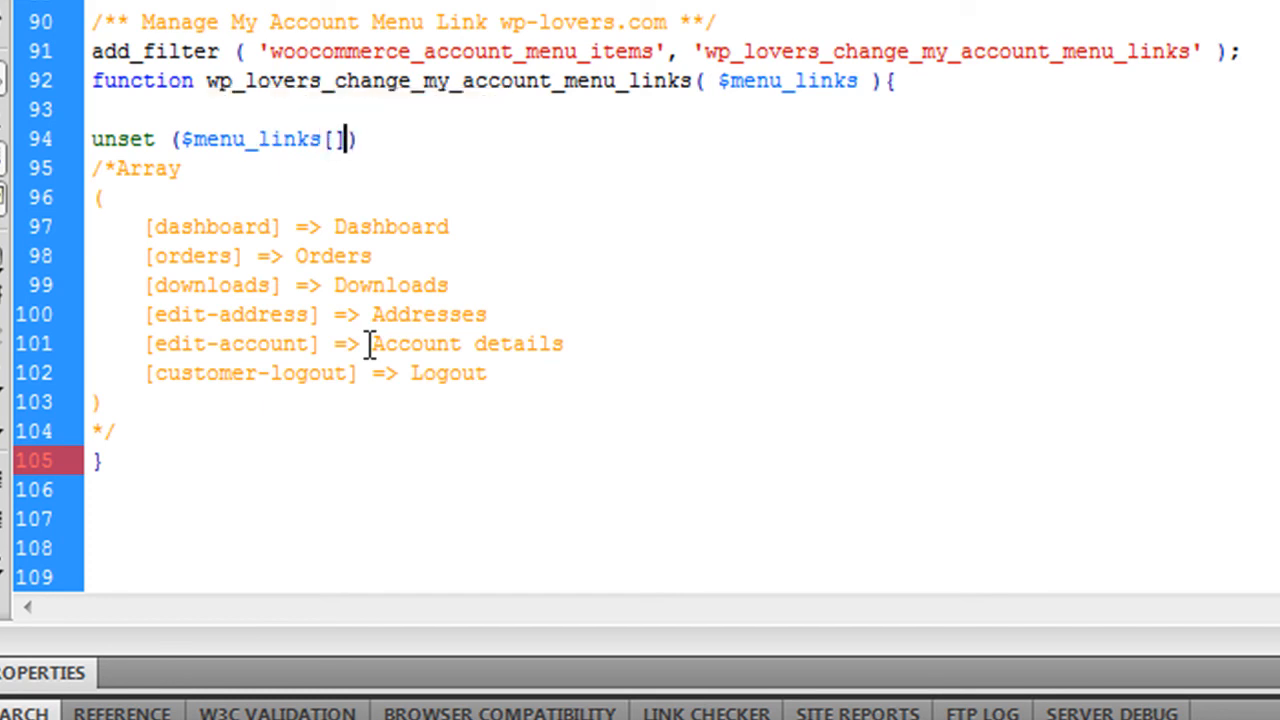
{"action": "type", "text": "''"}
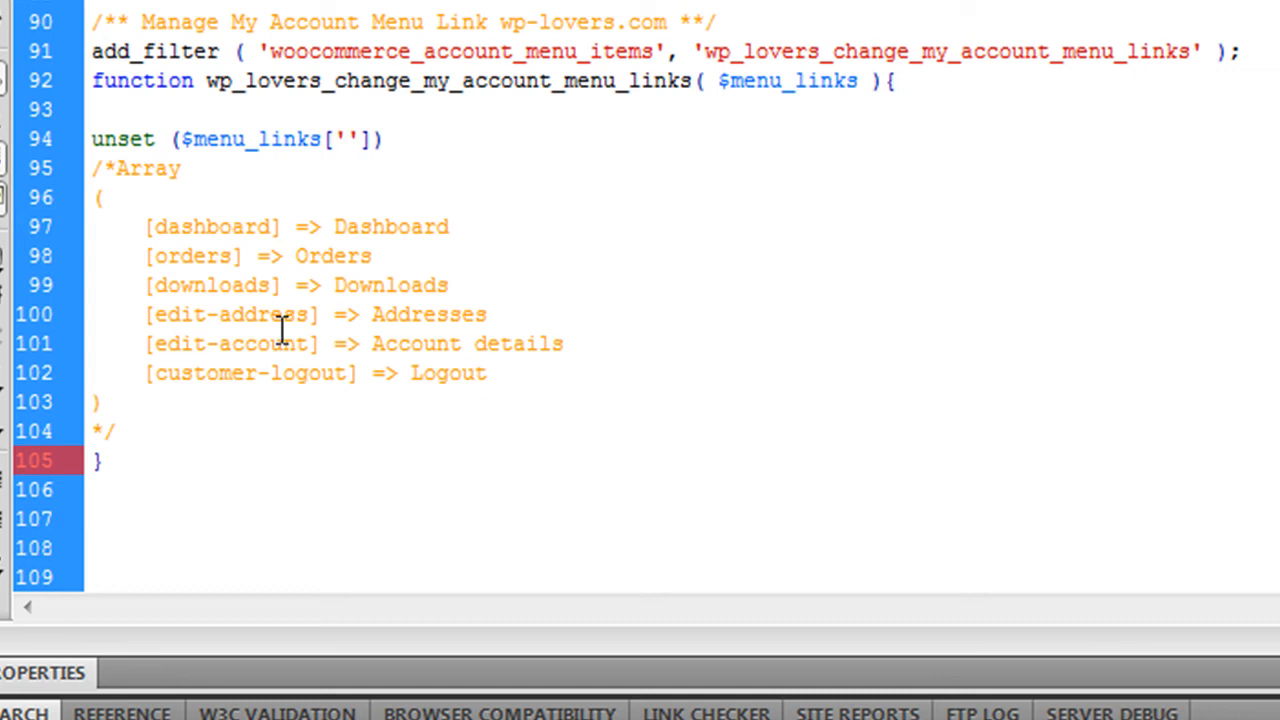
{"action": "double_click", "coordinate": [212, 284]}
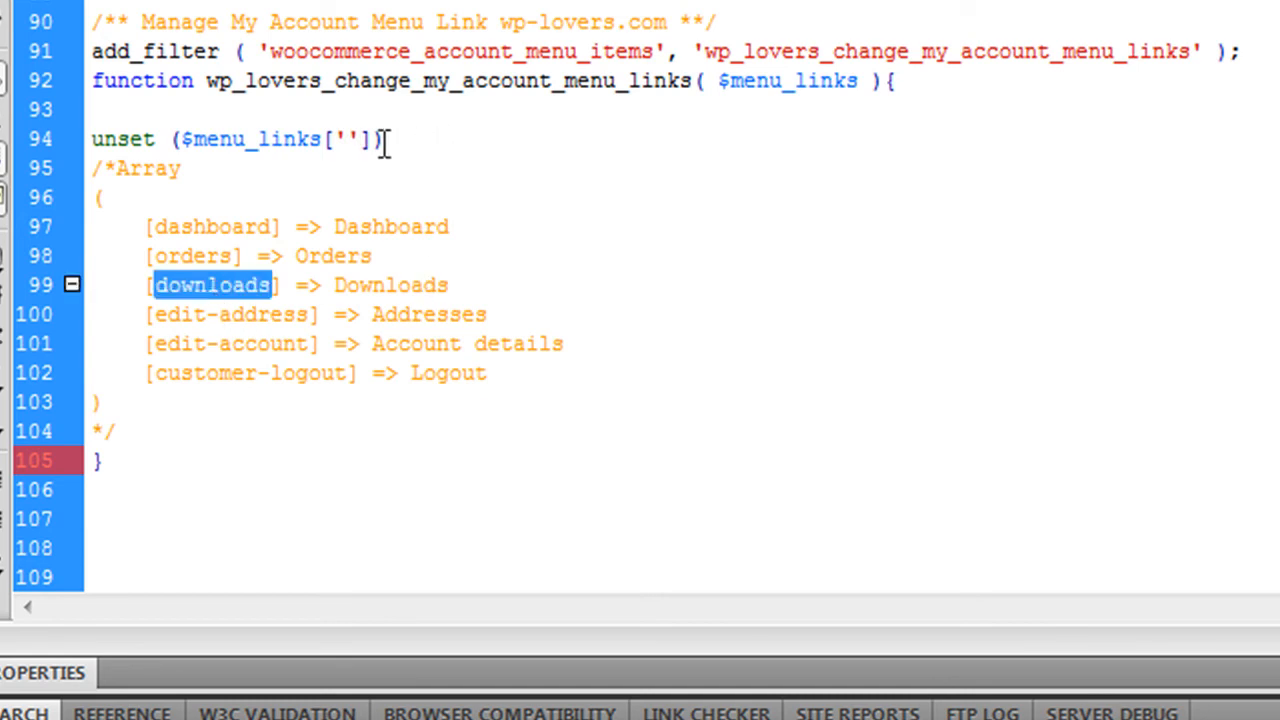
{"action": "type", "text": "downloads"}
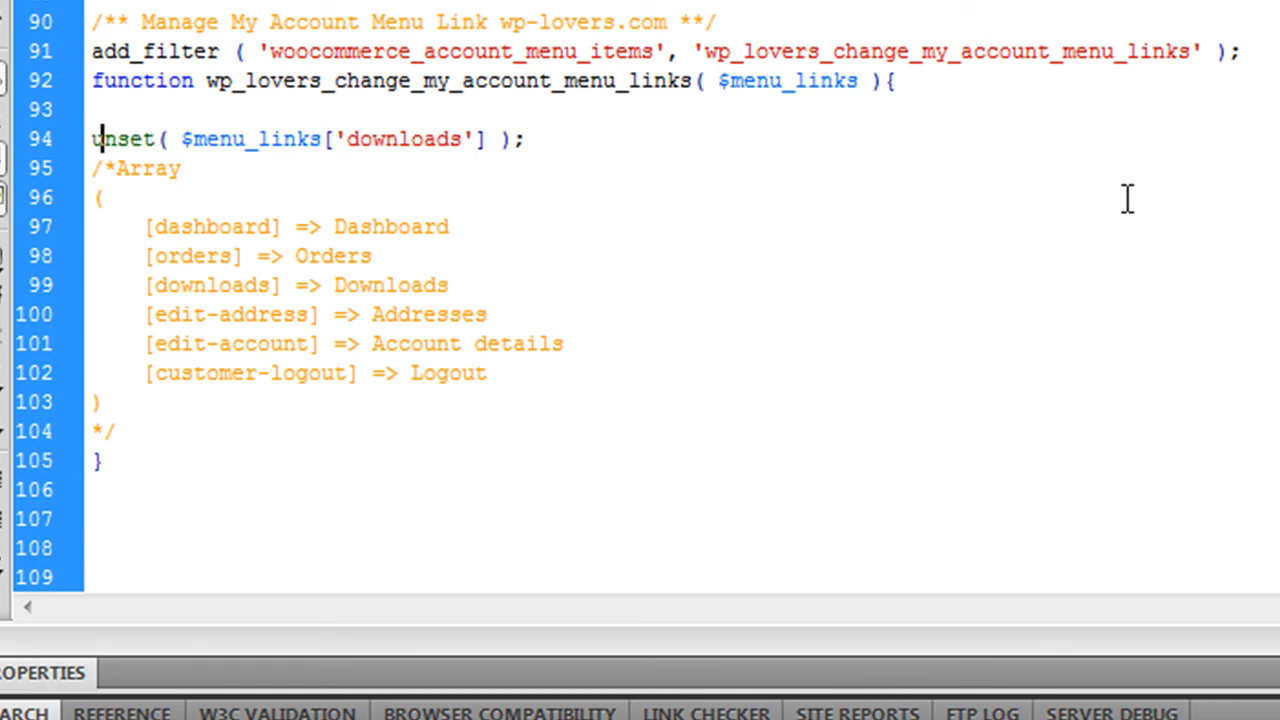
Step: Add return $menu_links; after the unset line
{"action": "left_click", "coordinate": [520, 138]}
{"action": "type", "text": "r"}
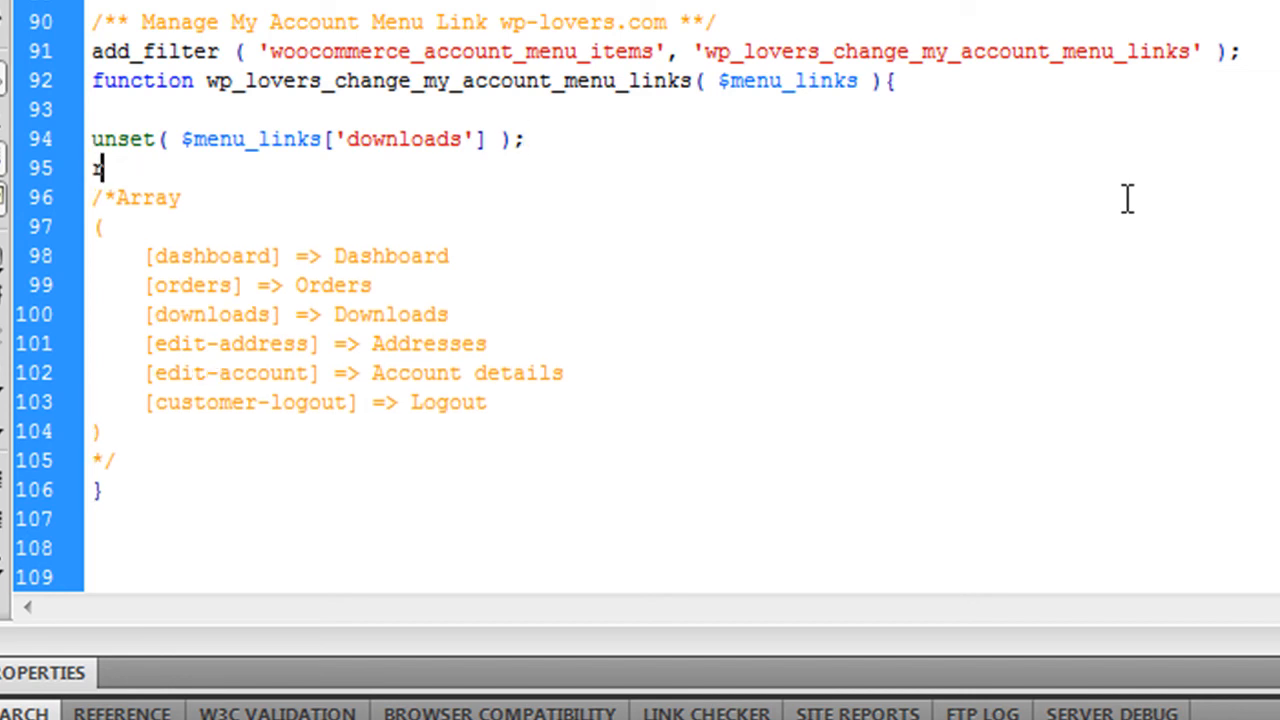
{"action": "type", "text": "eturn"}
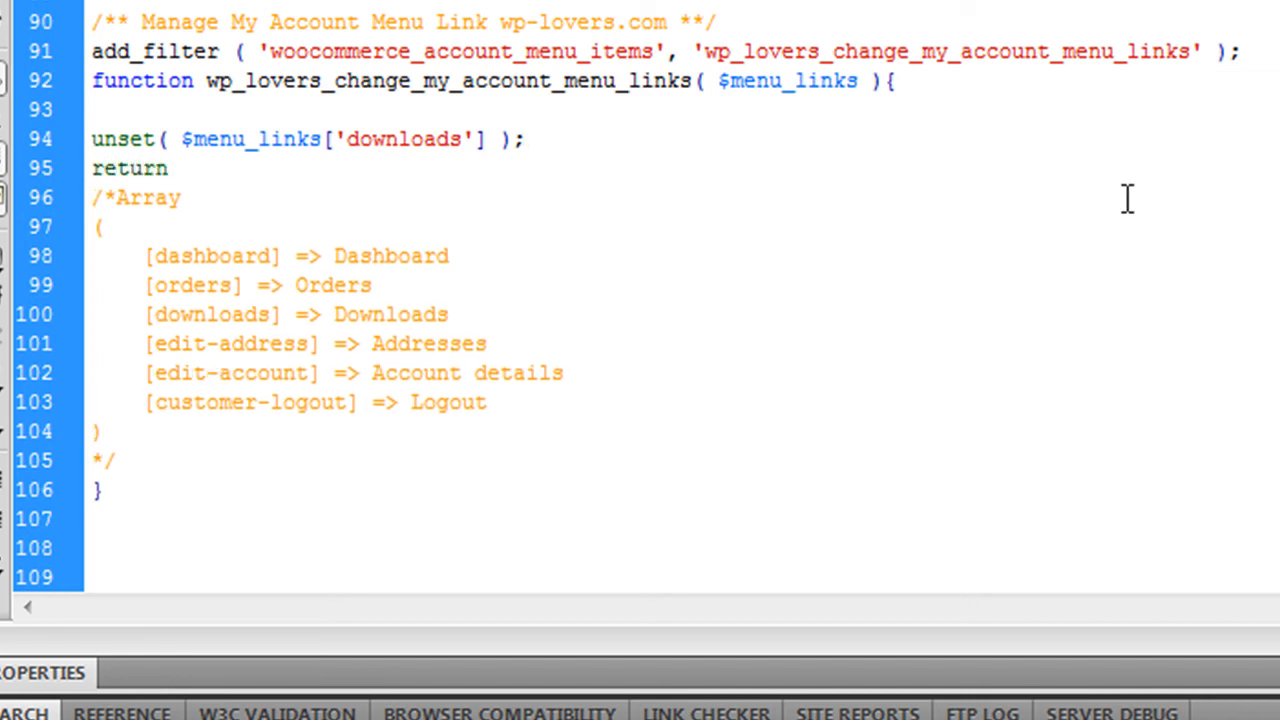
{"action": "type", "text": "$menu_links;"}
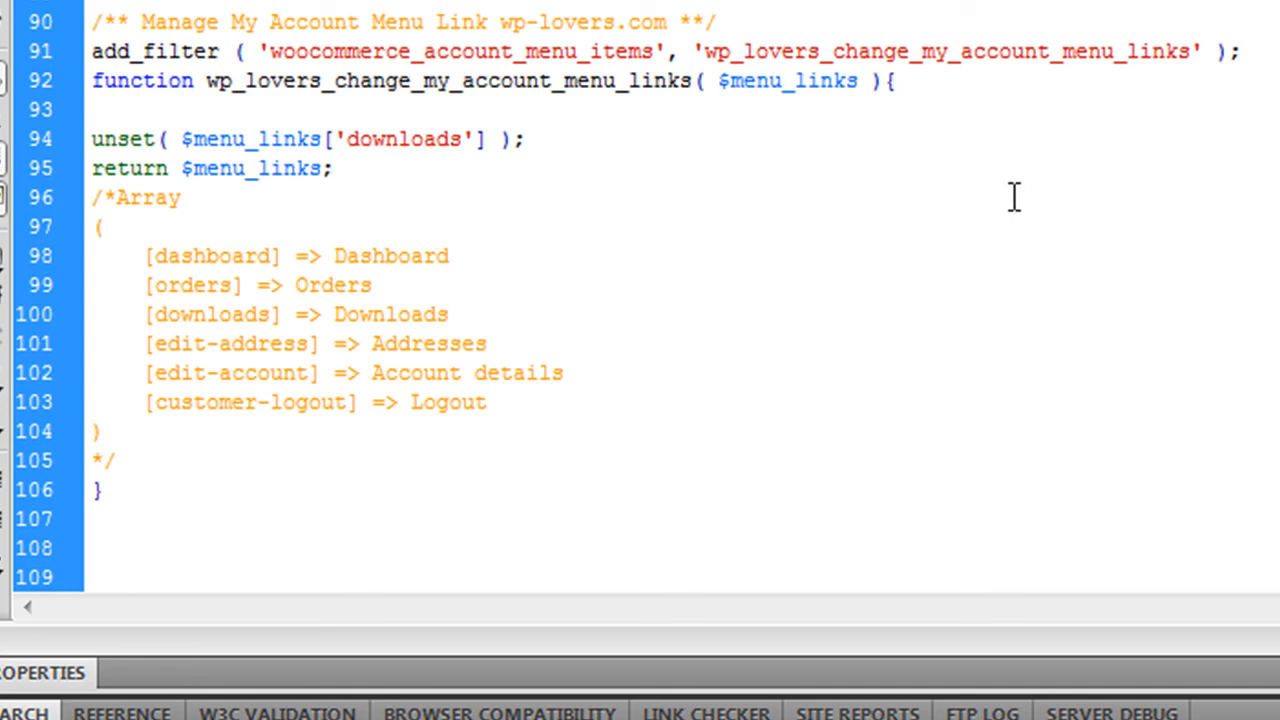
{"action": "left_click", "coordinate": [332, 168]}
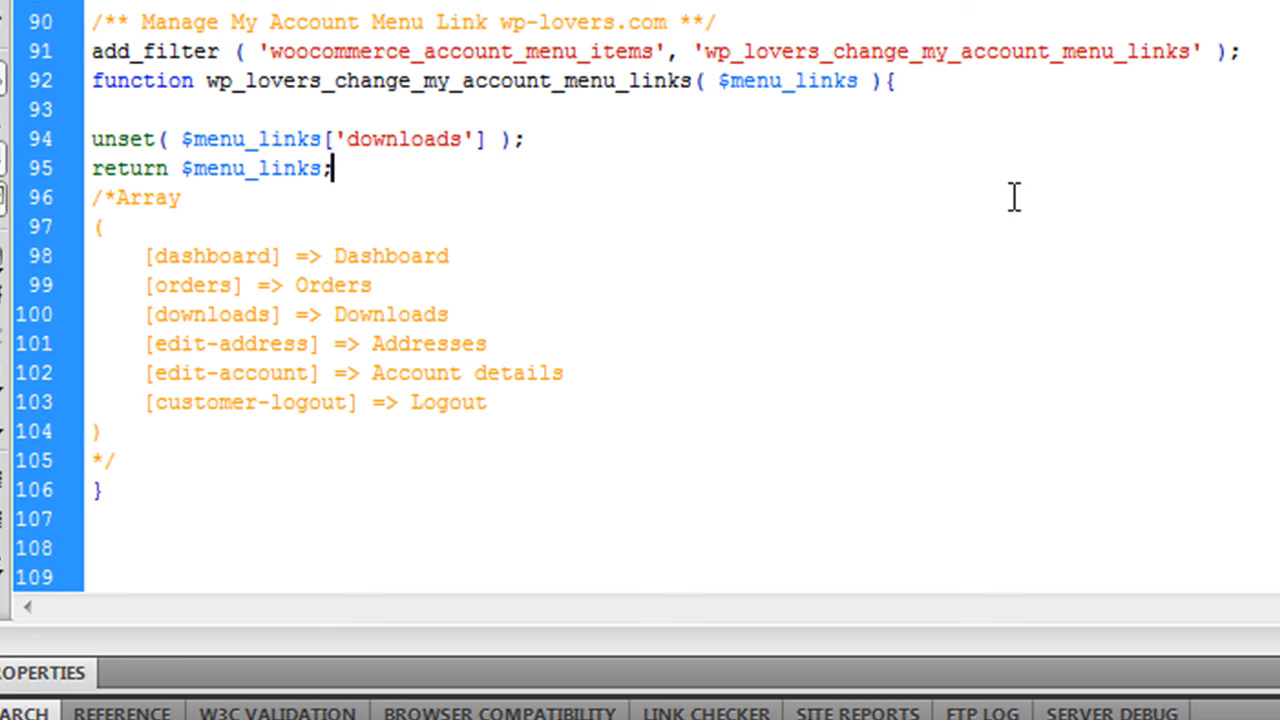
{"action": "mouse_move", "coordinate": [962, 284]}
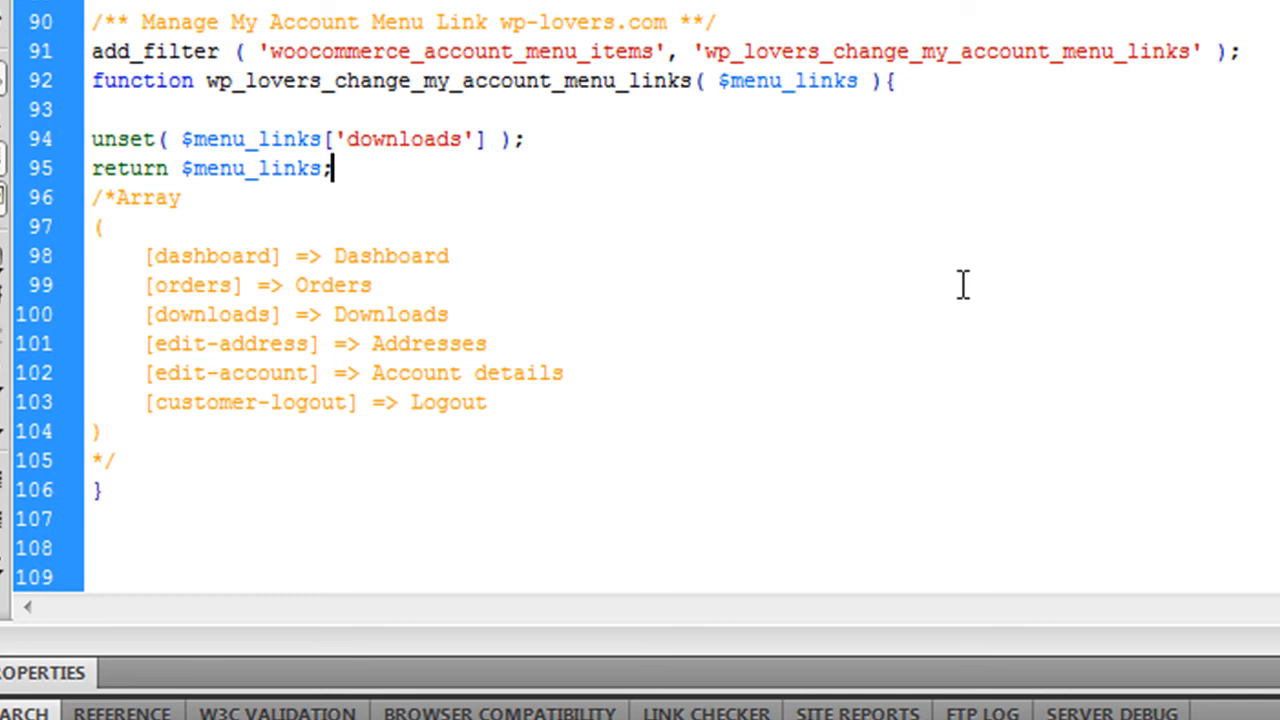
{"action": "mouse_move", "coordinate": [704, 250]}
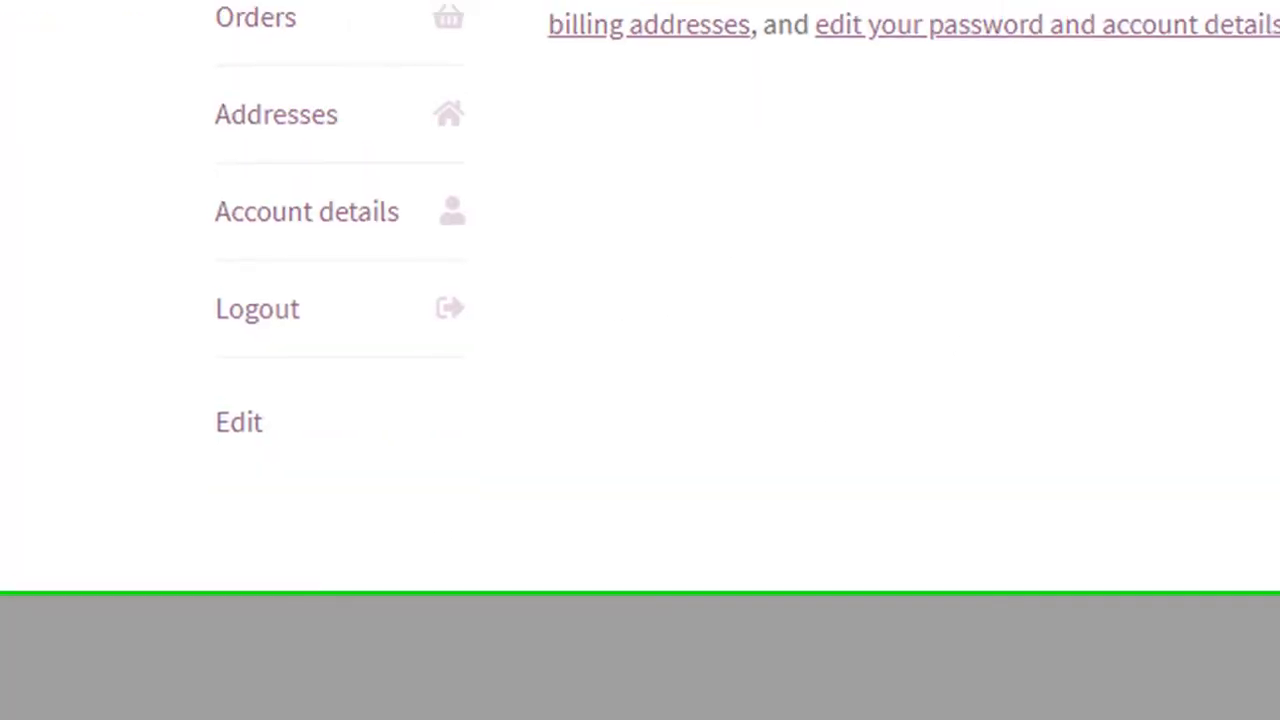
Step: Scroll through the reloaded My account navigation to confirm Downloads is gone
{"action": "scroll", "scroll_direction": "up", "scroll_amount": 3}
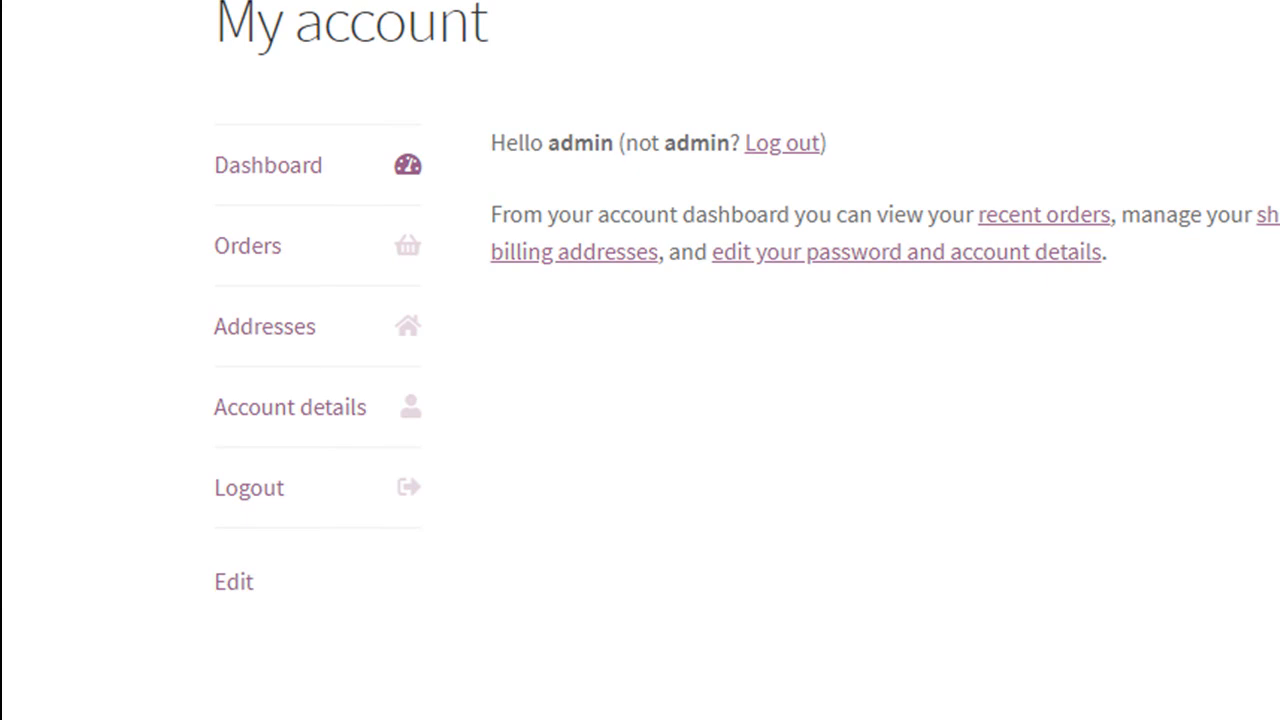
{"action": "scroll", "scroll_direction": "up", "scroll_amount": 3}
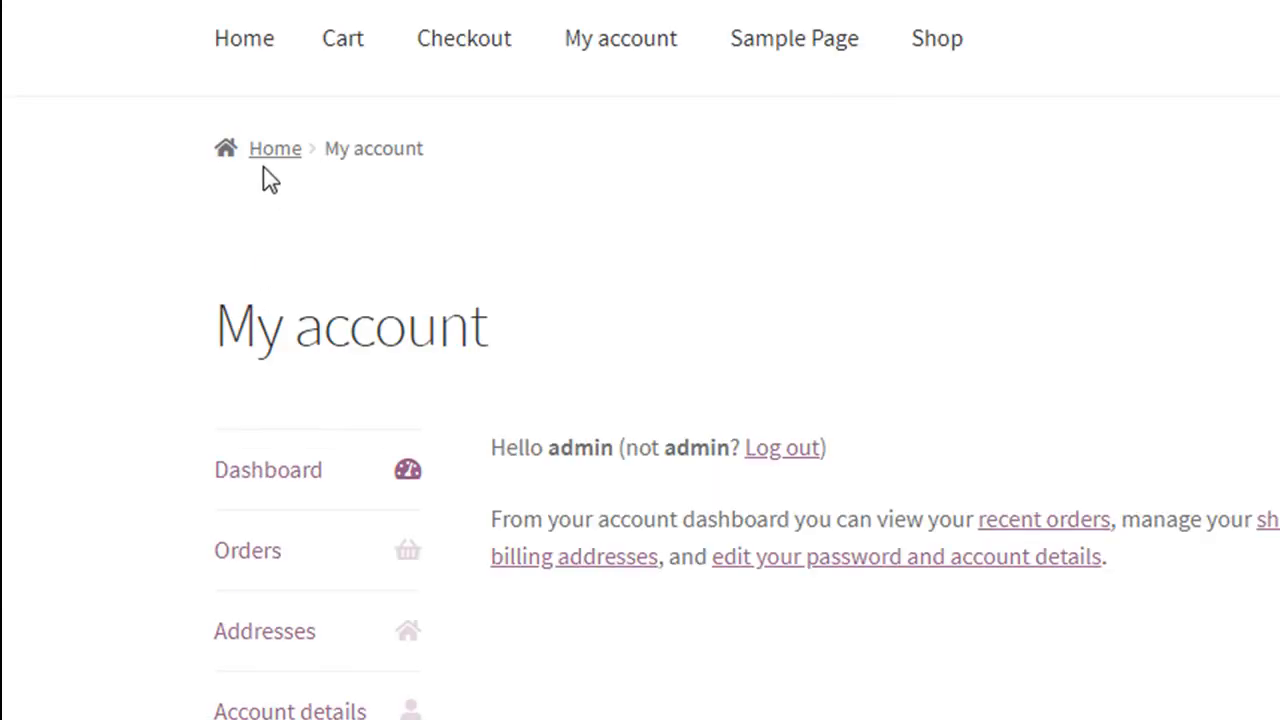
{"action": "scroll", "scroll_direction": "down", "scroll_amount": 3}
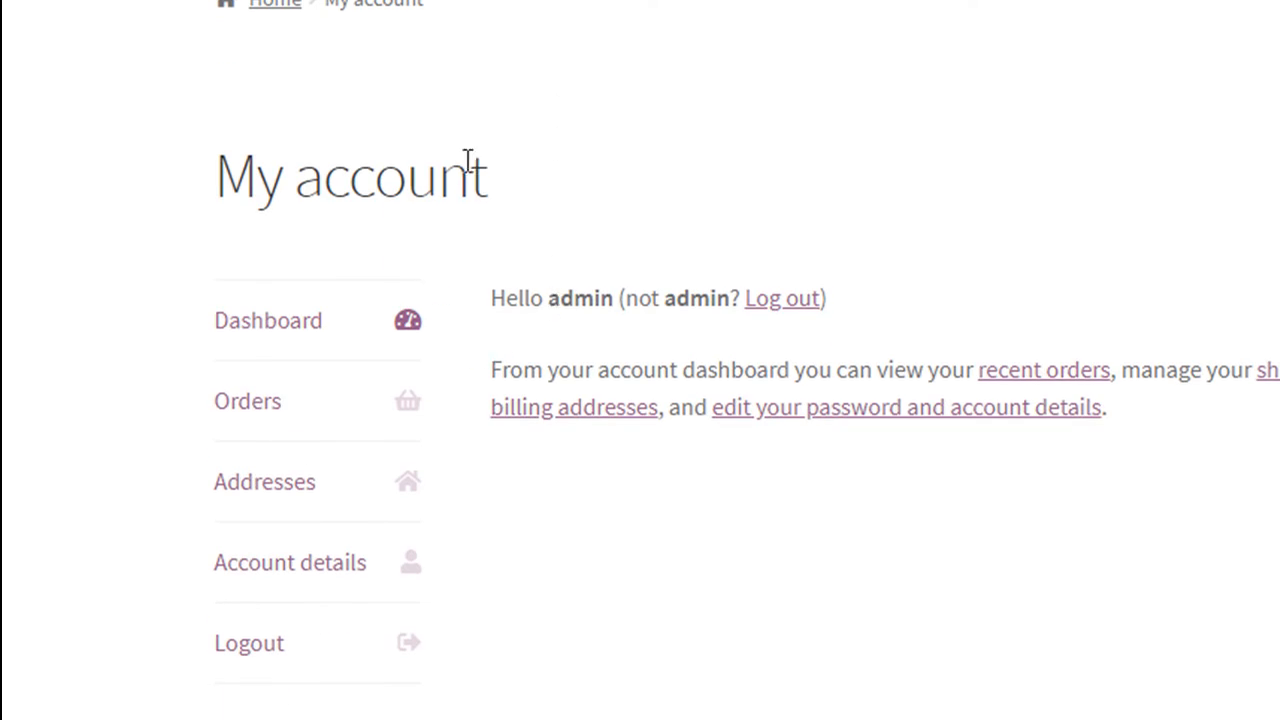
{"action": "scroll", "scroll_direction": "down", "scroll_amount": 3}
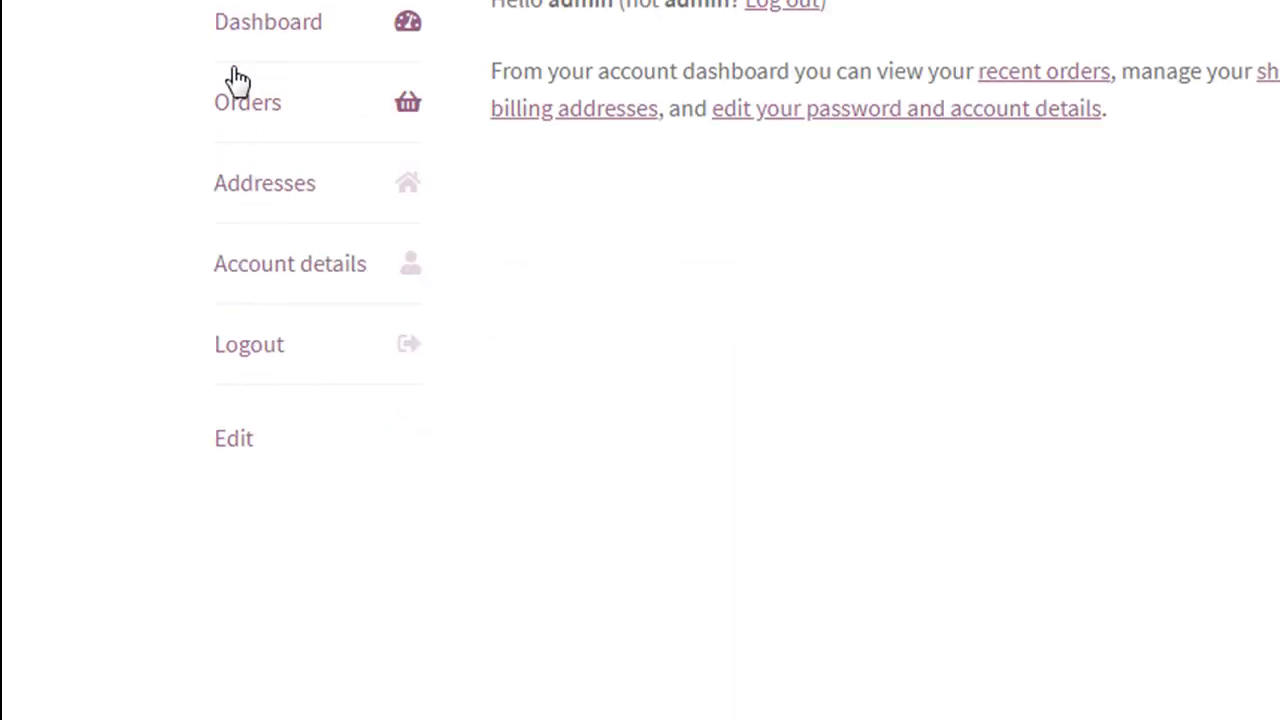
{"action": "scroll", "scroll_direction": "up", "scroll_amount": 3}
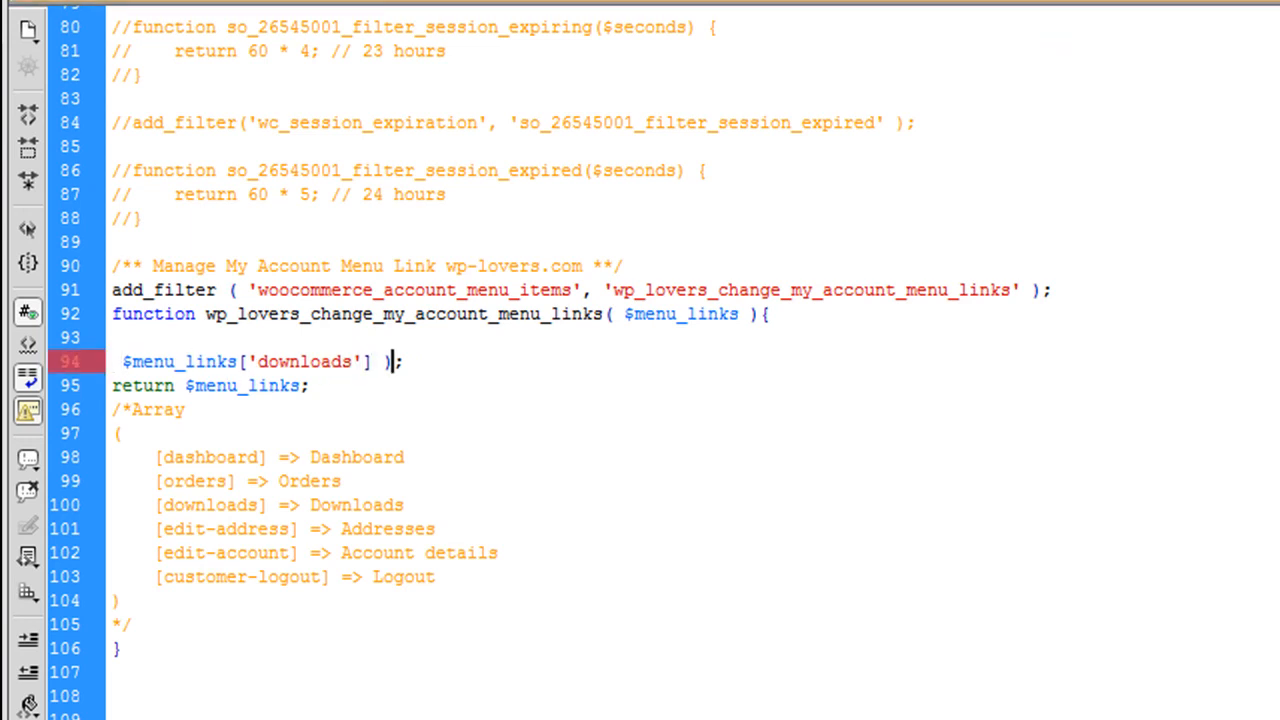
Step: Assign $menu_links['downloads'] = "My Files"; in the filter function
{"action": "type", "text": "= \"\";"}
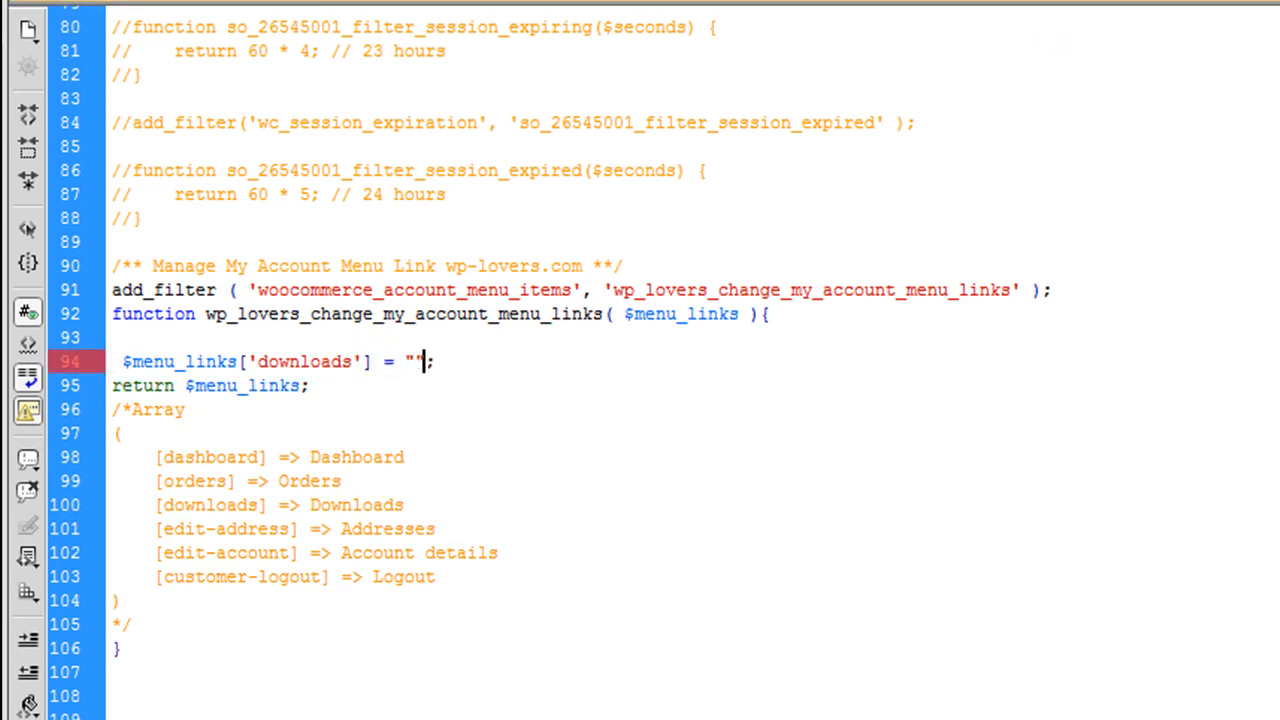
{"action": "type", "text": "My"}
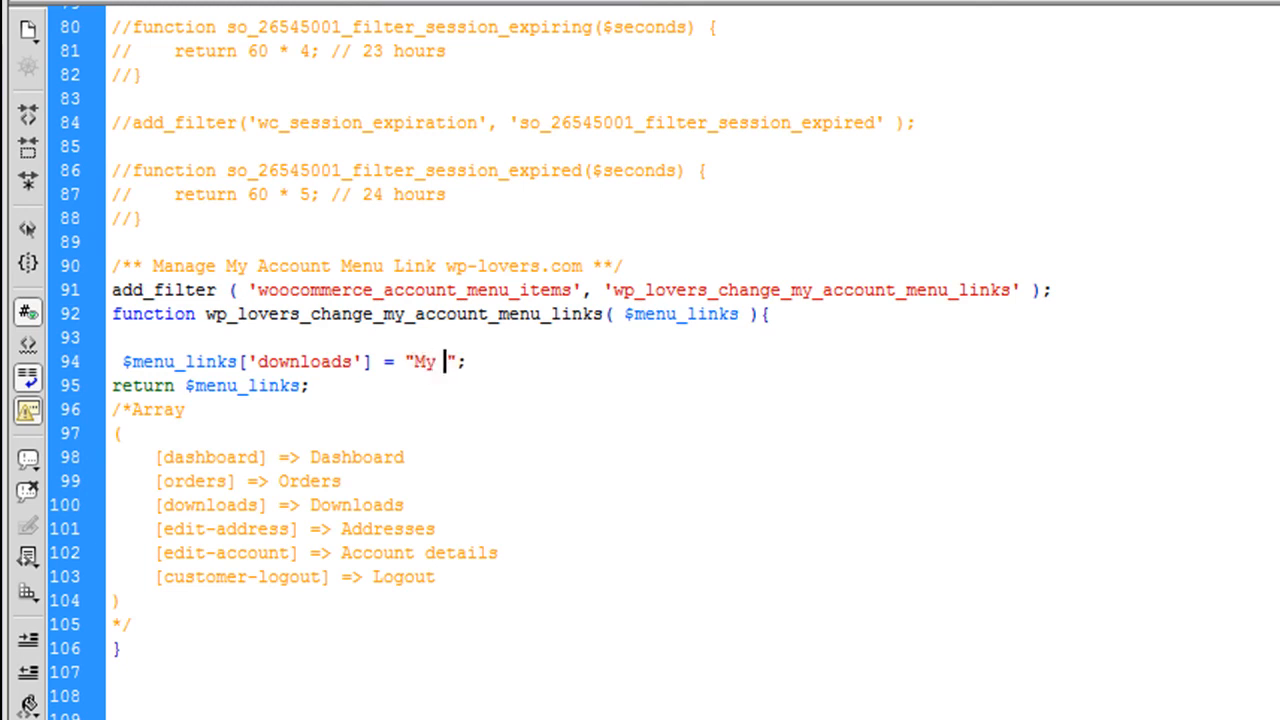
{"action": "type", "text": "Files"}
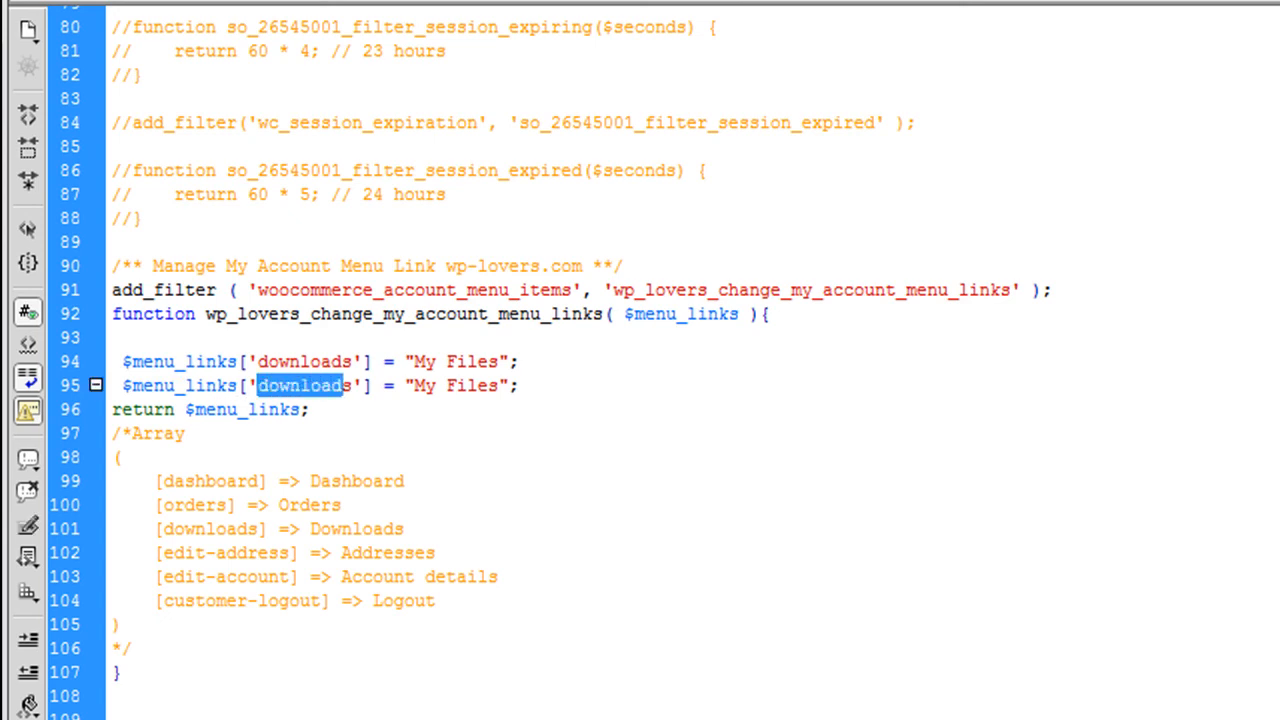
Step: Assign $menu_links['orders'] = "My Orders"; in the filter function
{"action": "type", "text": "orders"}
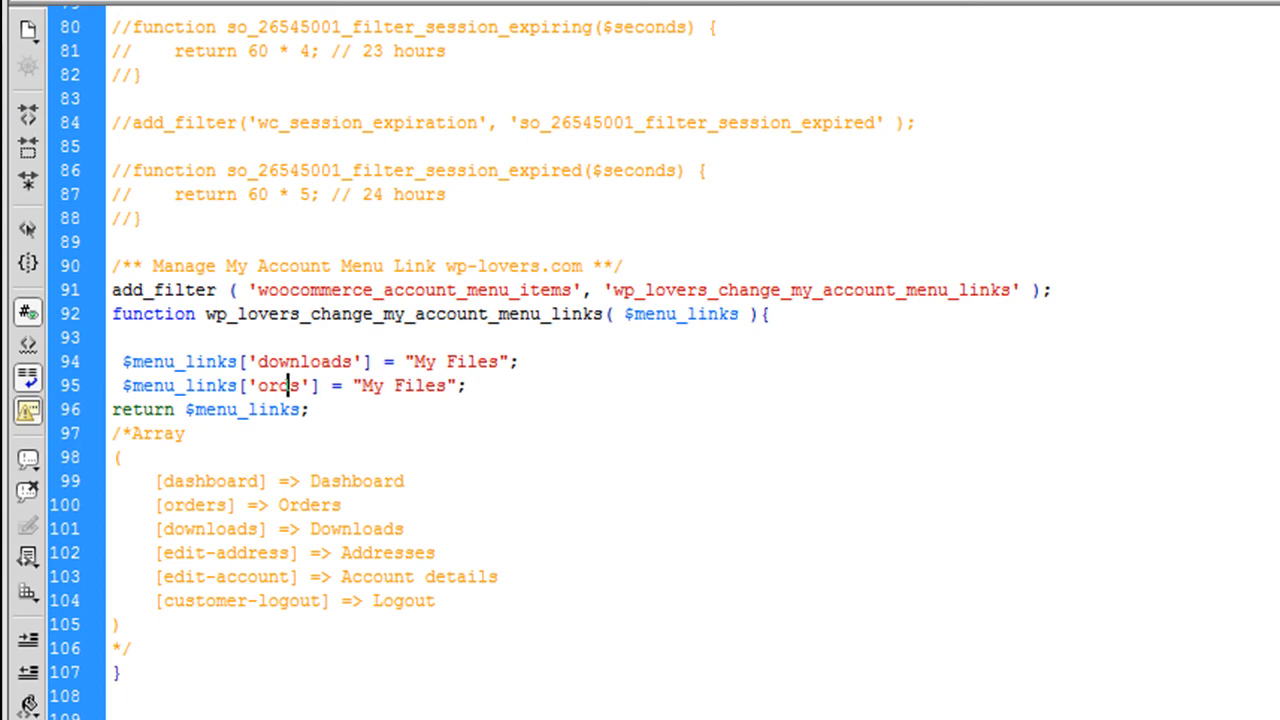
{"action": "type", "text": "er"}
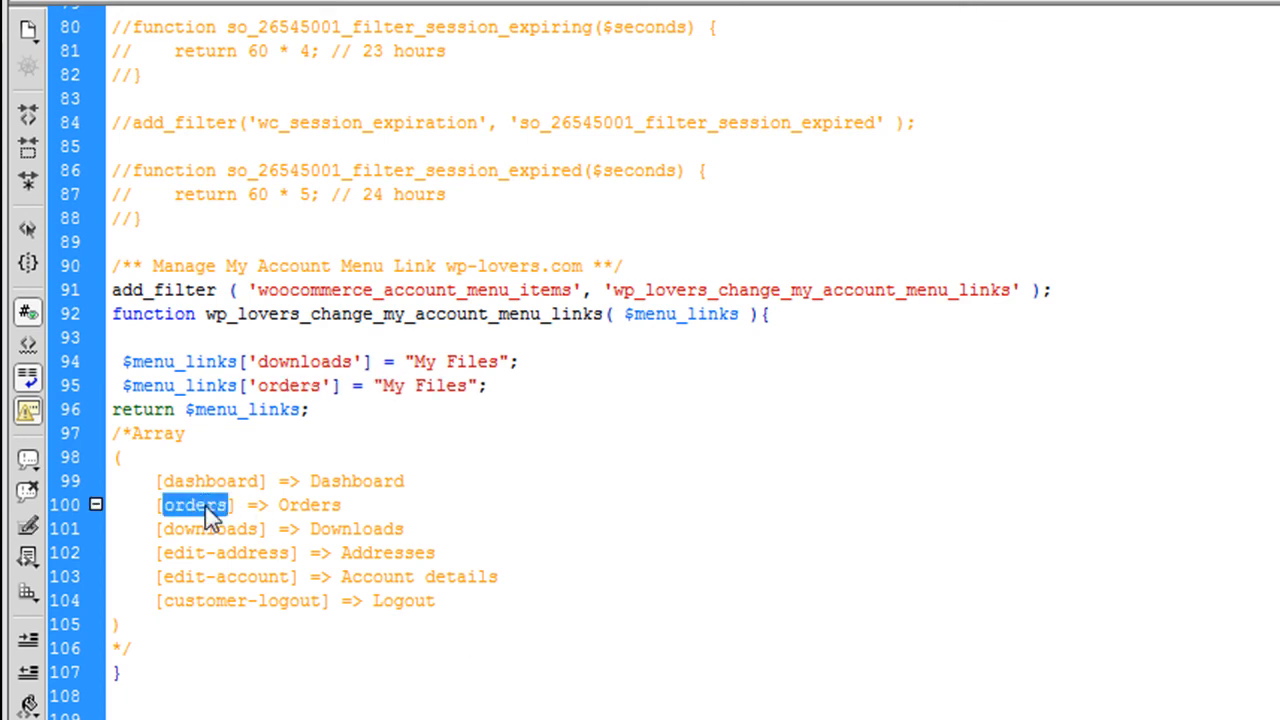
{"action": "mouse_move", "coordinate": [280, 388]}
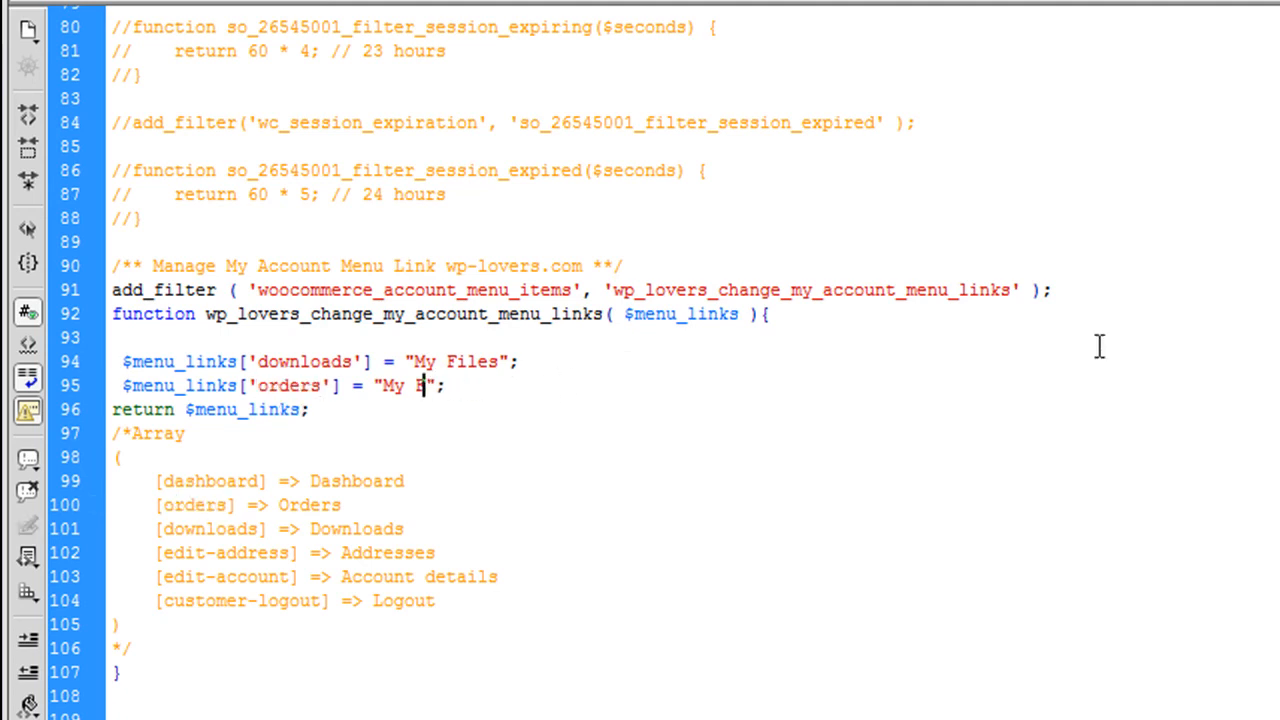
{"action": "type", "text": "rders"}
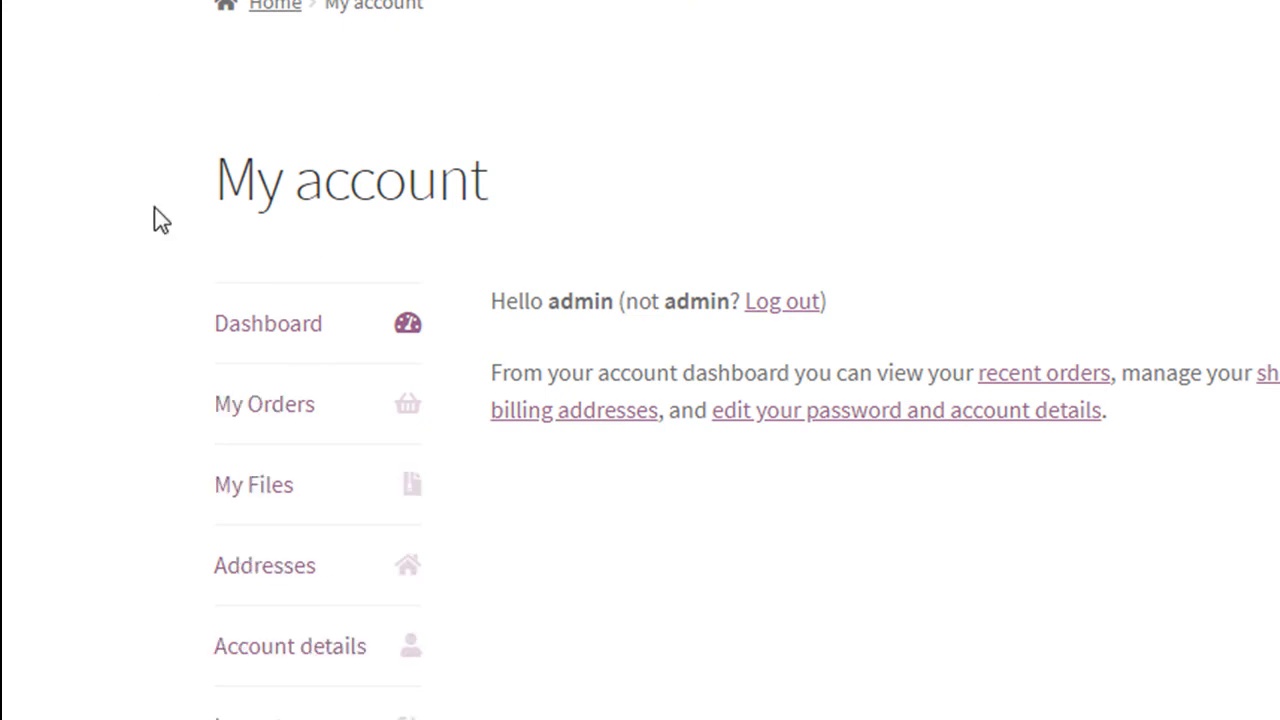
{"action": "mouse_move", "coordinate": [264, 498]}
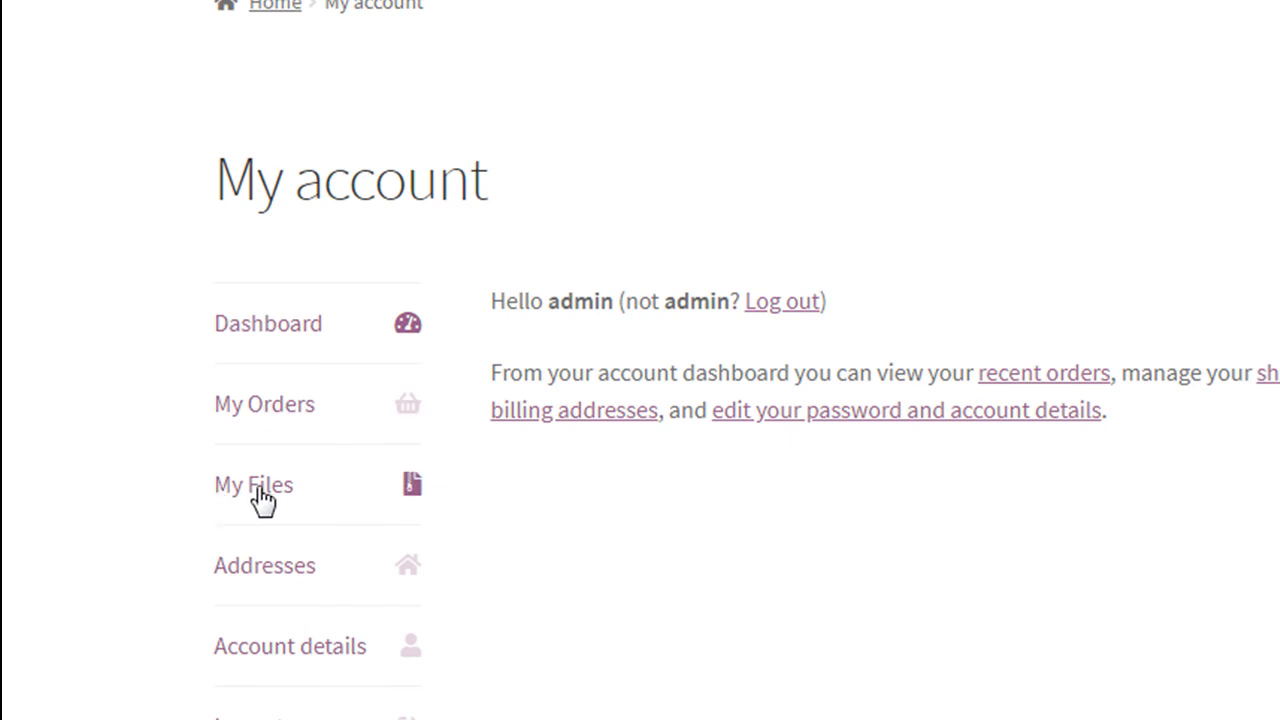
{"action": "mouse_move", "coordinate": [276, 404]}
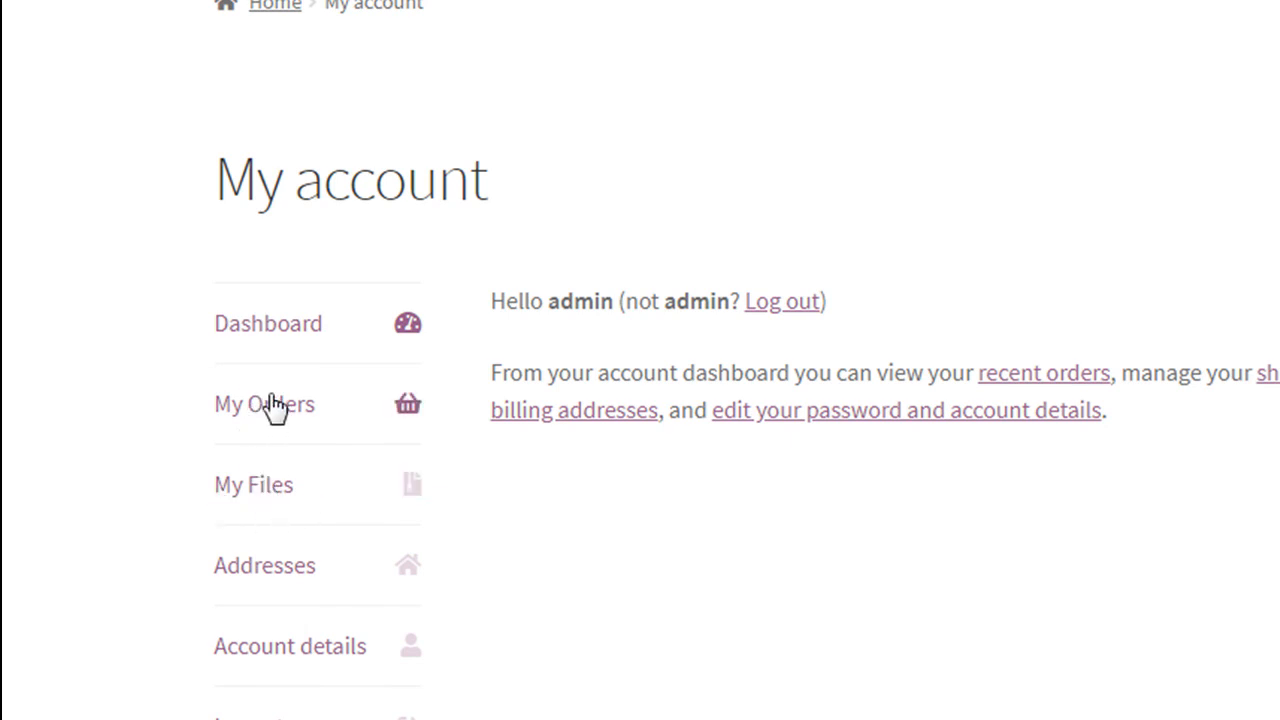
{"action": "scroll", "scroll_direction": "down", "scroll_amount": 3}
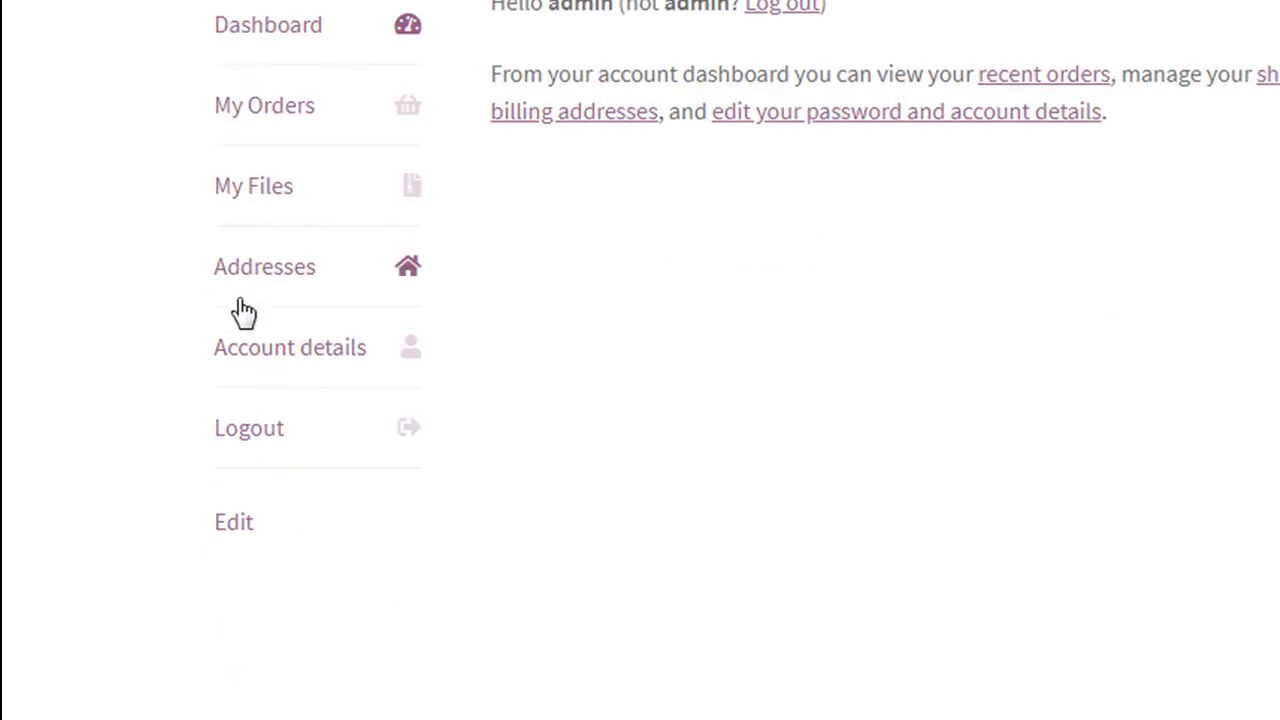
{"action": "scroll", "scroll_direction": "up", "scroll_amount": 3}
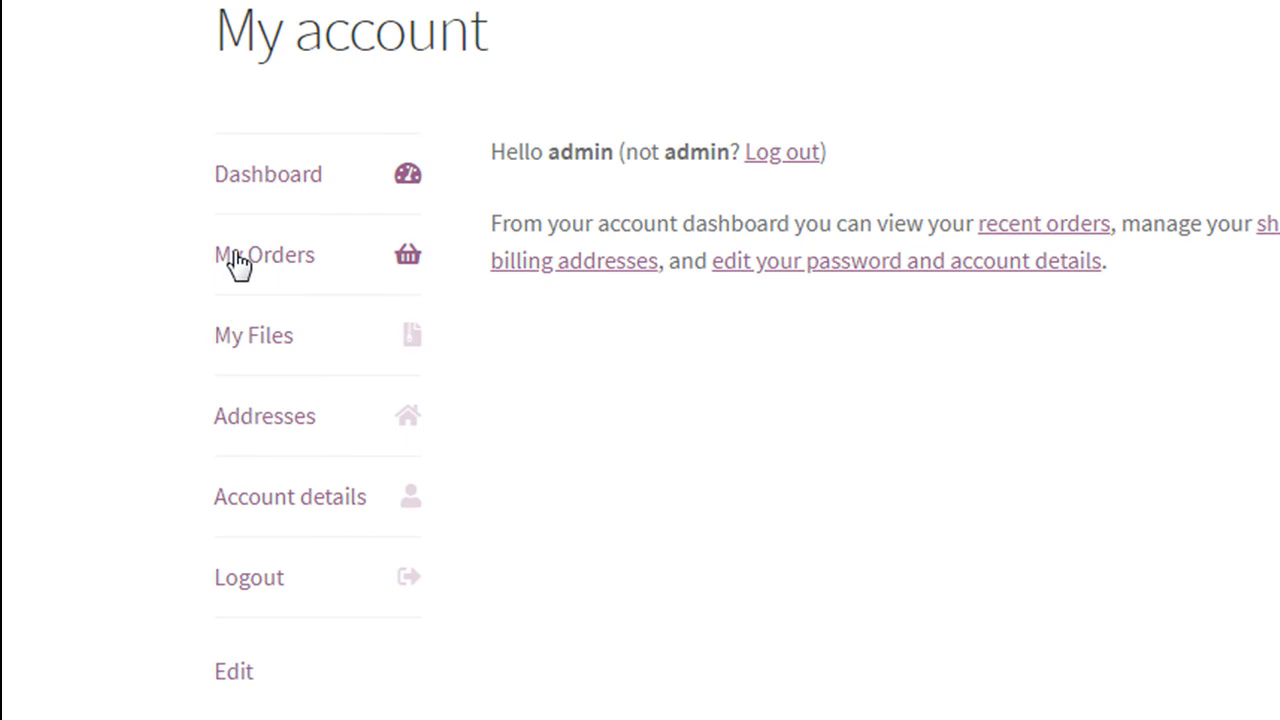
{"action": "mouse_move", "coordinate": [268, 344]}
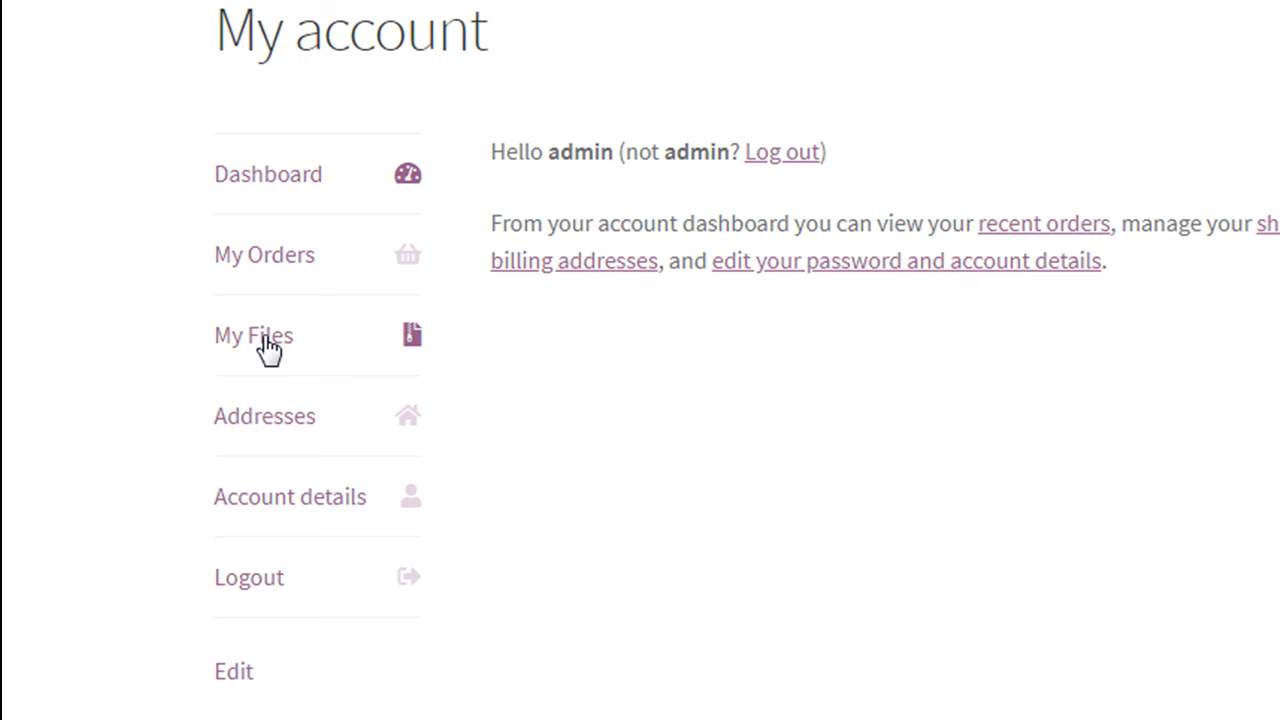
{"action": "mouse_move", "coordinate": [268, 416]}
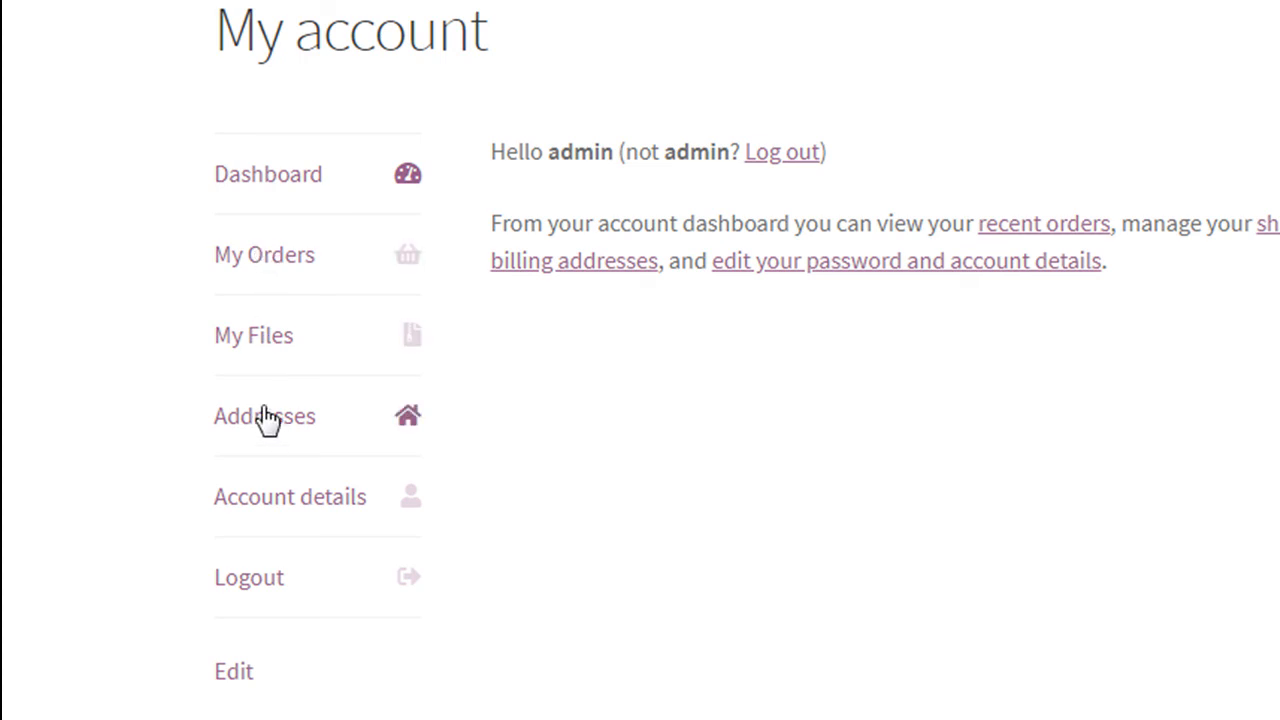
{"action": "mouse_move", "coordinate": [272, 350]}
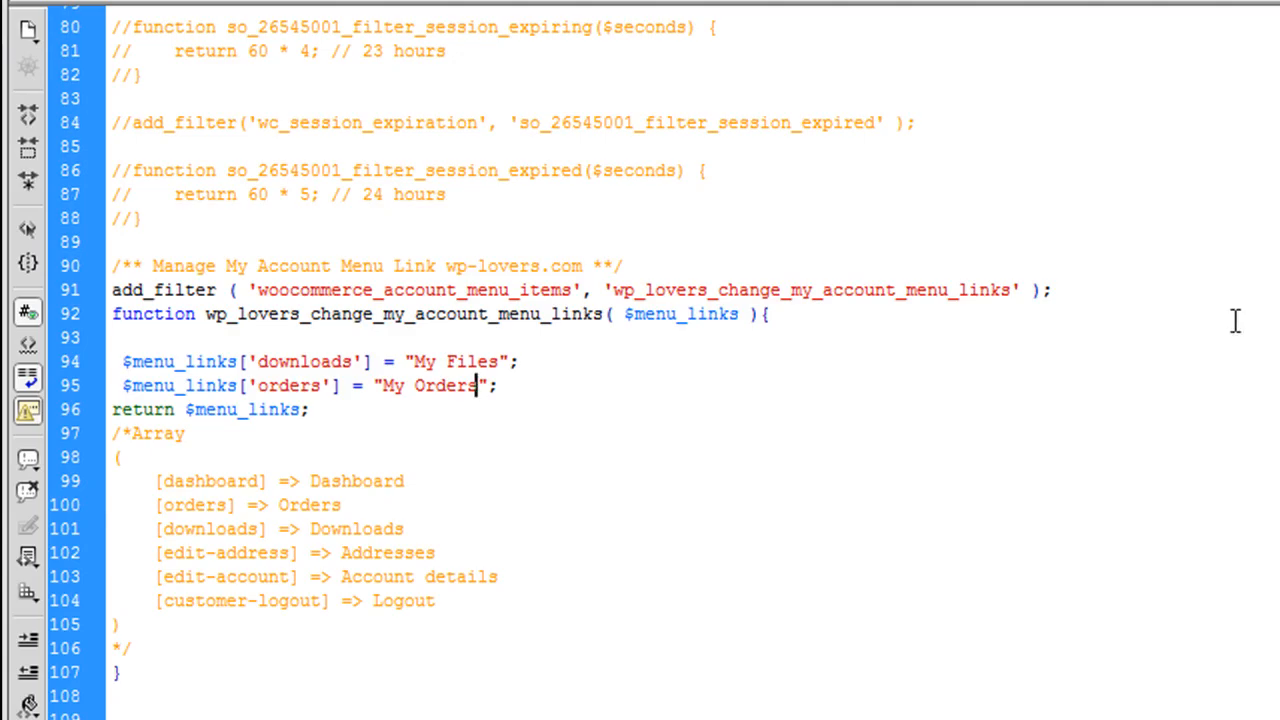
Step: Add $menu_links['new-to-my-acc'] = "New Menu Item"; before the return statement
{"action": "type", "text": "$menu_links['ne"}
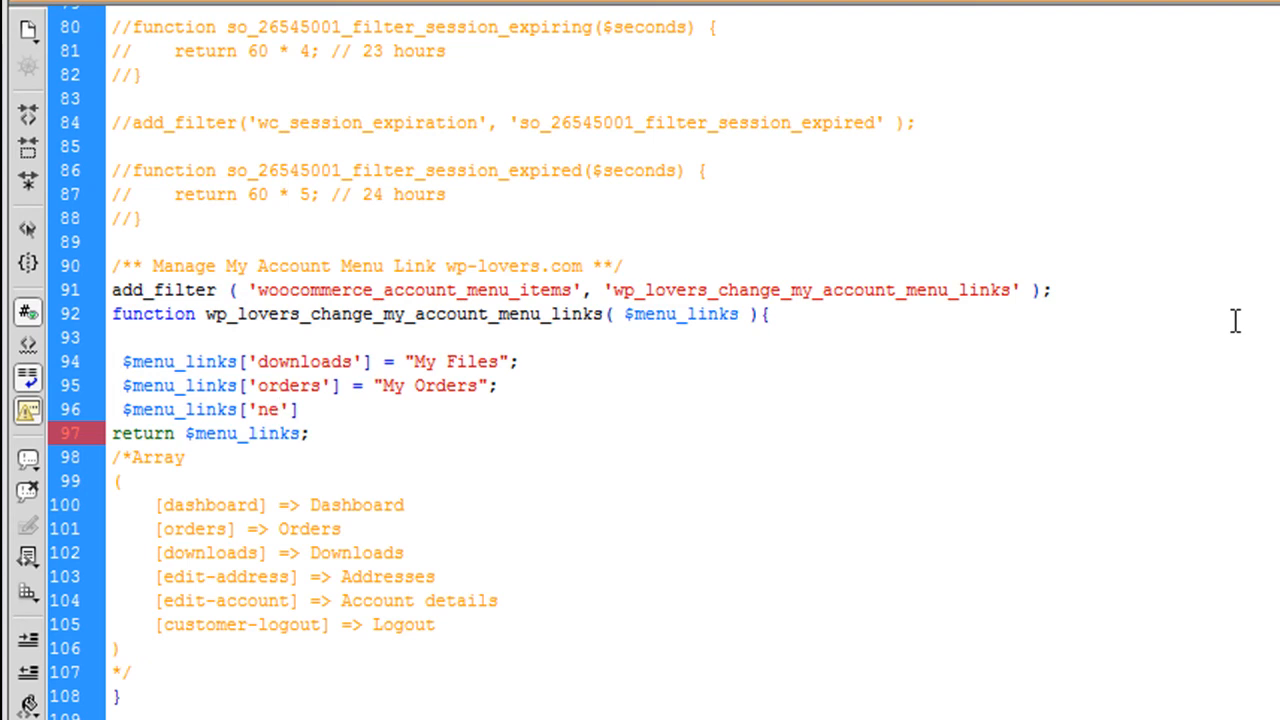
{"action": "type", "text": "w"}
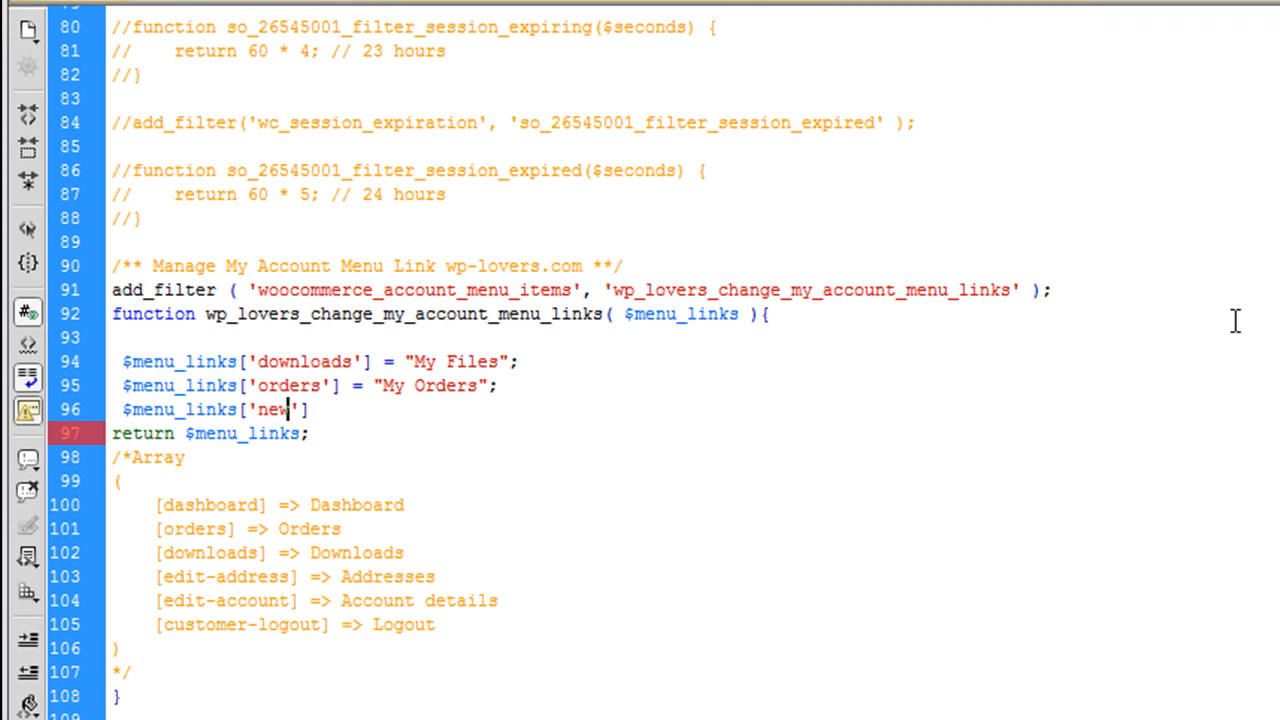
{"action": "type", "text": "-to-my"}
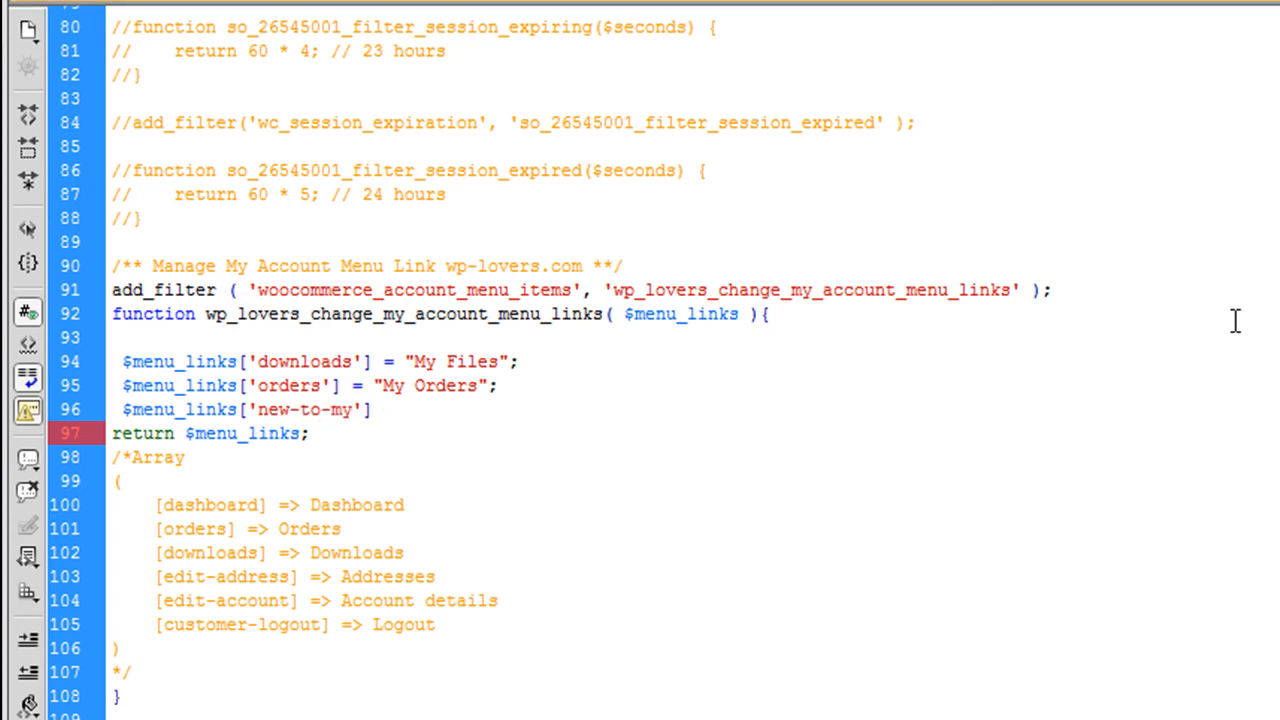
{"action": "type", "text": "acc"}
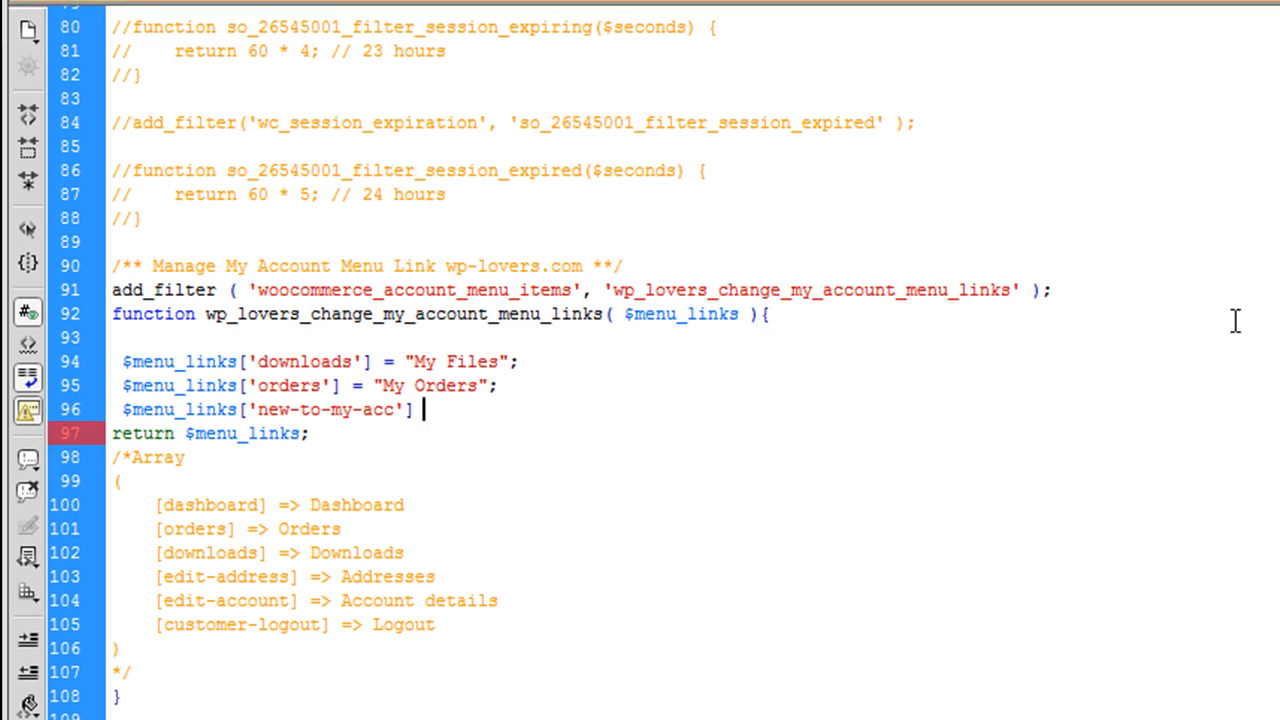
{"action": "type", "text": "= \"\";"}
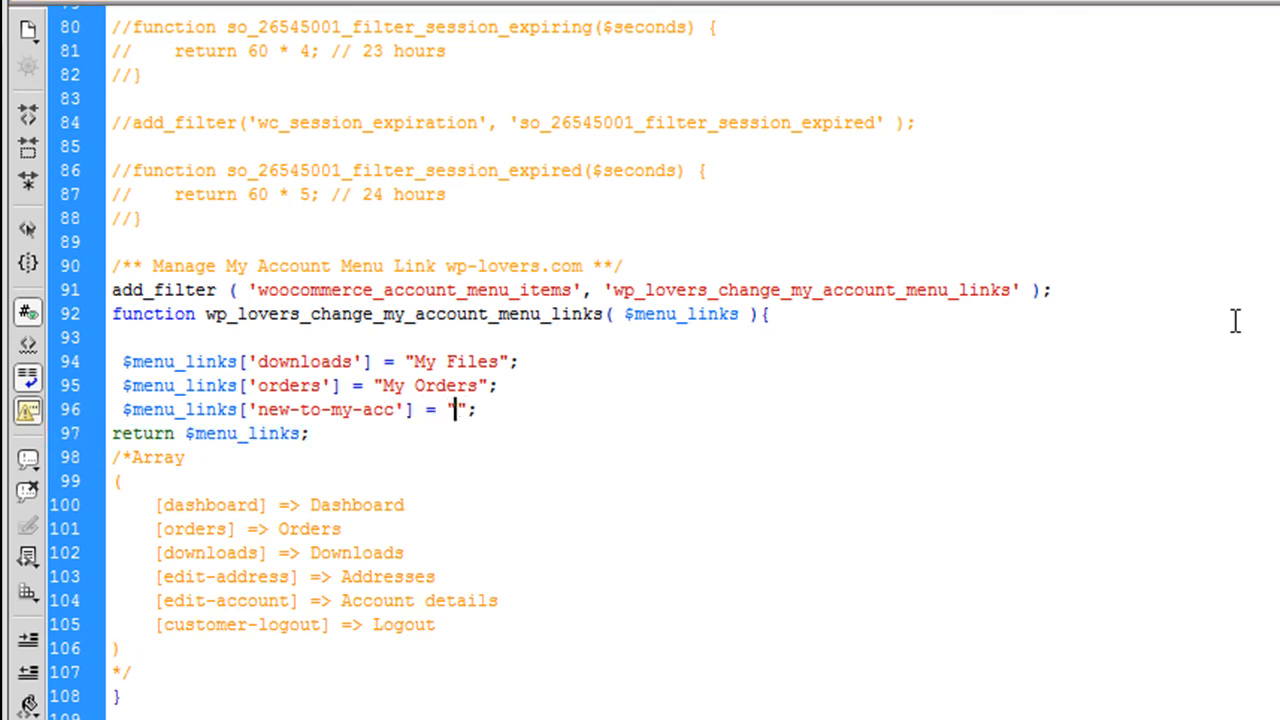
{"action": "type", "text": "New Menu It"}
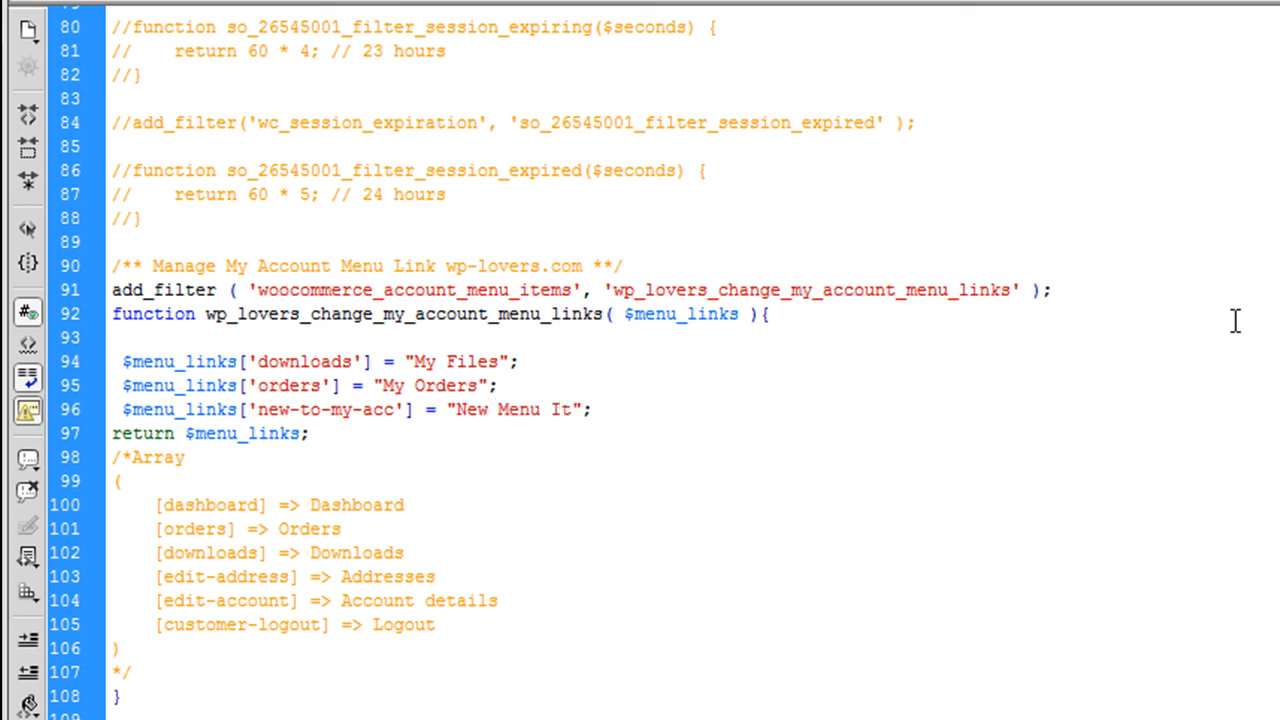
{"action": "type", "text": "em"}
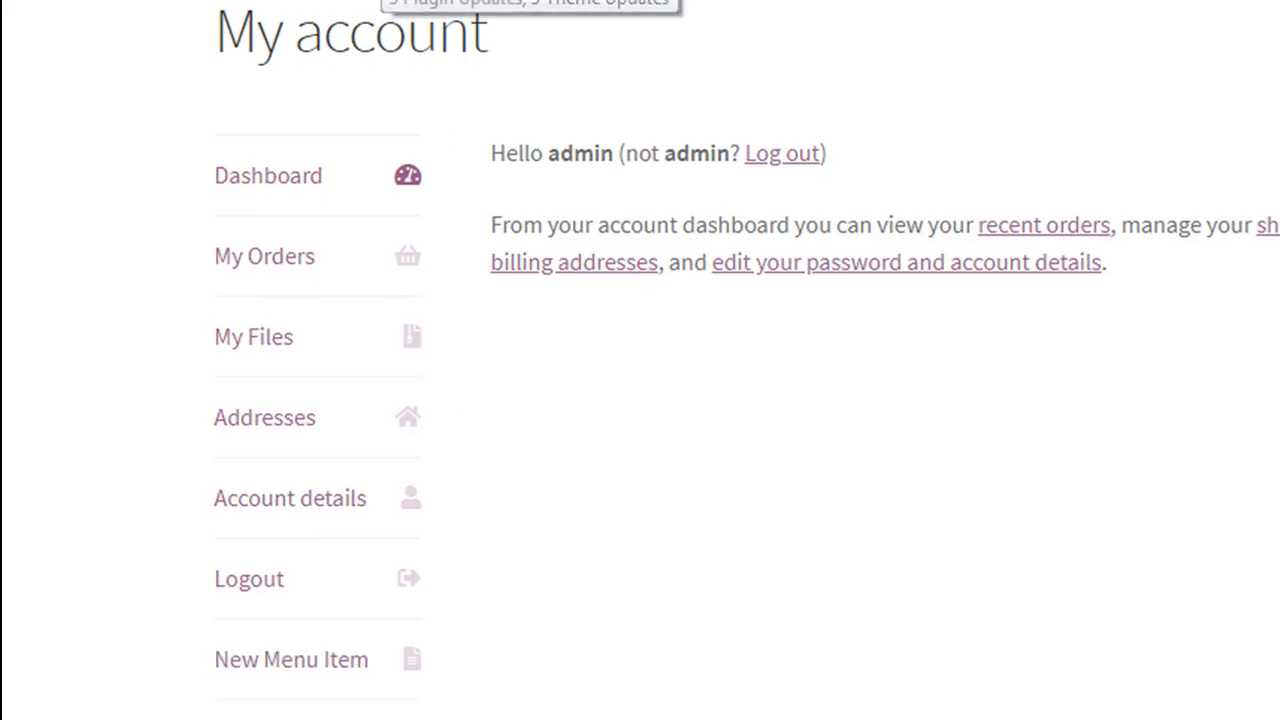
{"action": "mouse_move", "coordinate": [290, 660]}
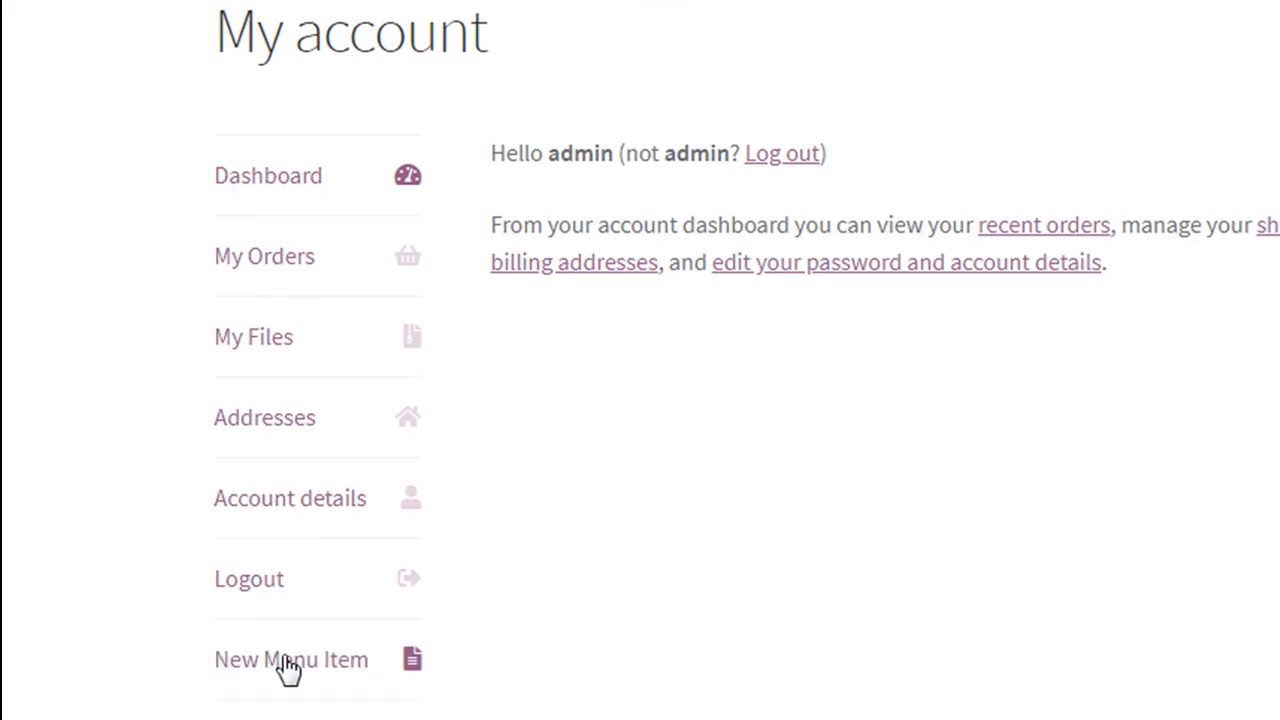
{"action": "mouse_move", "coordinate": [292, 660]}
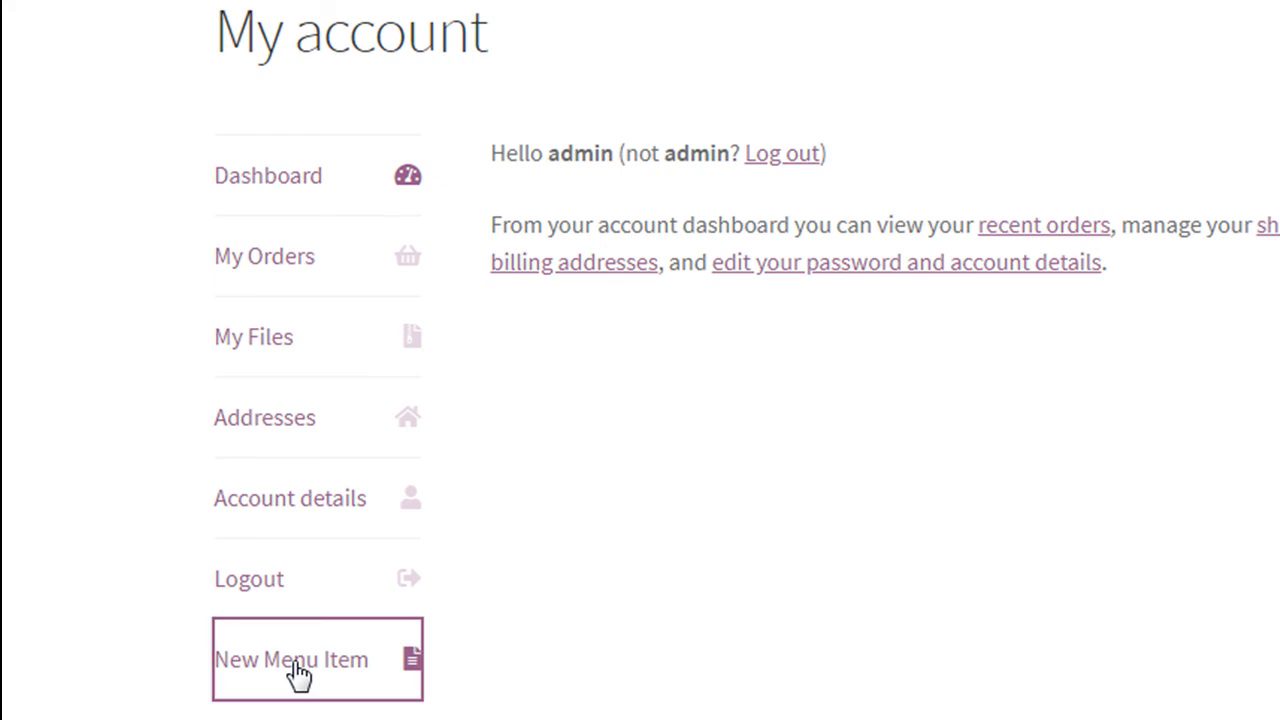
Step: Follow the New Menu Item link on My Account and select the 404 page-not-found heading
{"action": "left_click", "coordinate": [292, 660]}
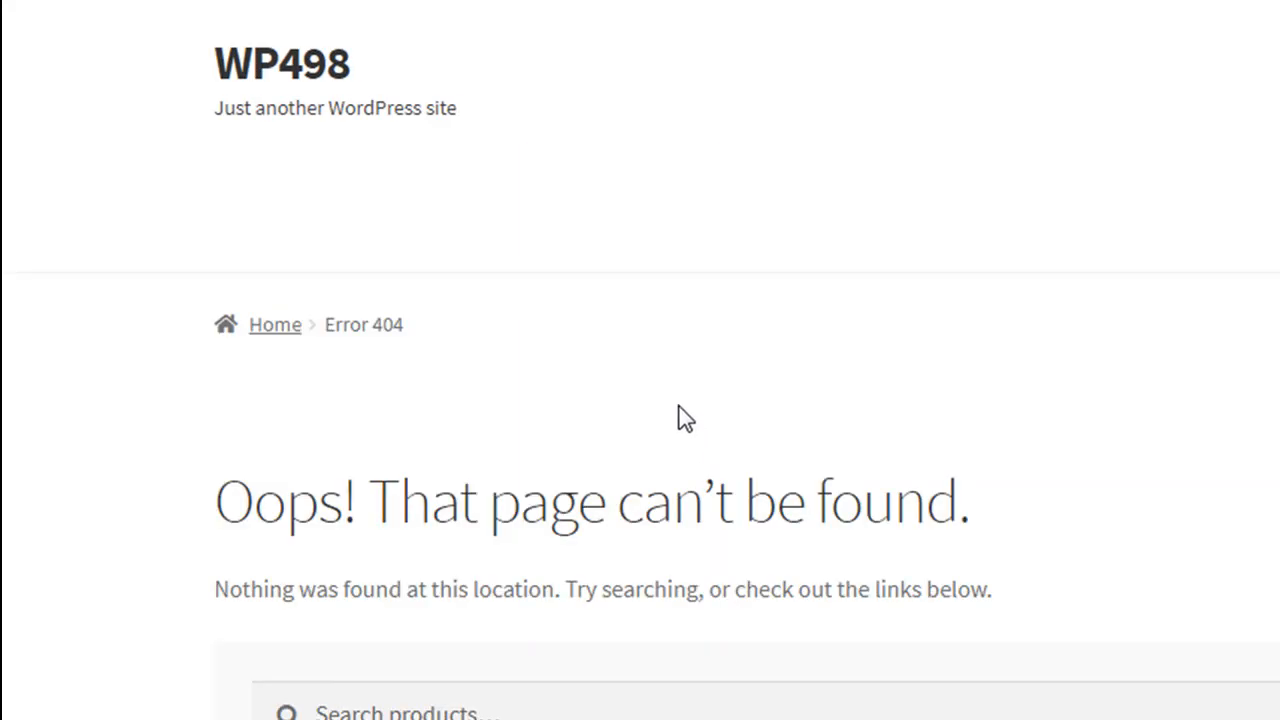
{"action": "scroll", "scroll_direction": "down", "scroll_amount": 3}
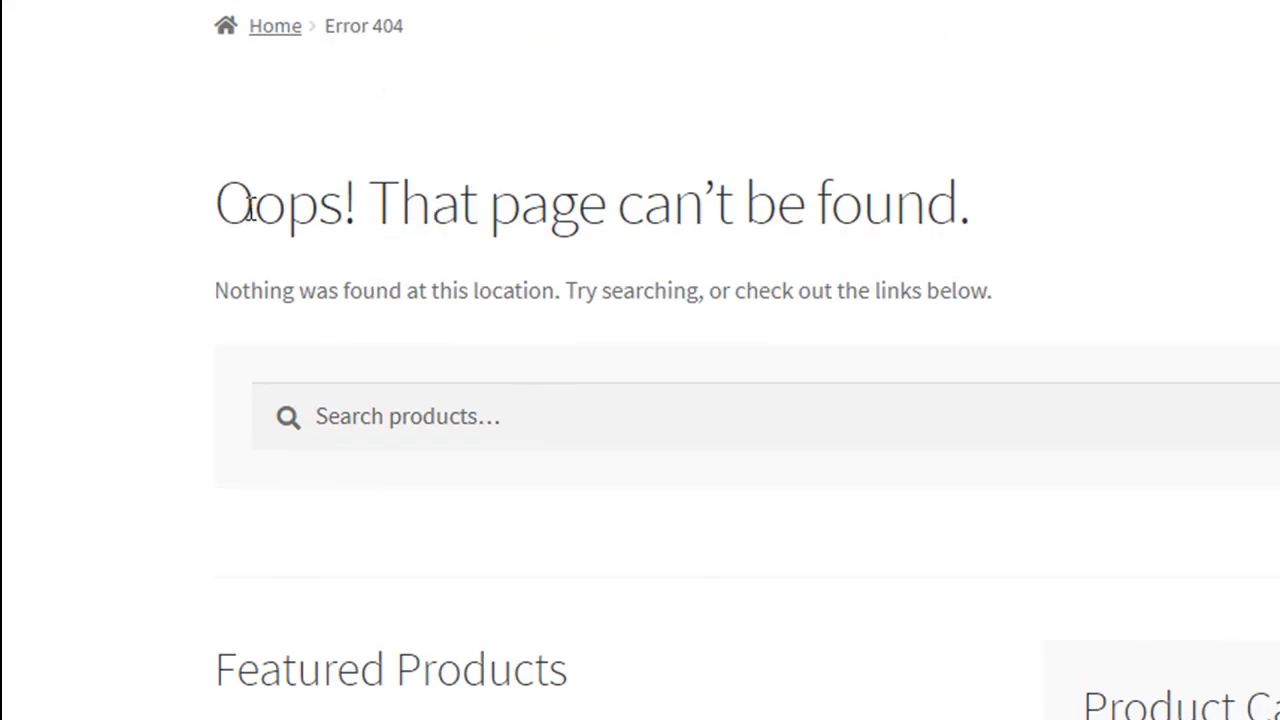
{"action": "triple_click", "coordinate": [590, 204]}
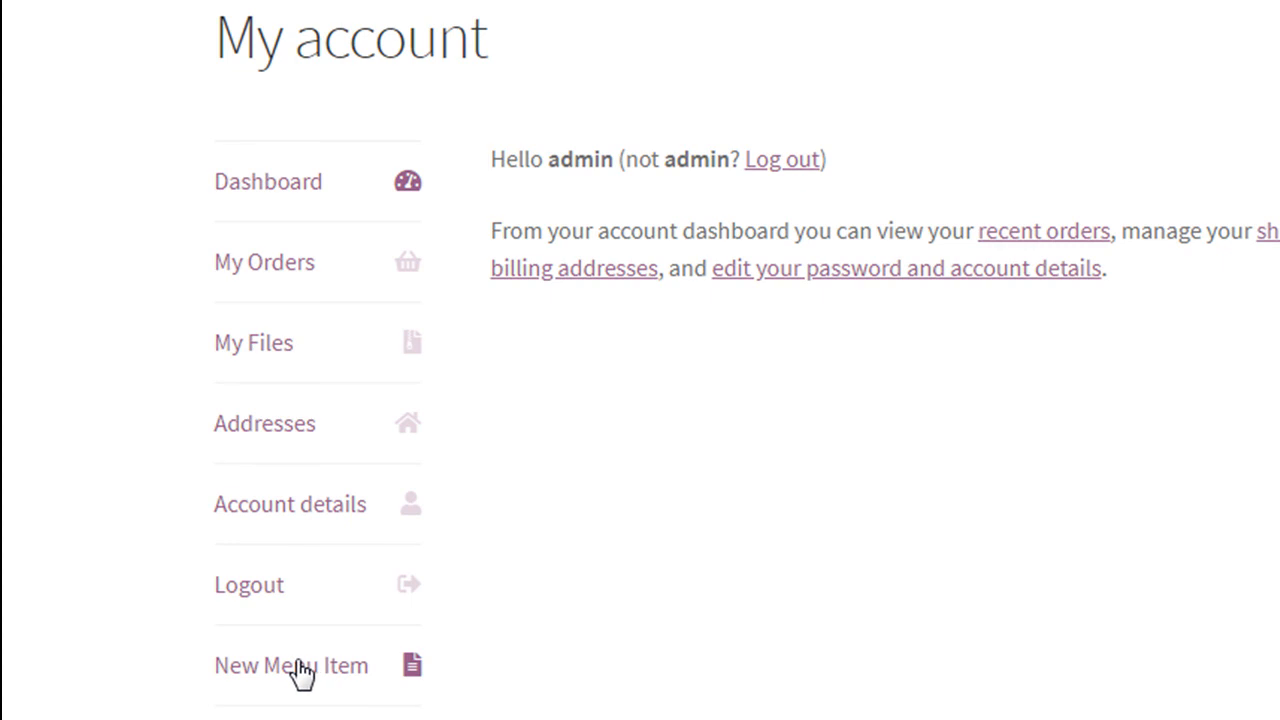
{"action": "mouse_move", "coordinate": [992, 456]}
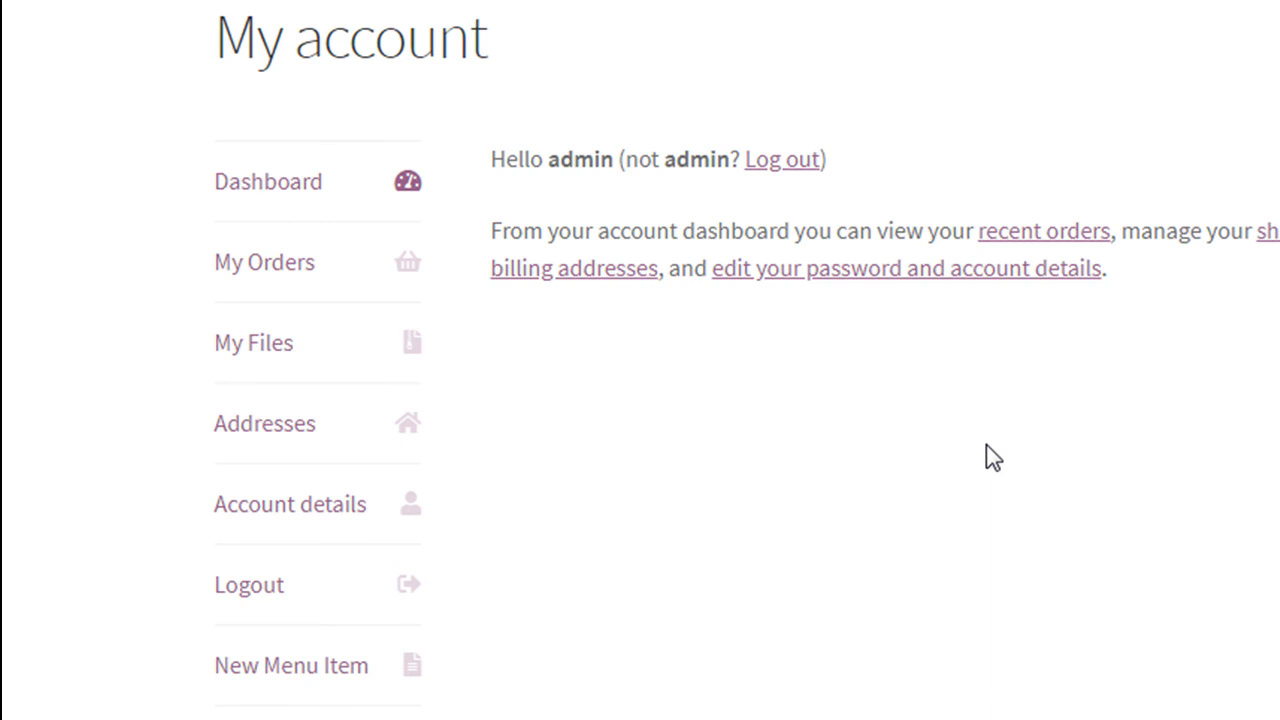